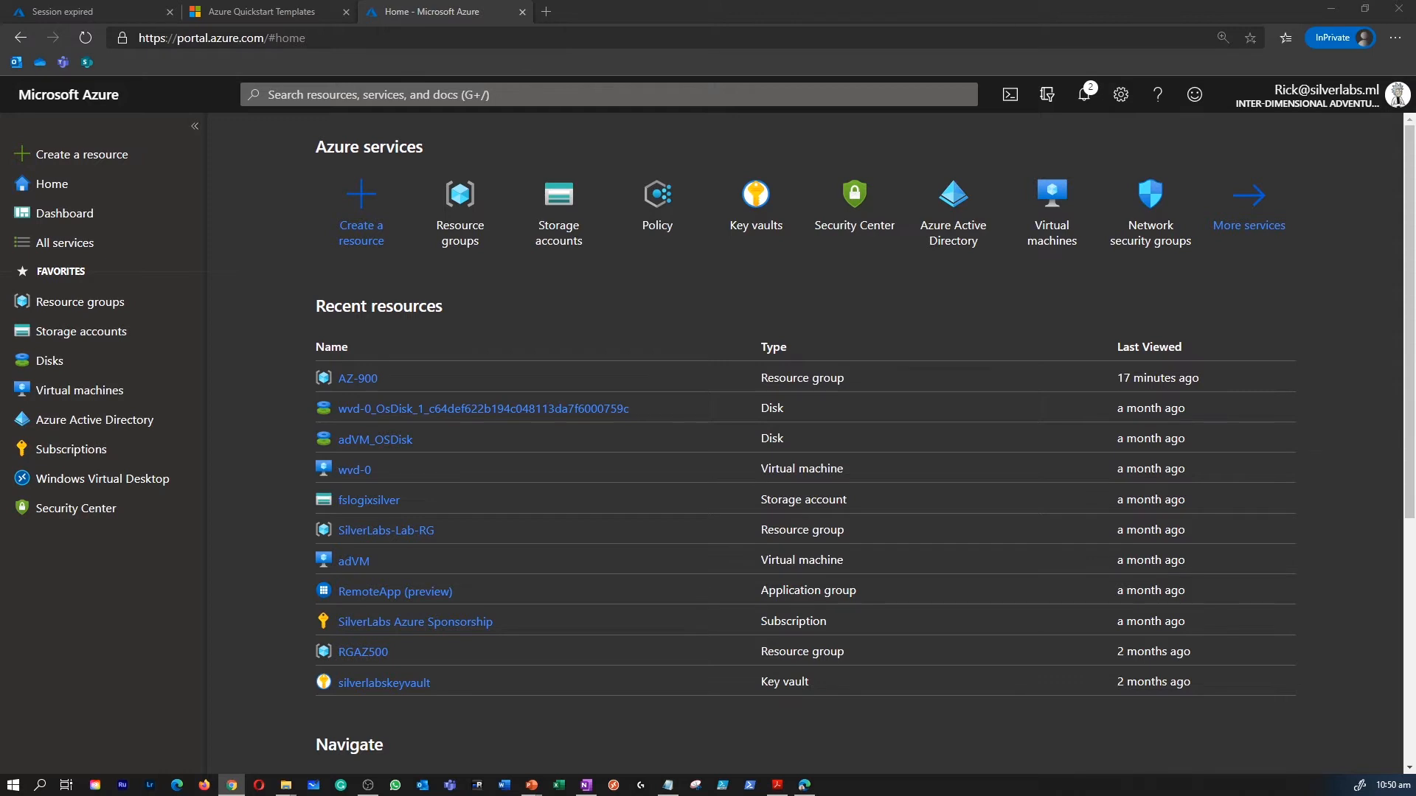
pyautogui.moveTo(99, 303)
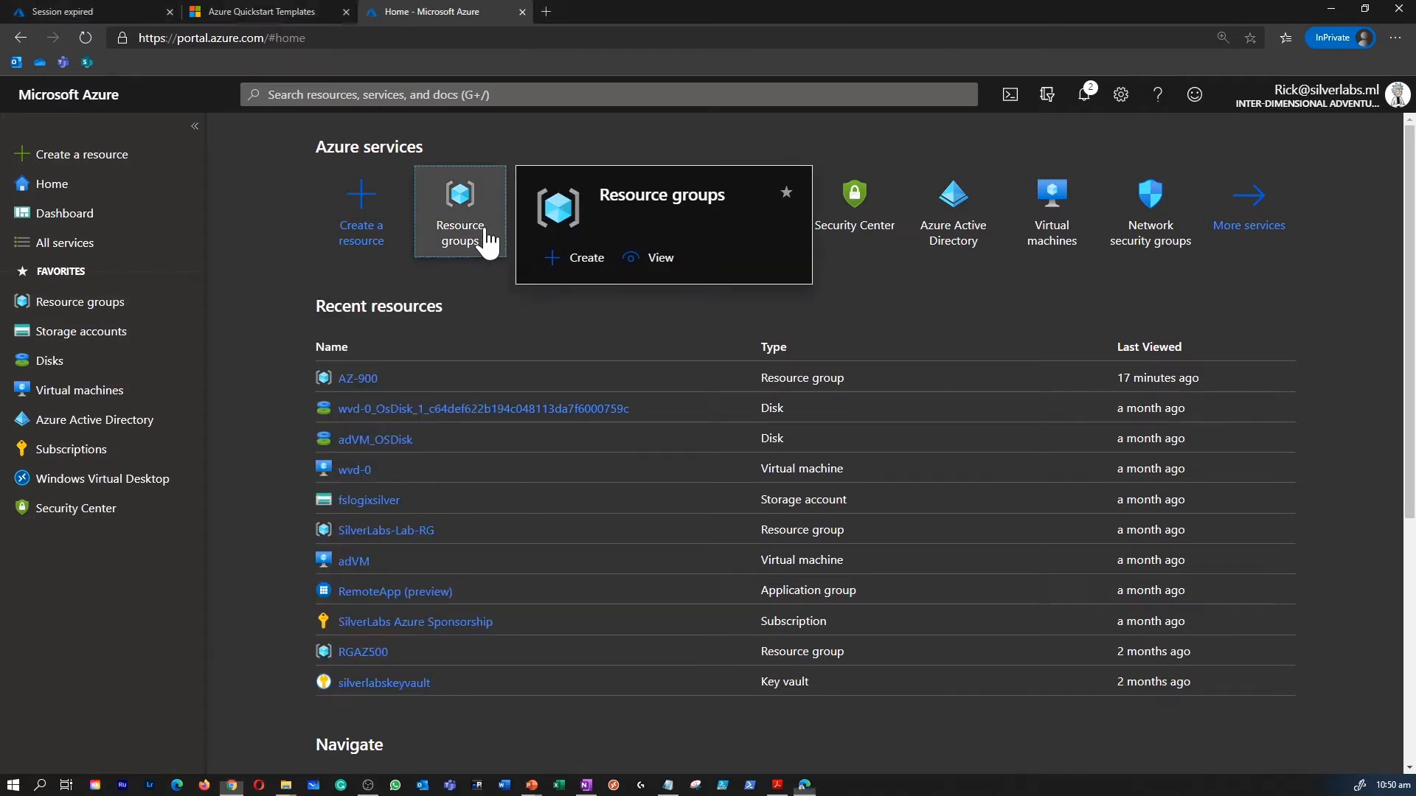
# Start a new resource group named AZ-900-TEST-RG from the Resource groups list
pyautogui.click(460, 210)
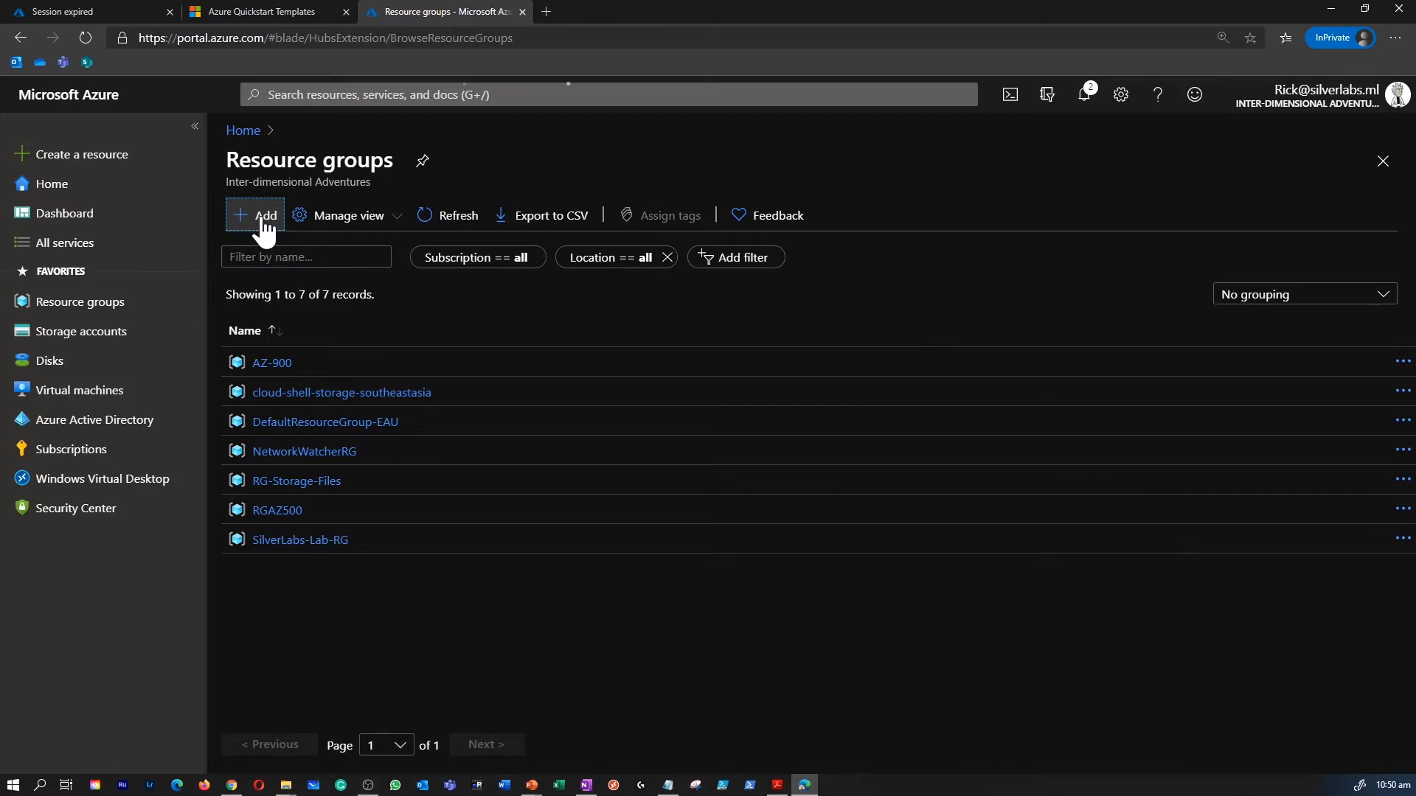
pyautogui.click(254, 215)
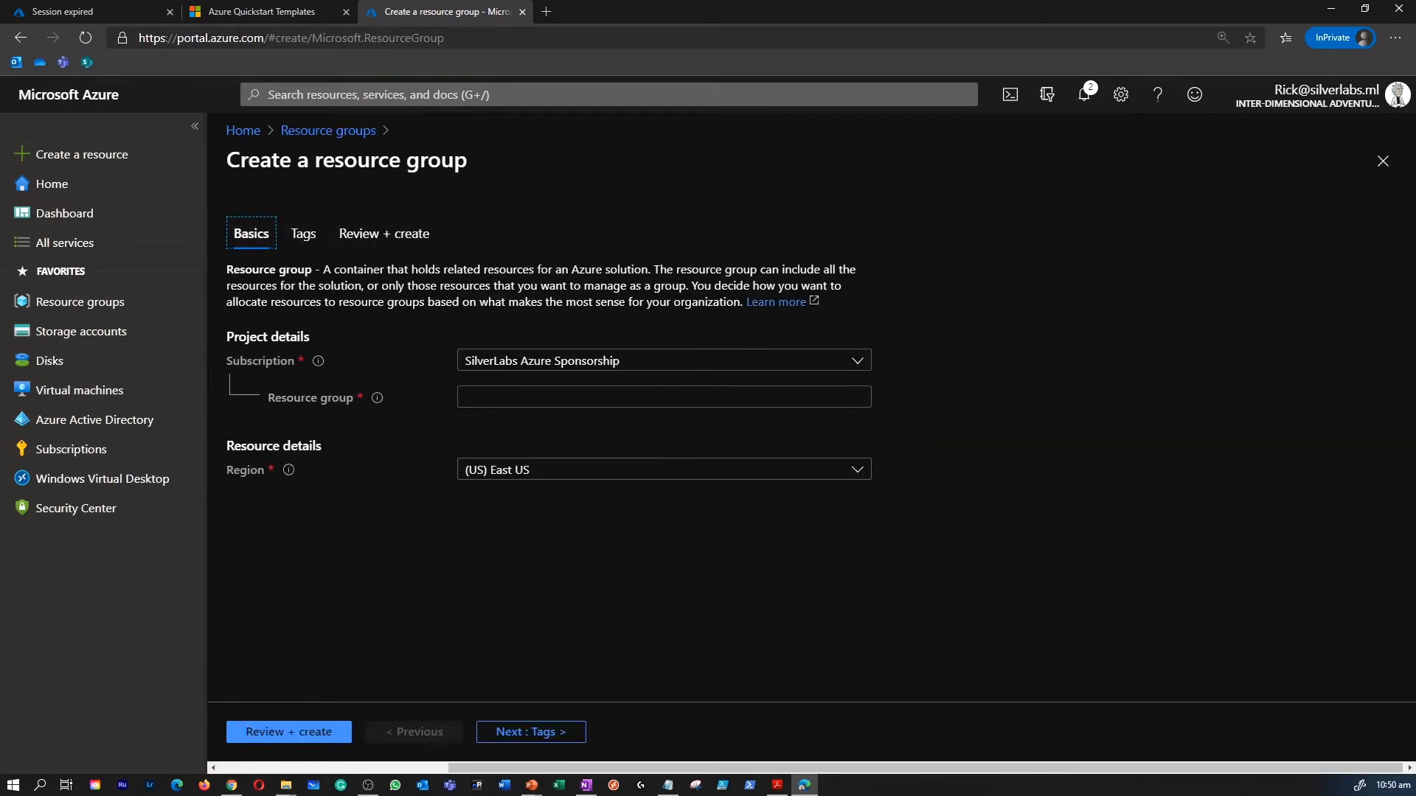
pyautogui.write('A')
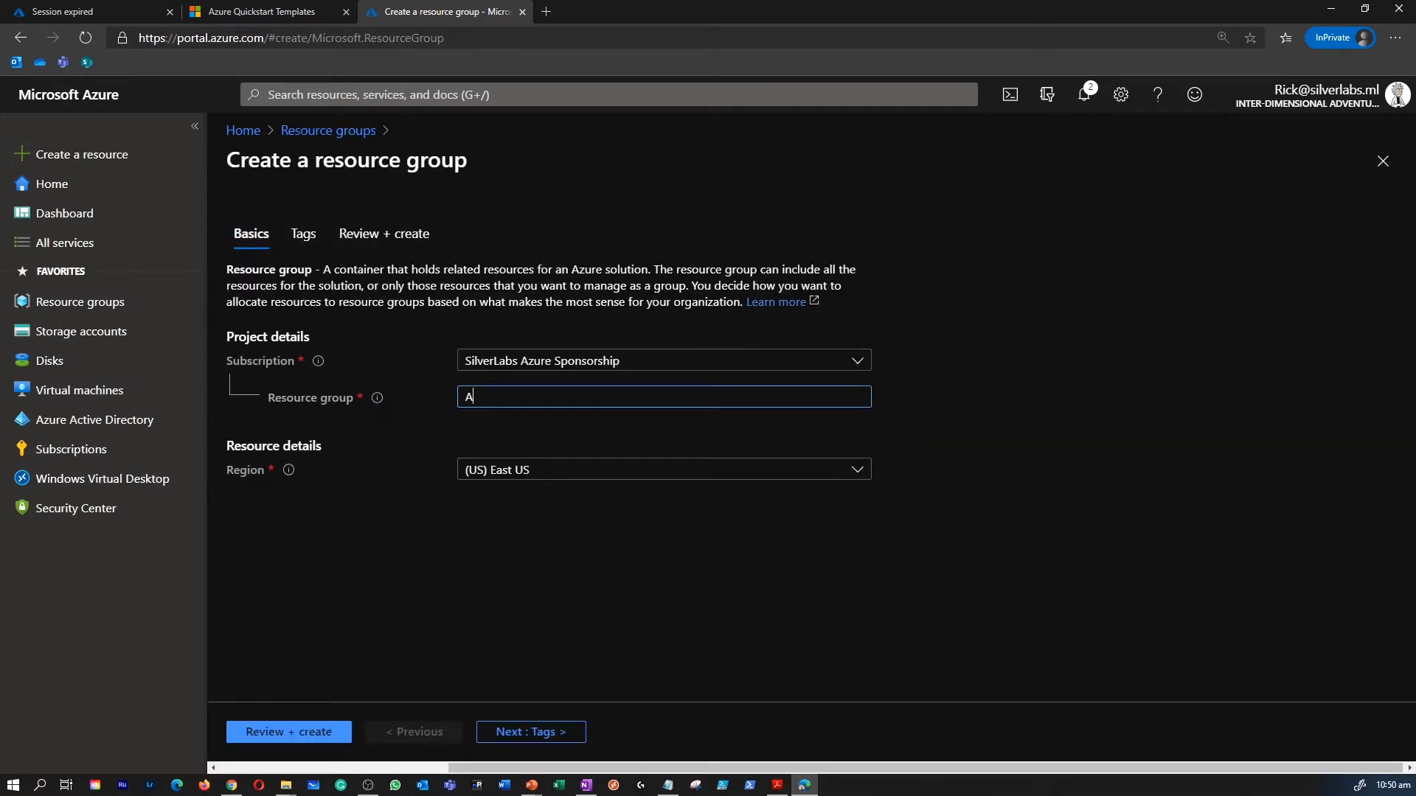
pyautogui.write('Z-900')
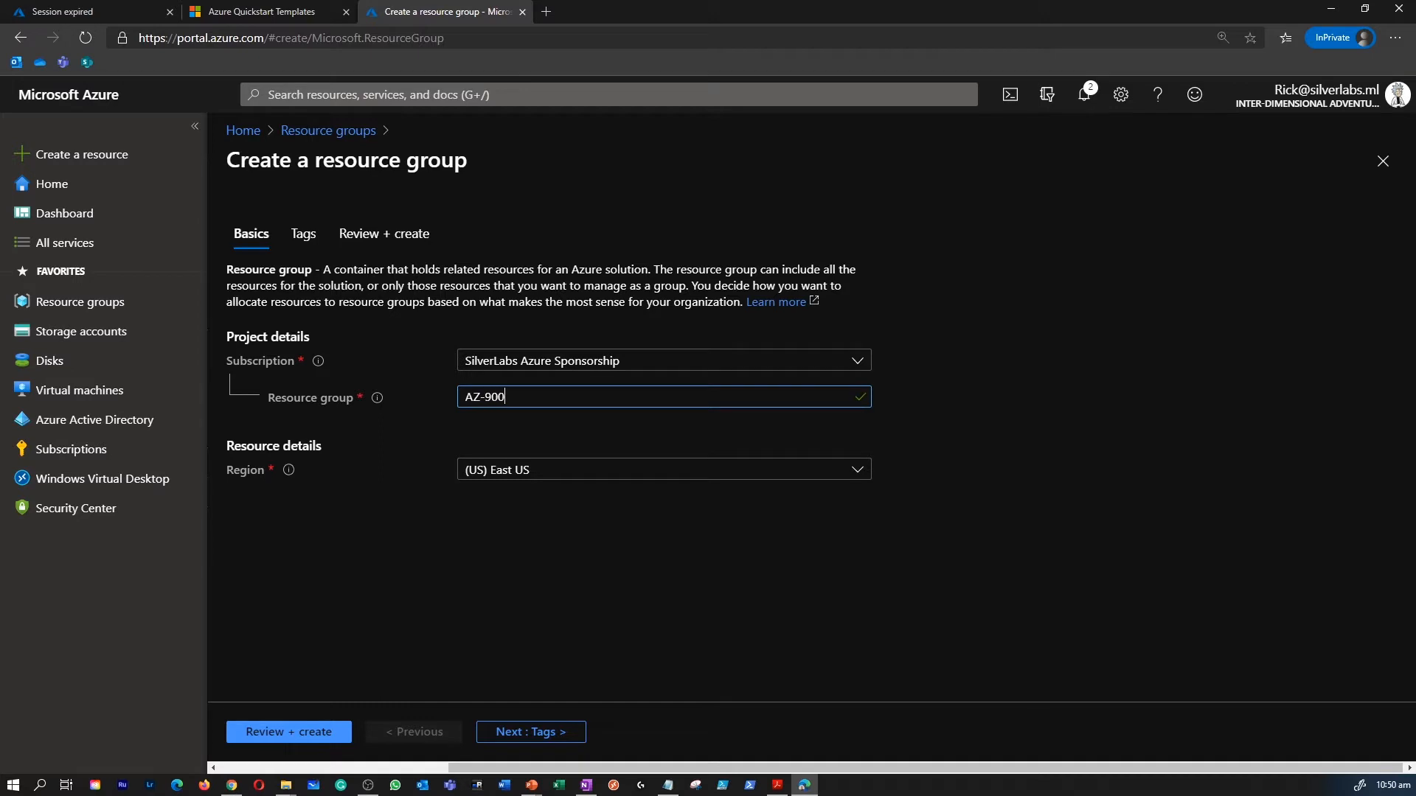
pyautogui.write('-TEST-')
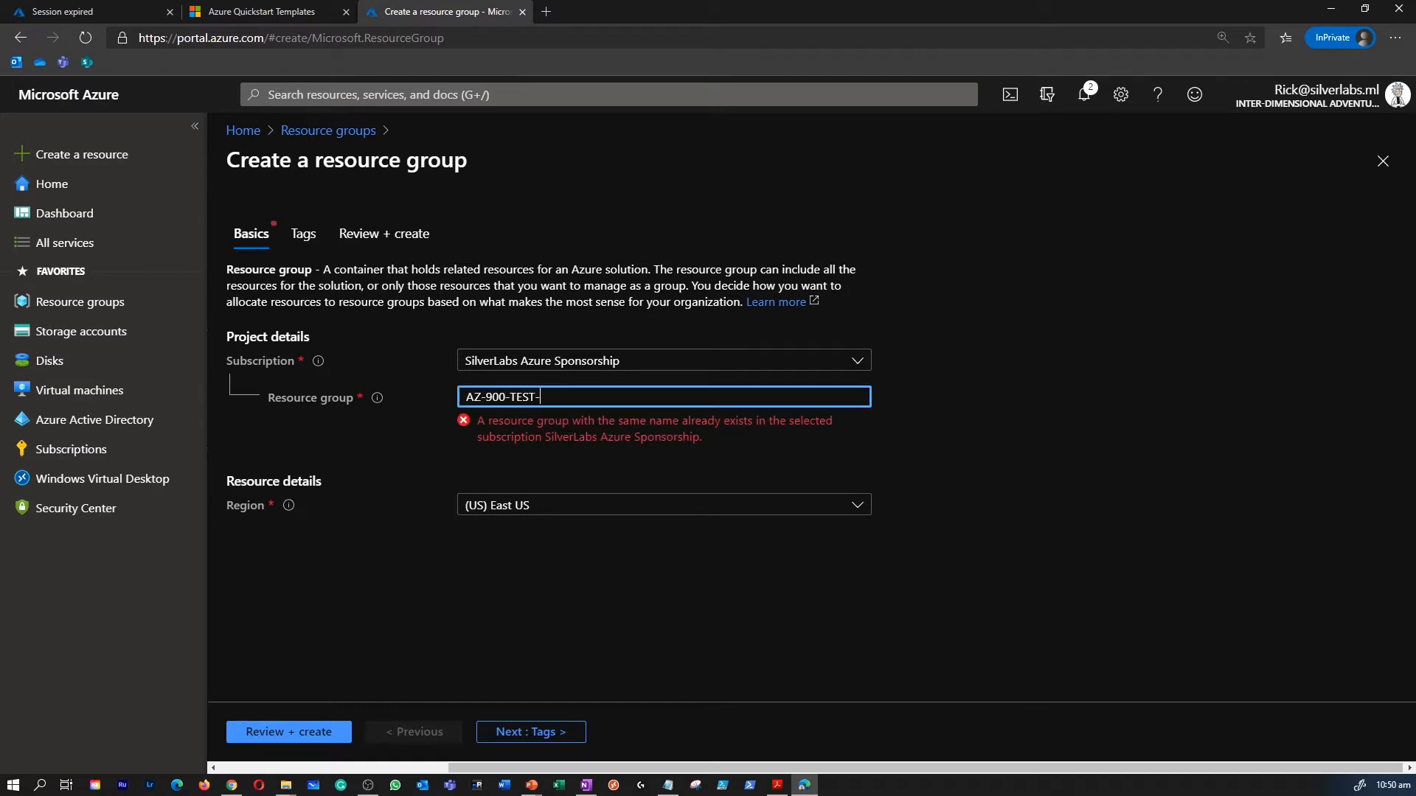
pyautogui.write('RG')
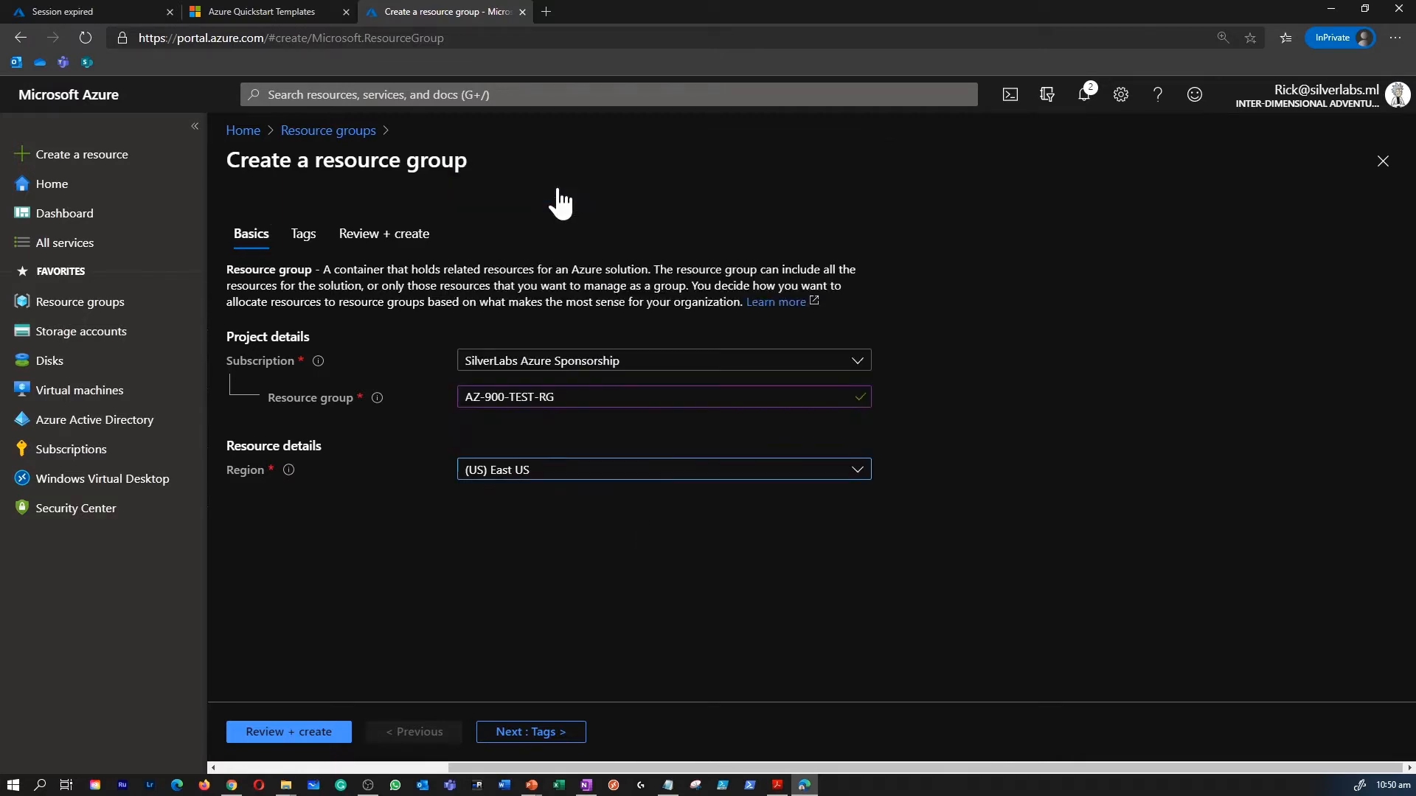
# Review and create the AZ-900-TEST-RG resource group in East US
pyautogui.click(288, 731)
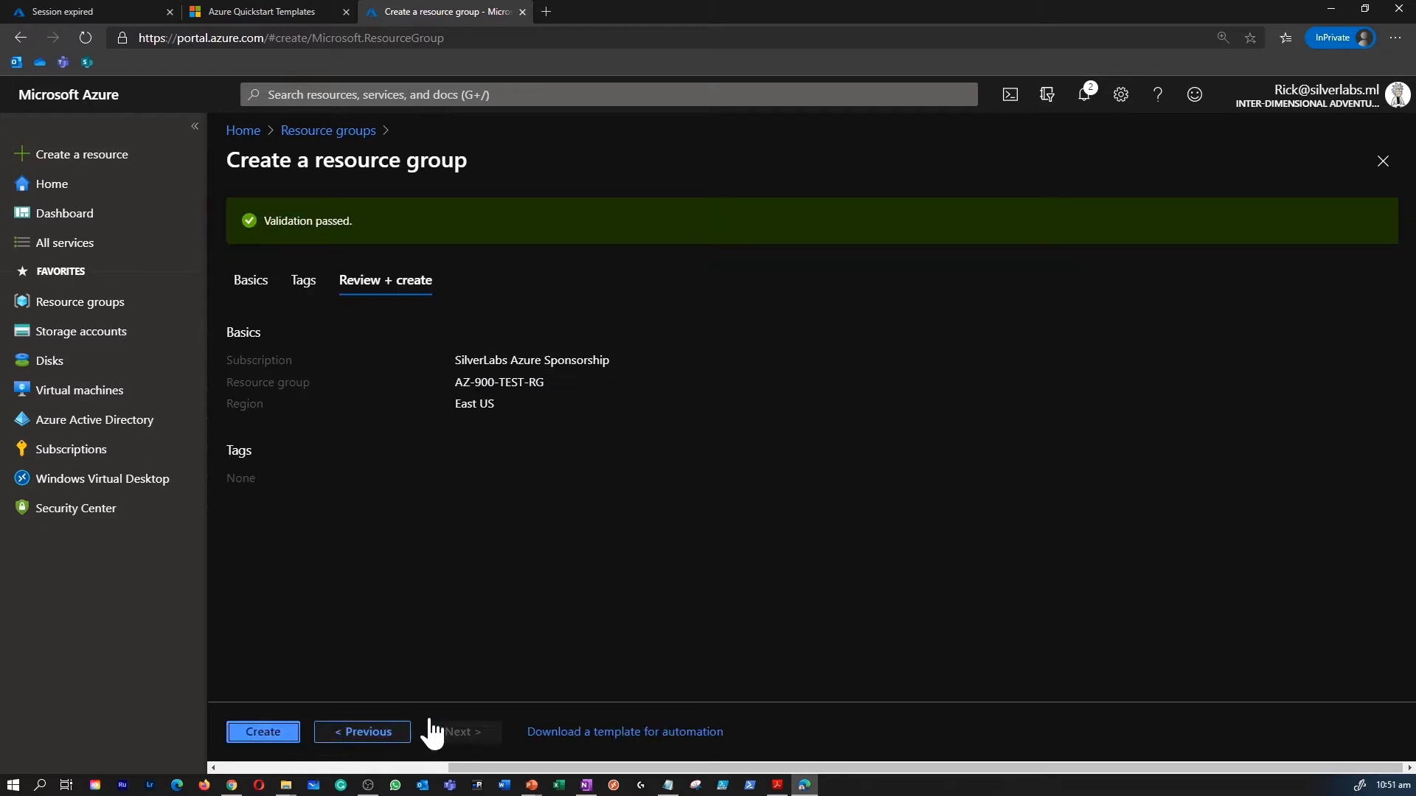
pyautogui.click(262, 731)
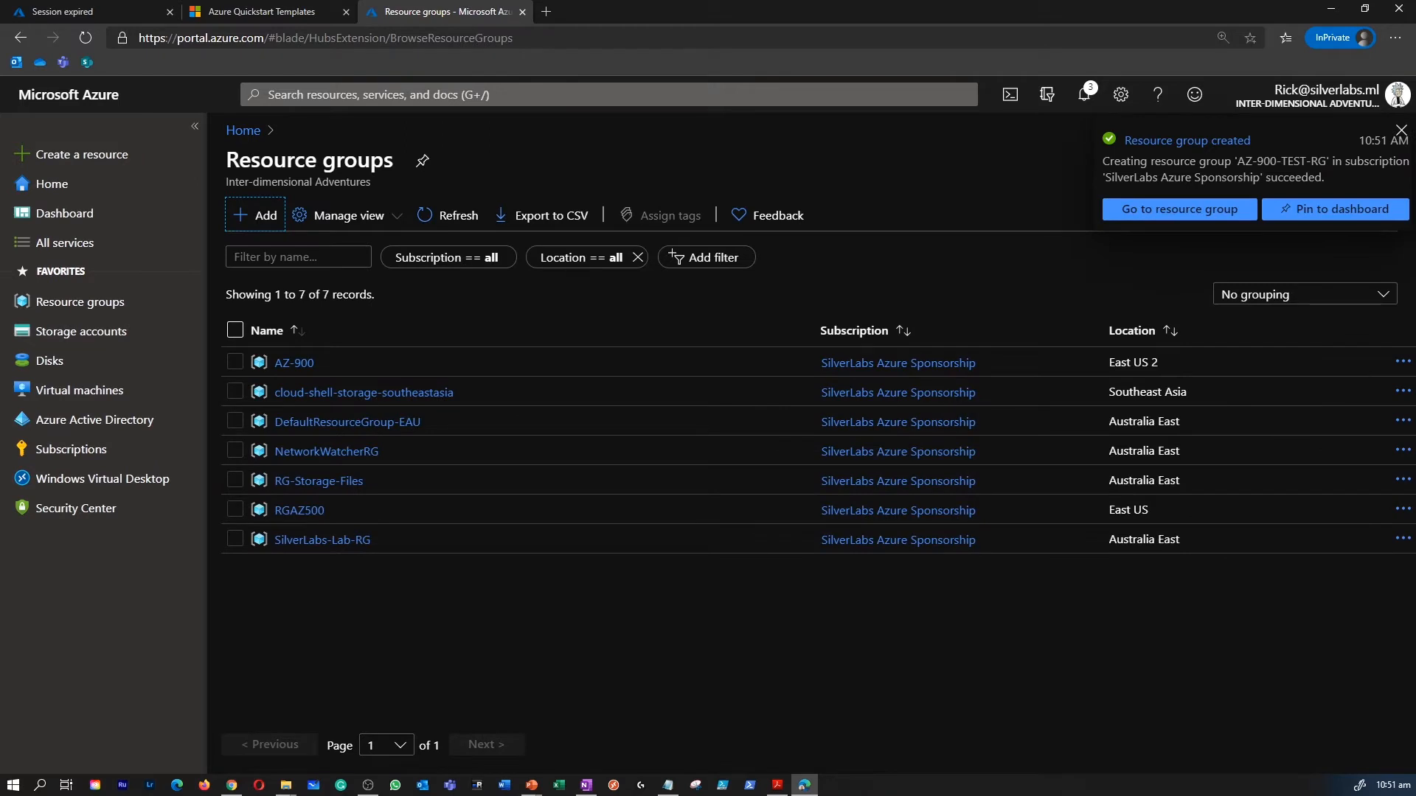
# Locate AZ-900-TEST-RG in the refreshed list and go to its Access control (IAM) page
pyautogui.click(1082, 94)
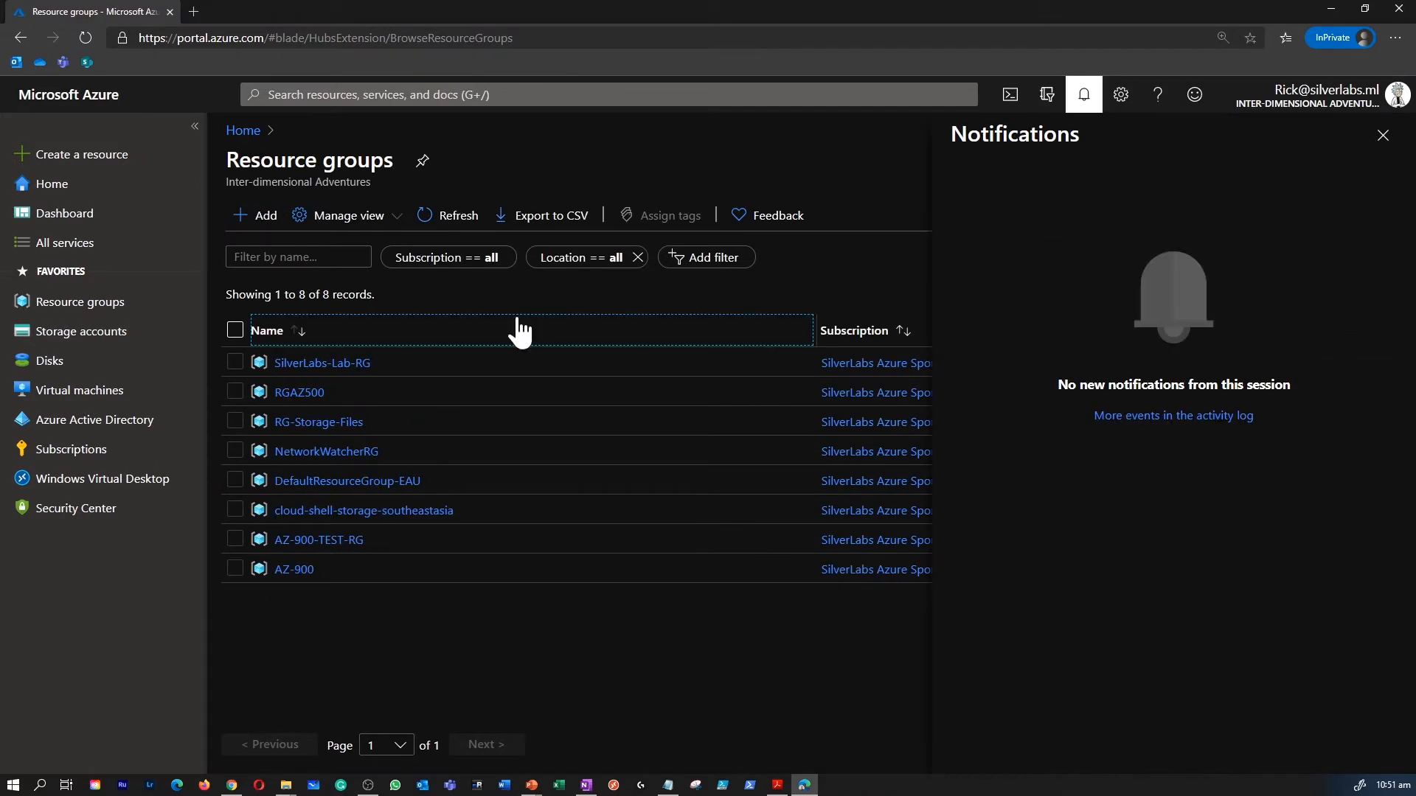
pyautogui.click(267, 330)
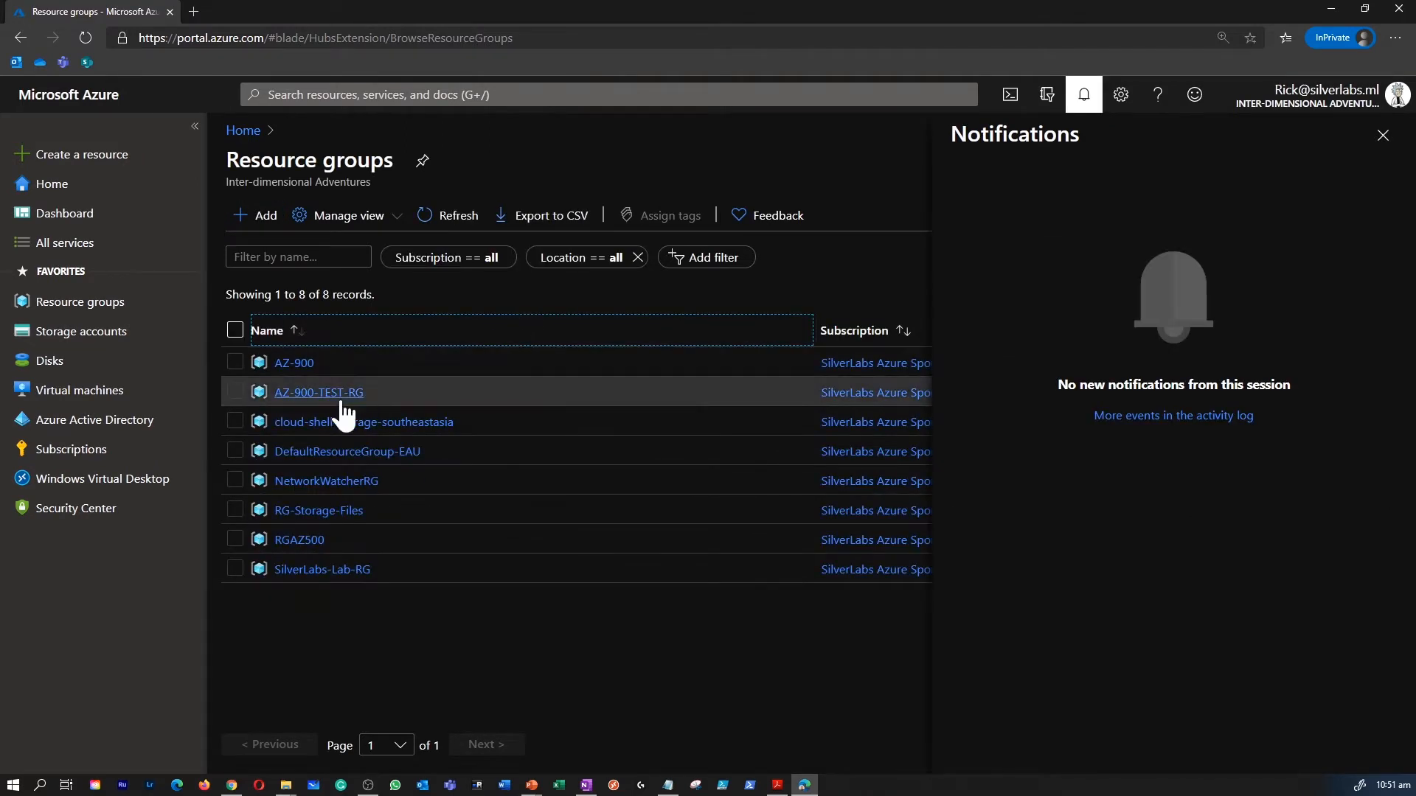
pyautogui.click(1385, 134)
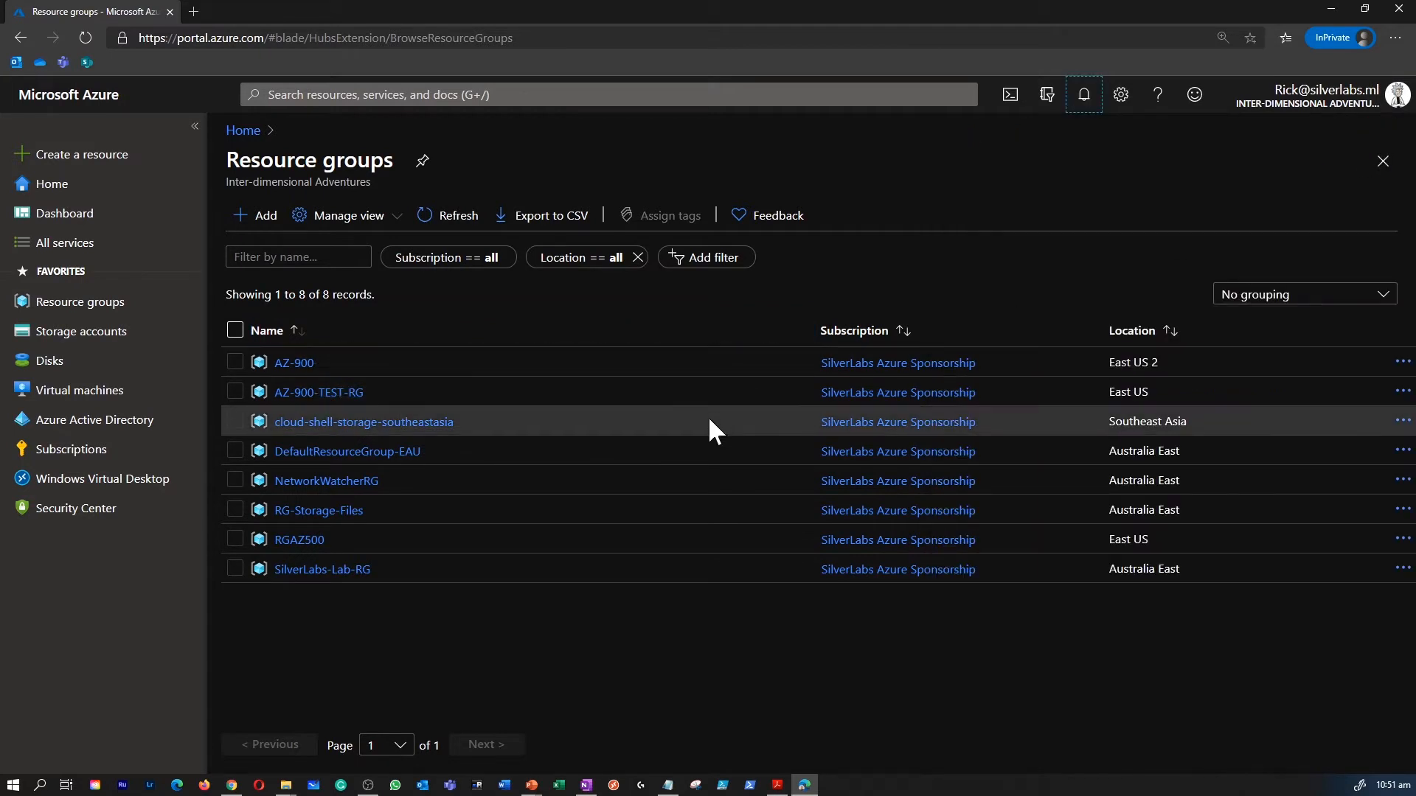
pyautogui.click(318, 392)
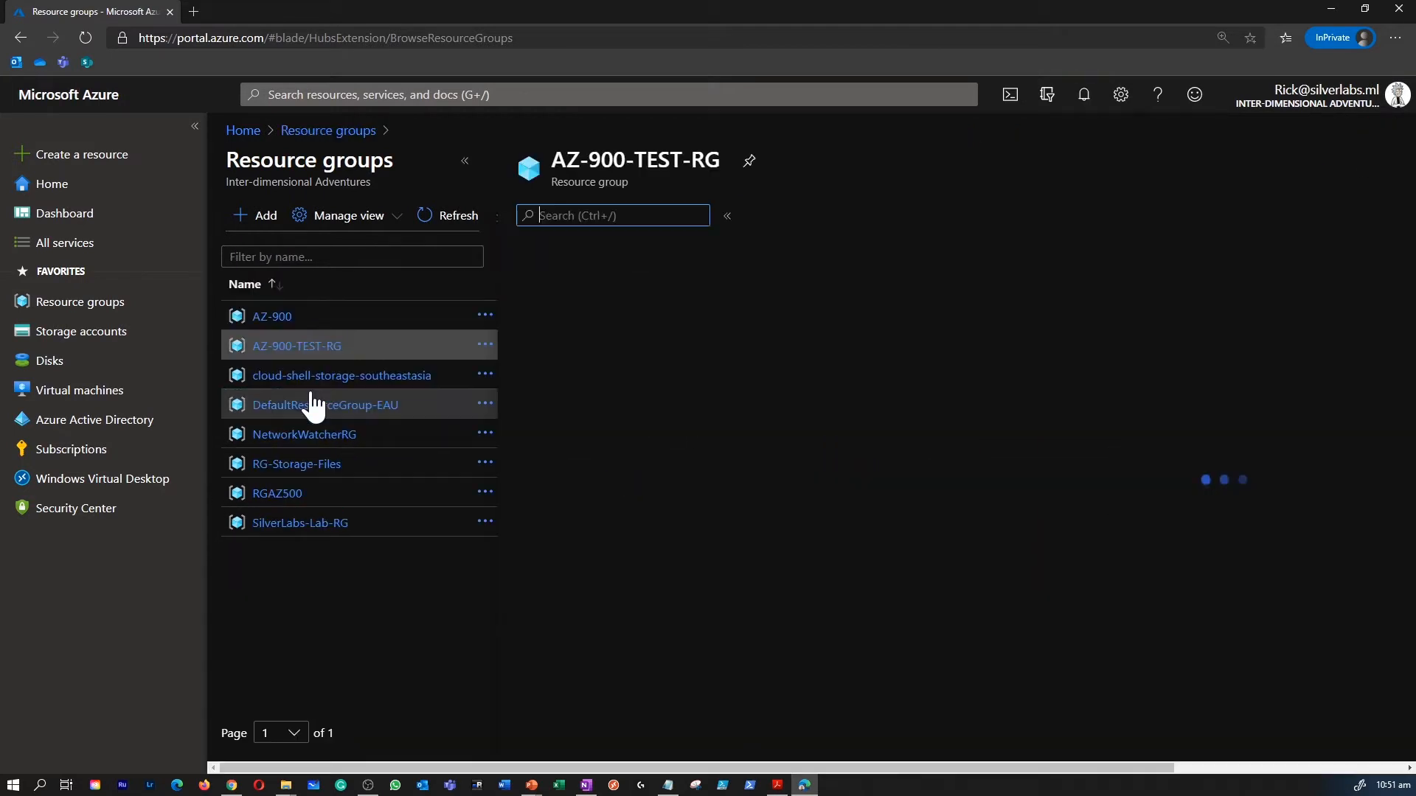
pyautogui.click(297, 345)
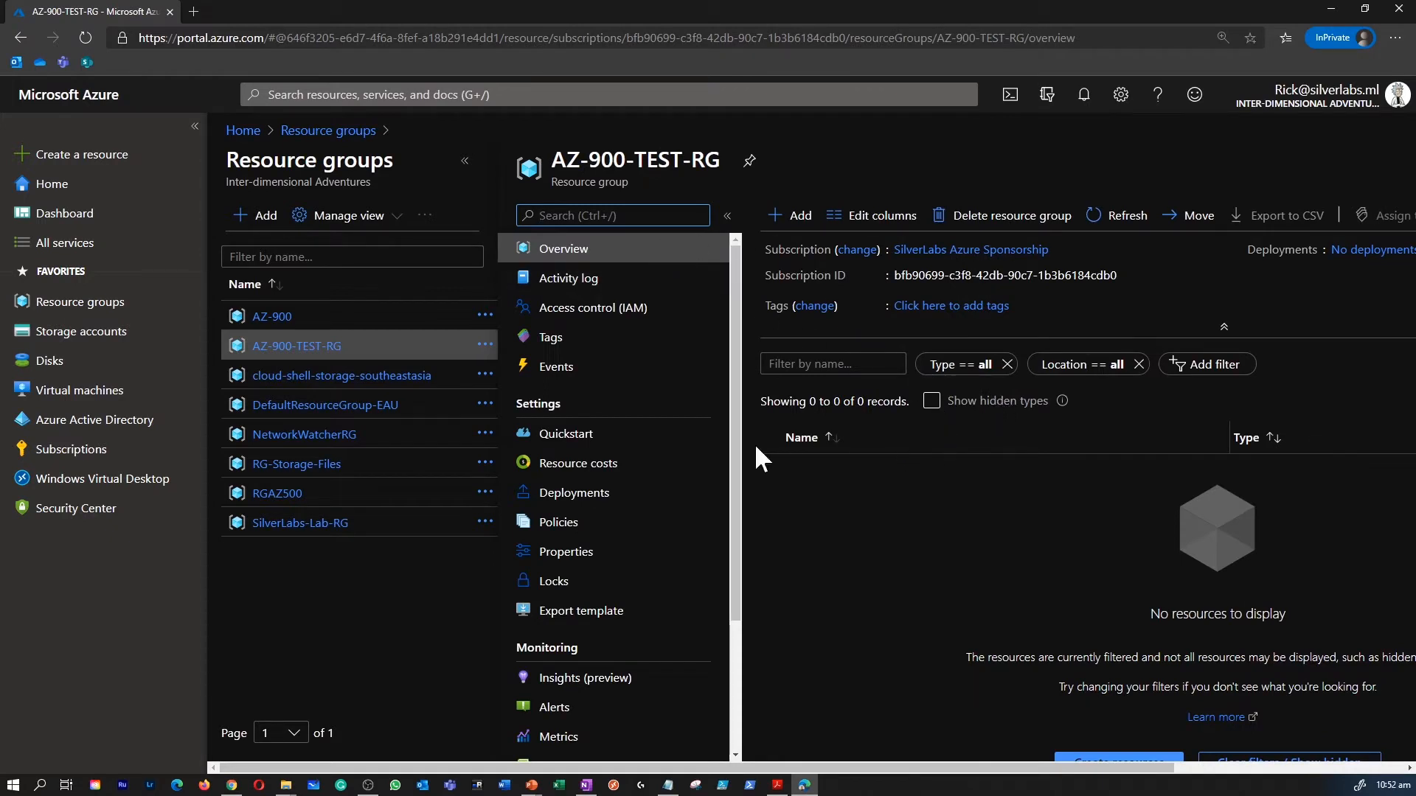
pyautogui.moveTo(568, 278)
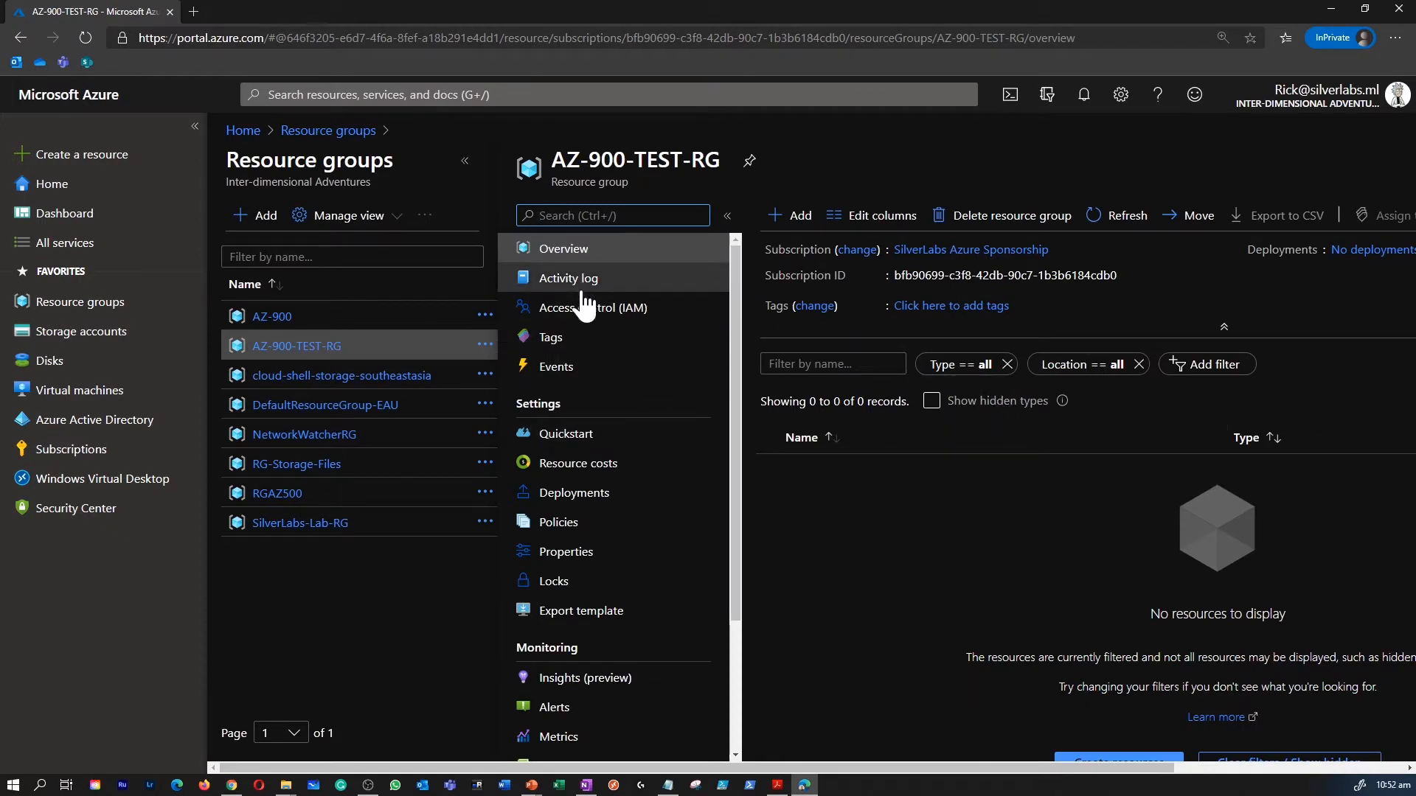
pyautogui.click(596, 307)
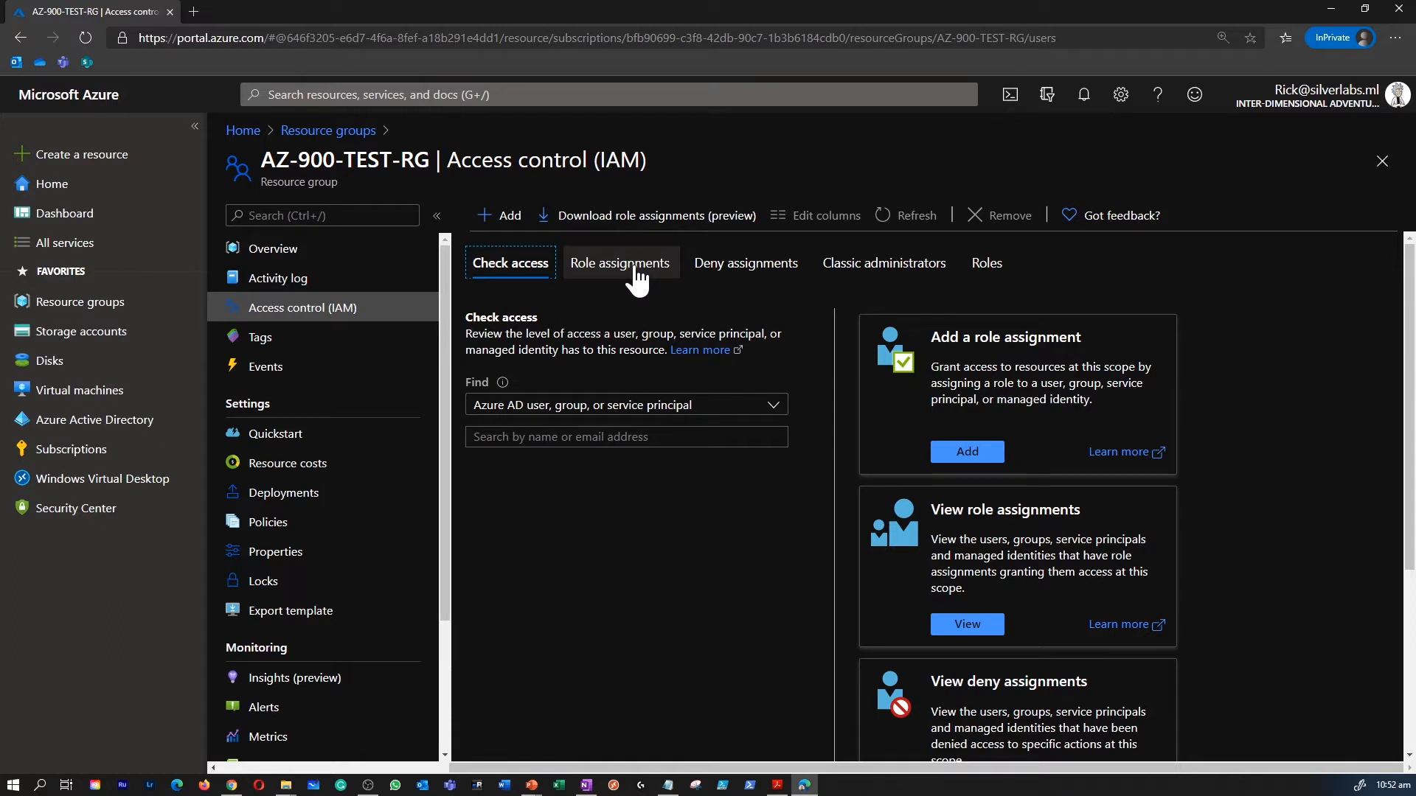
pyautogui.moveTo(744, 271)
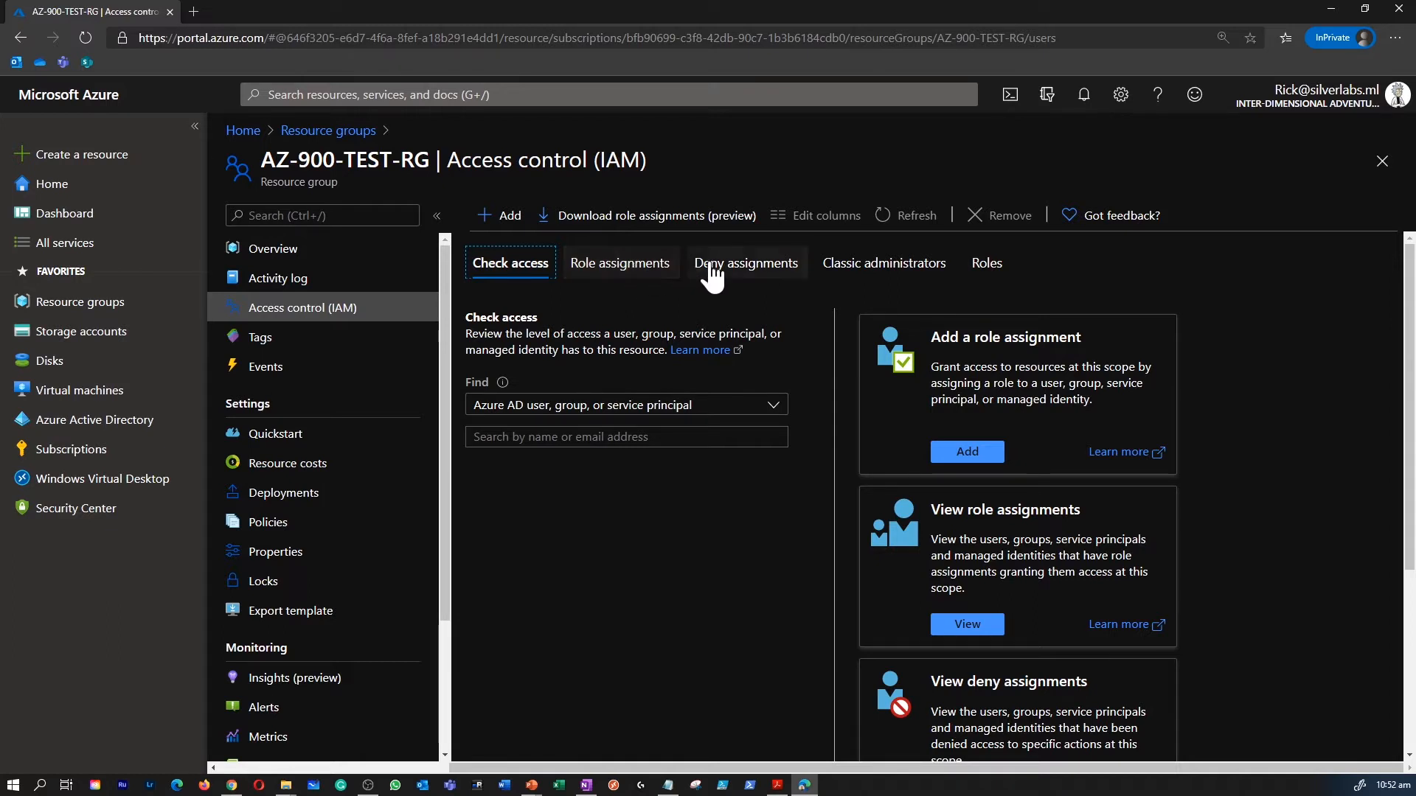
pyautogui.click(987, 262)
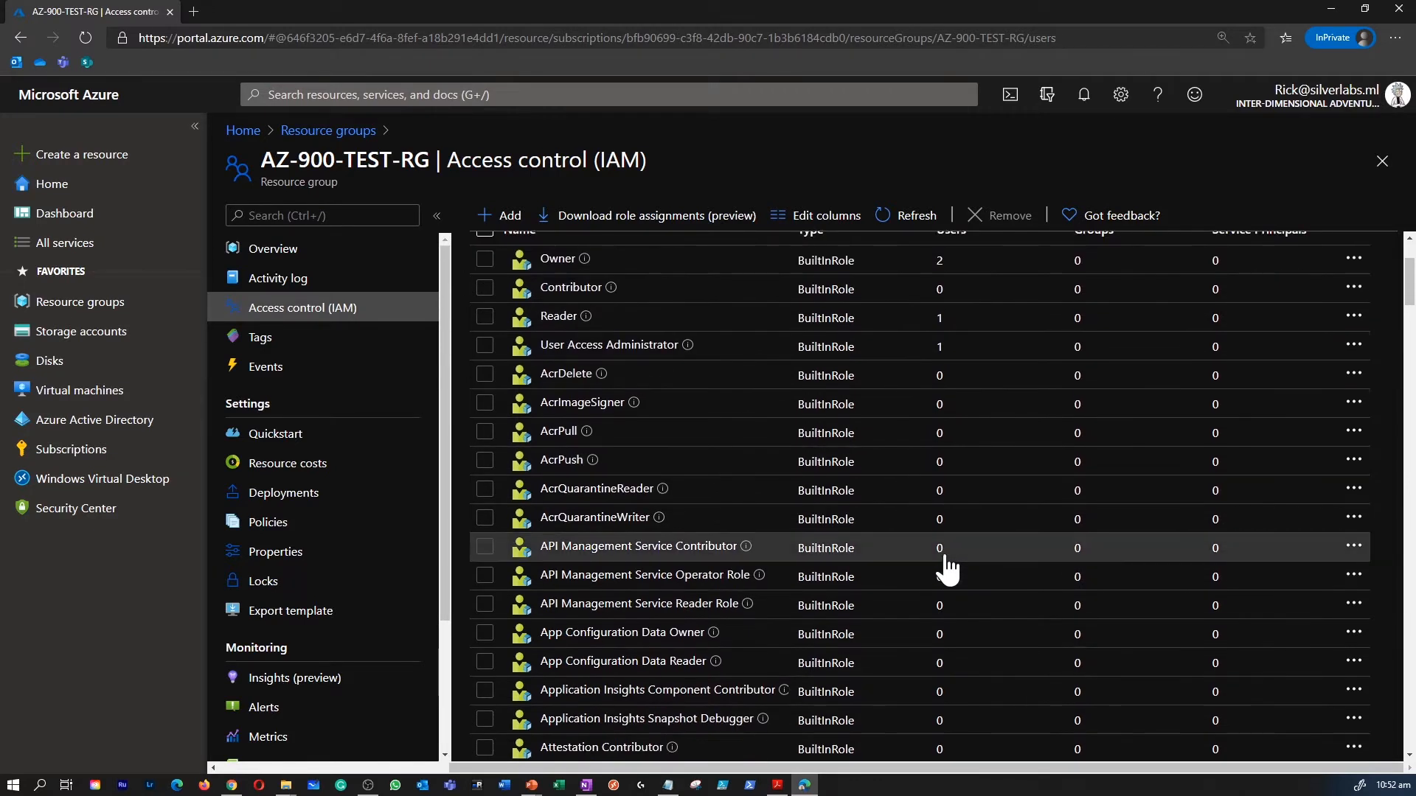
pyautogui.scroll(-3)
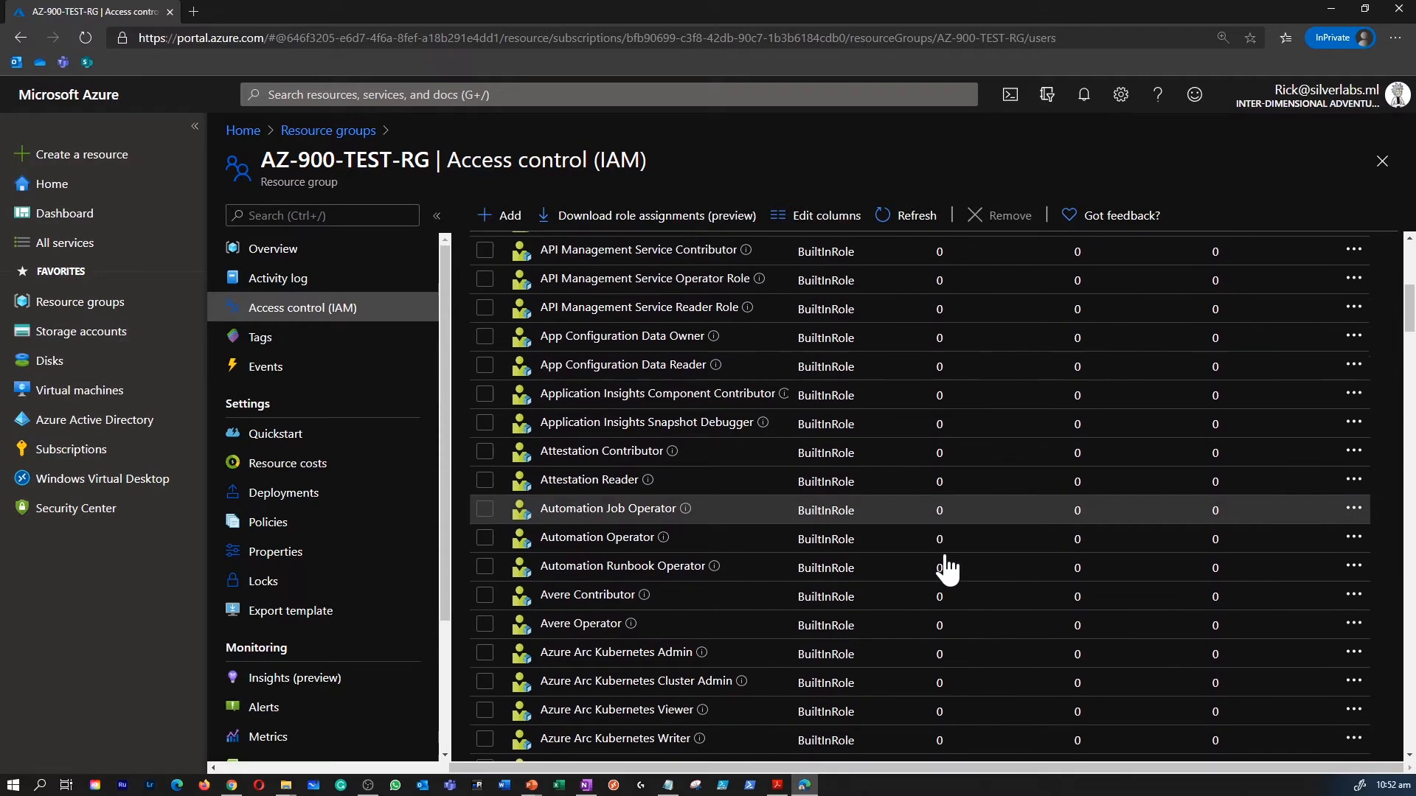
pyautogui.scroll(-3)
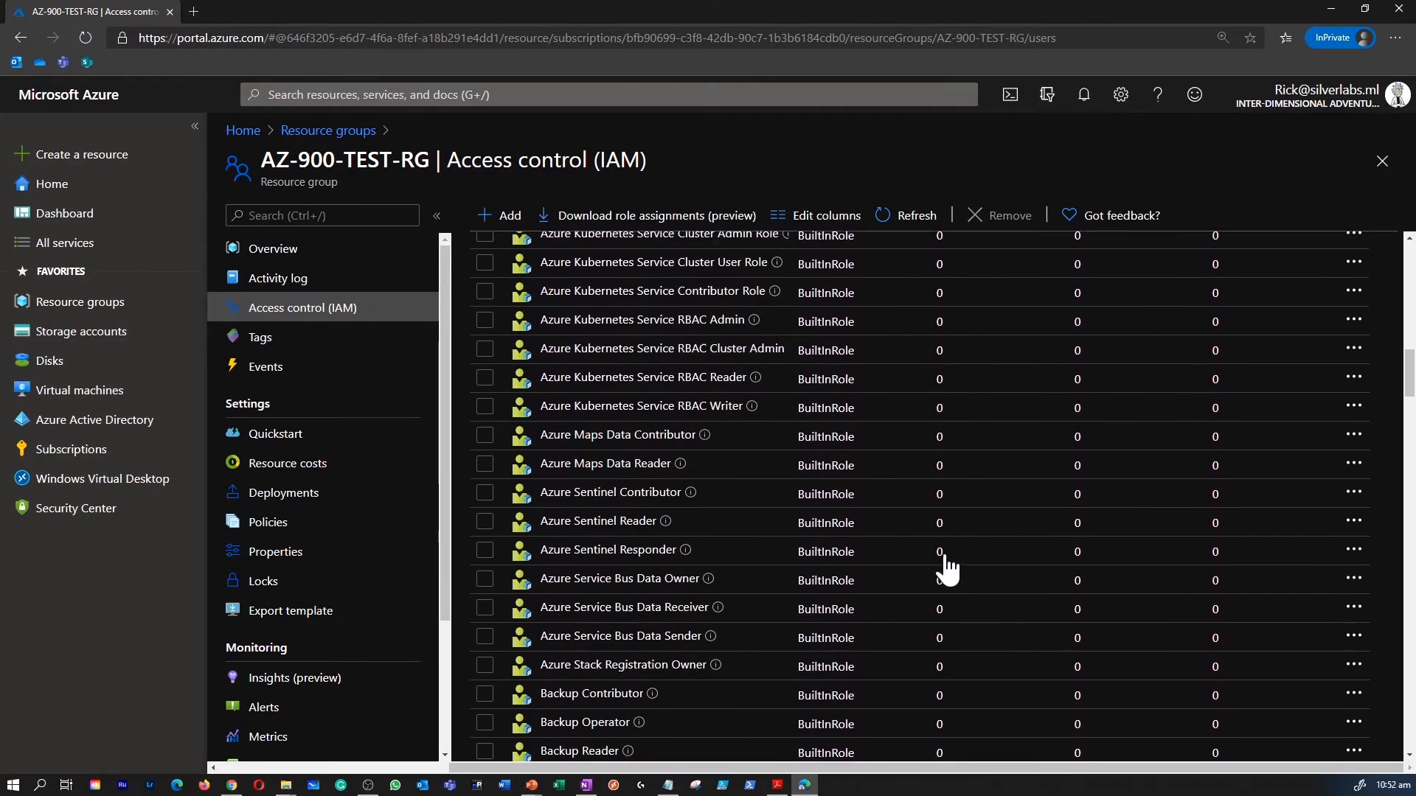
pyautogui.scroll(-3)
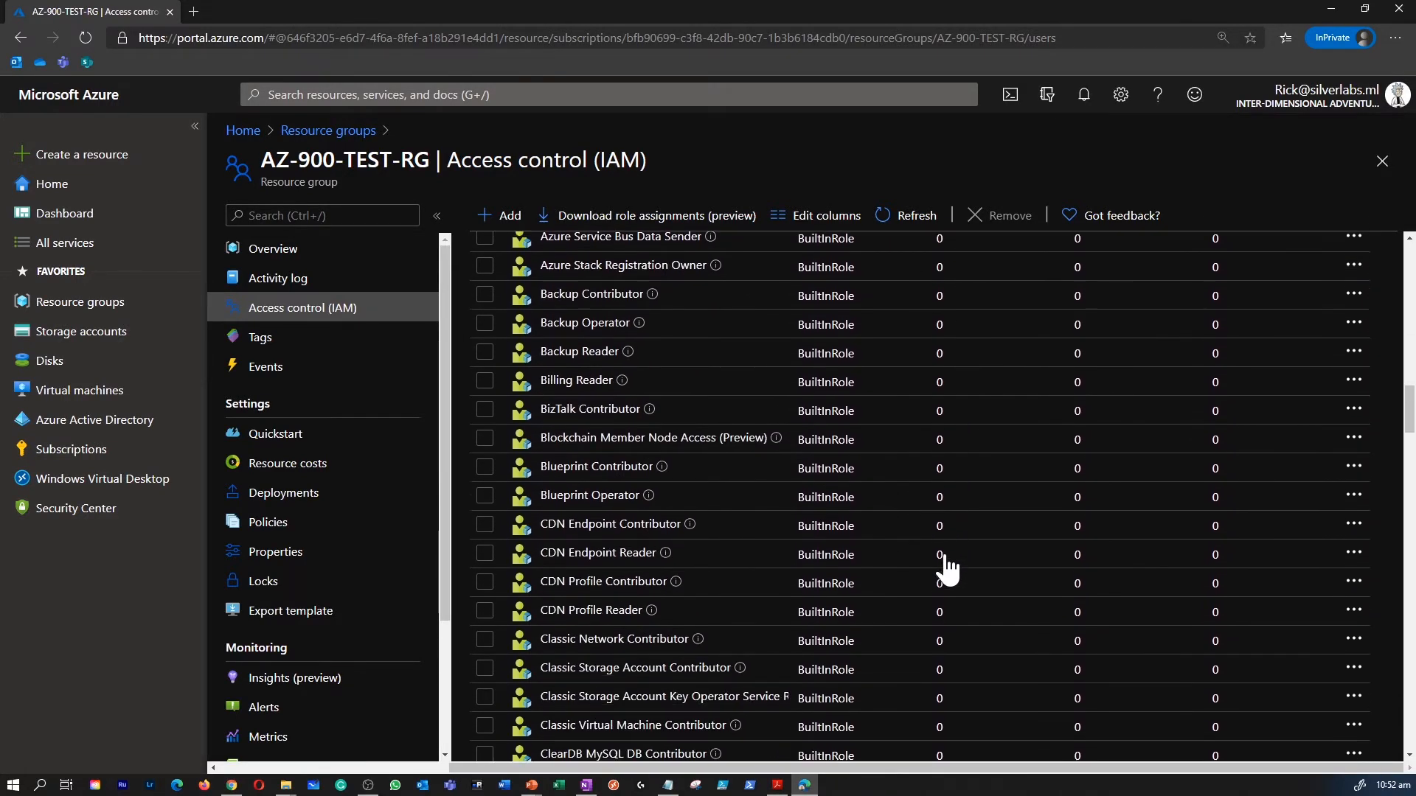
pyautogui.scroll(-3)
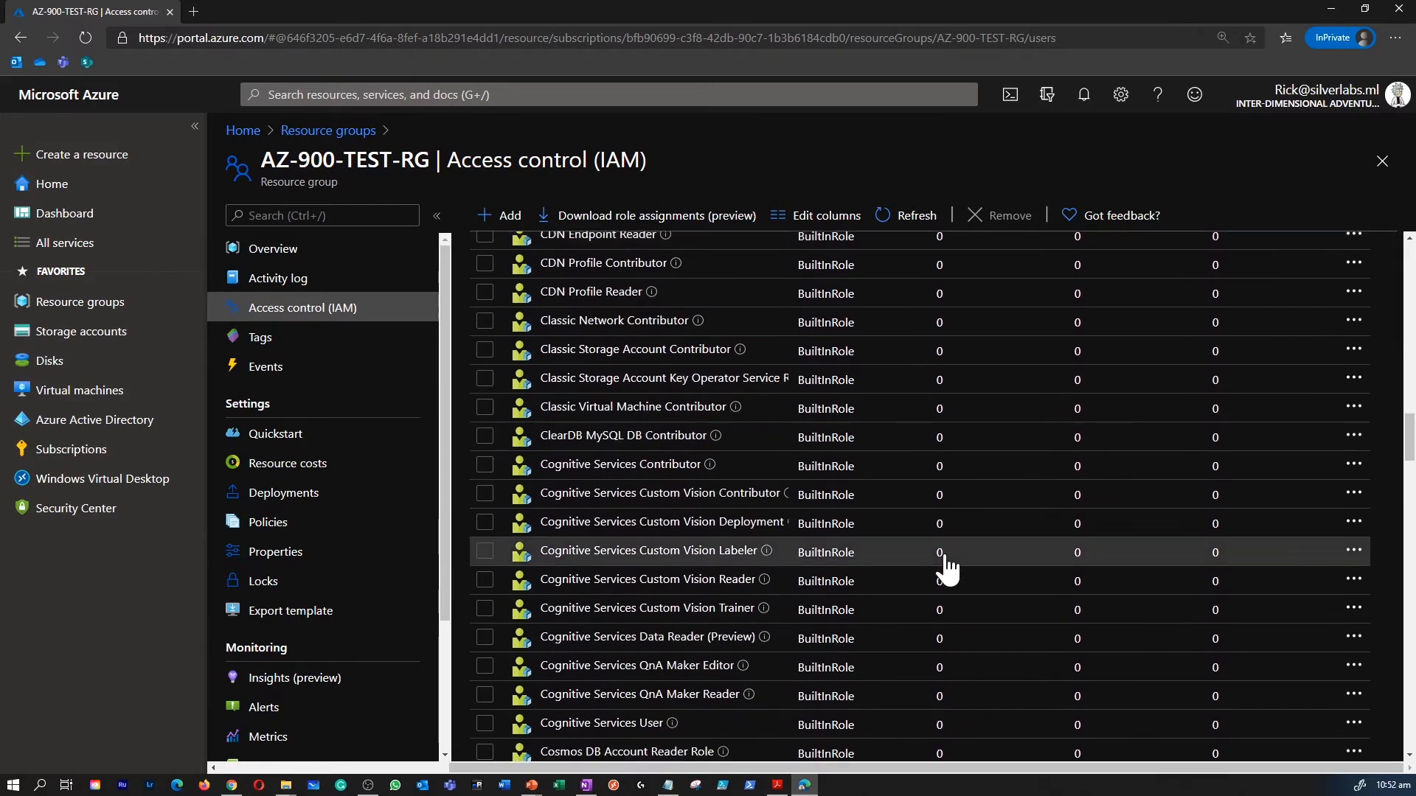
pyautogui.scroll(-3)
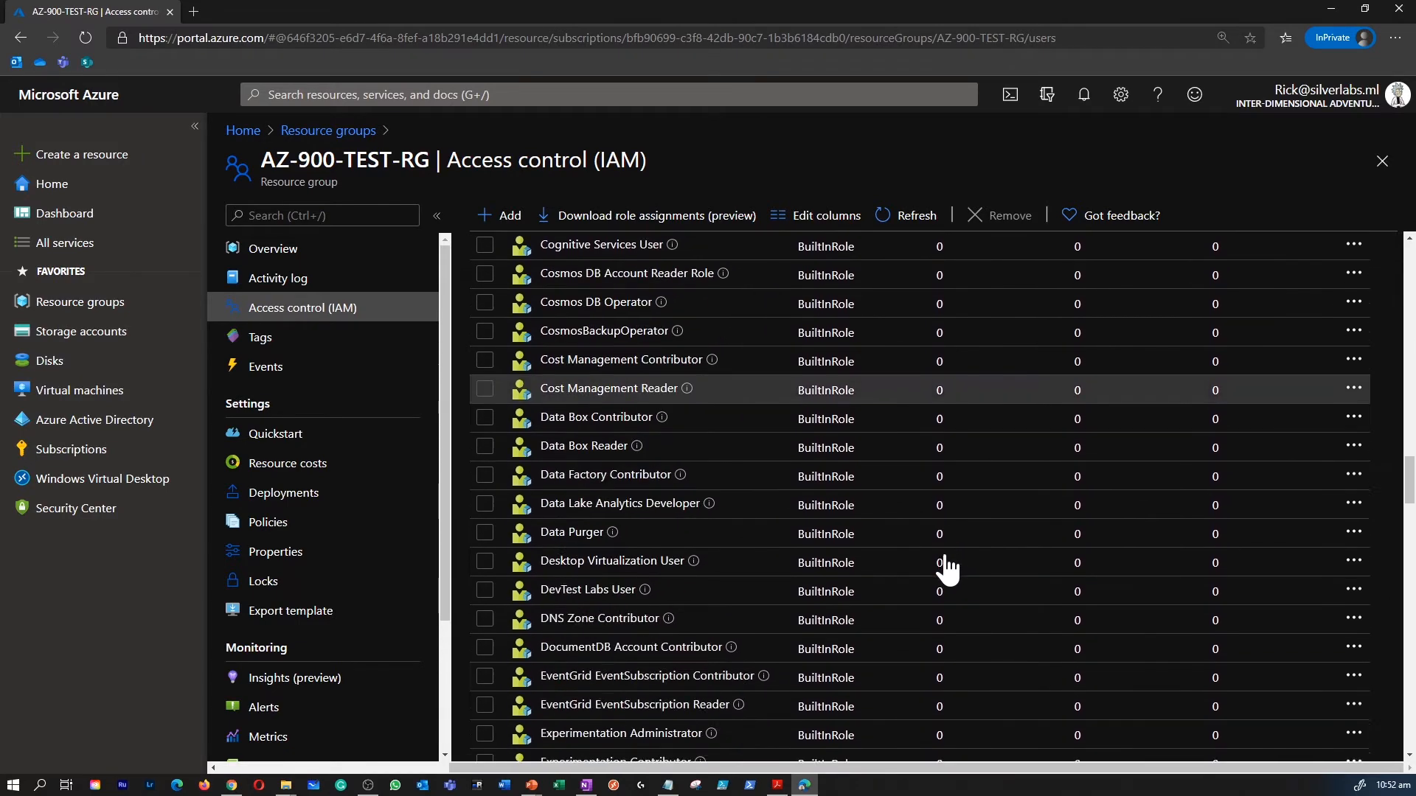
pyautogui.scroll(-3)
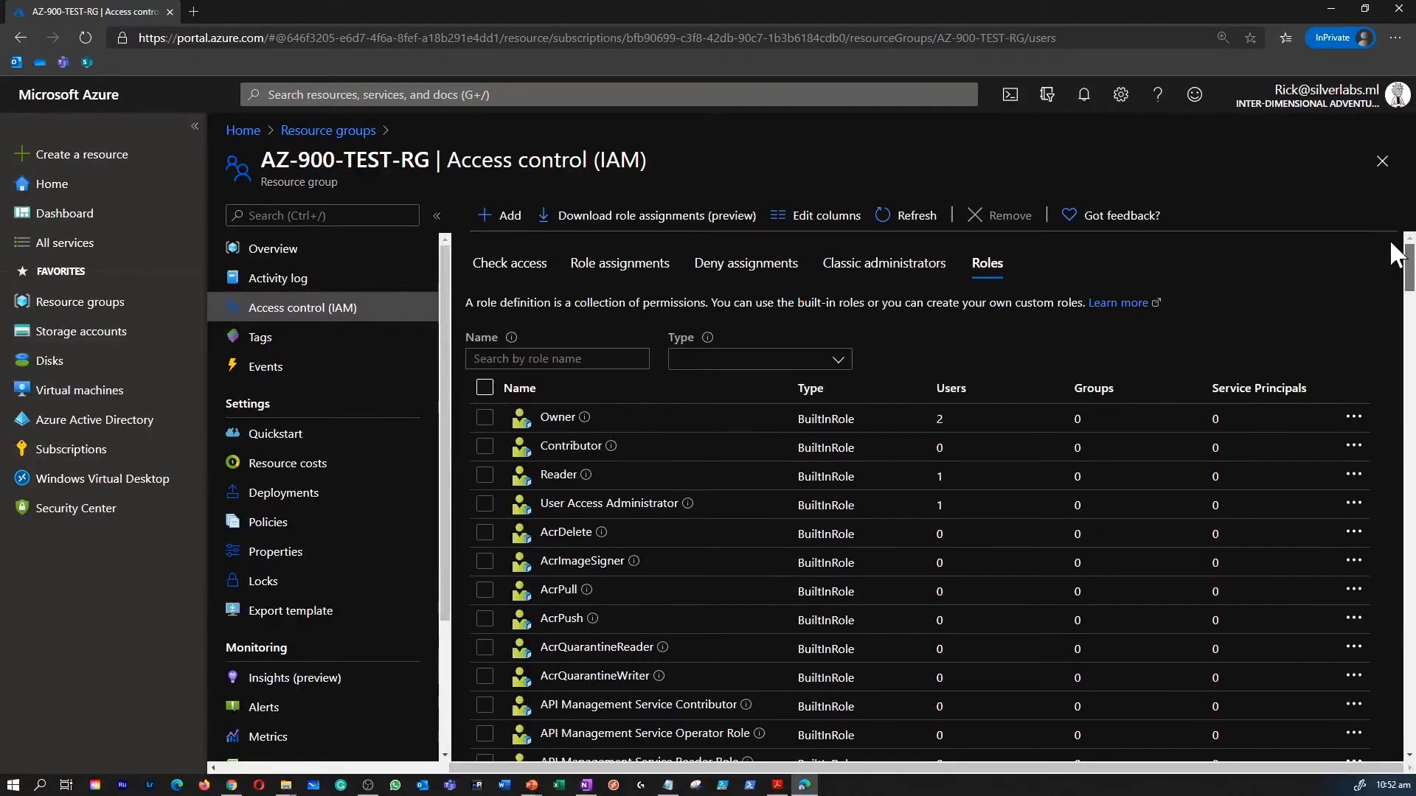
pyautogui.moveTo(584, 418)
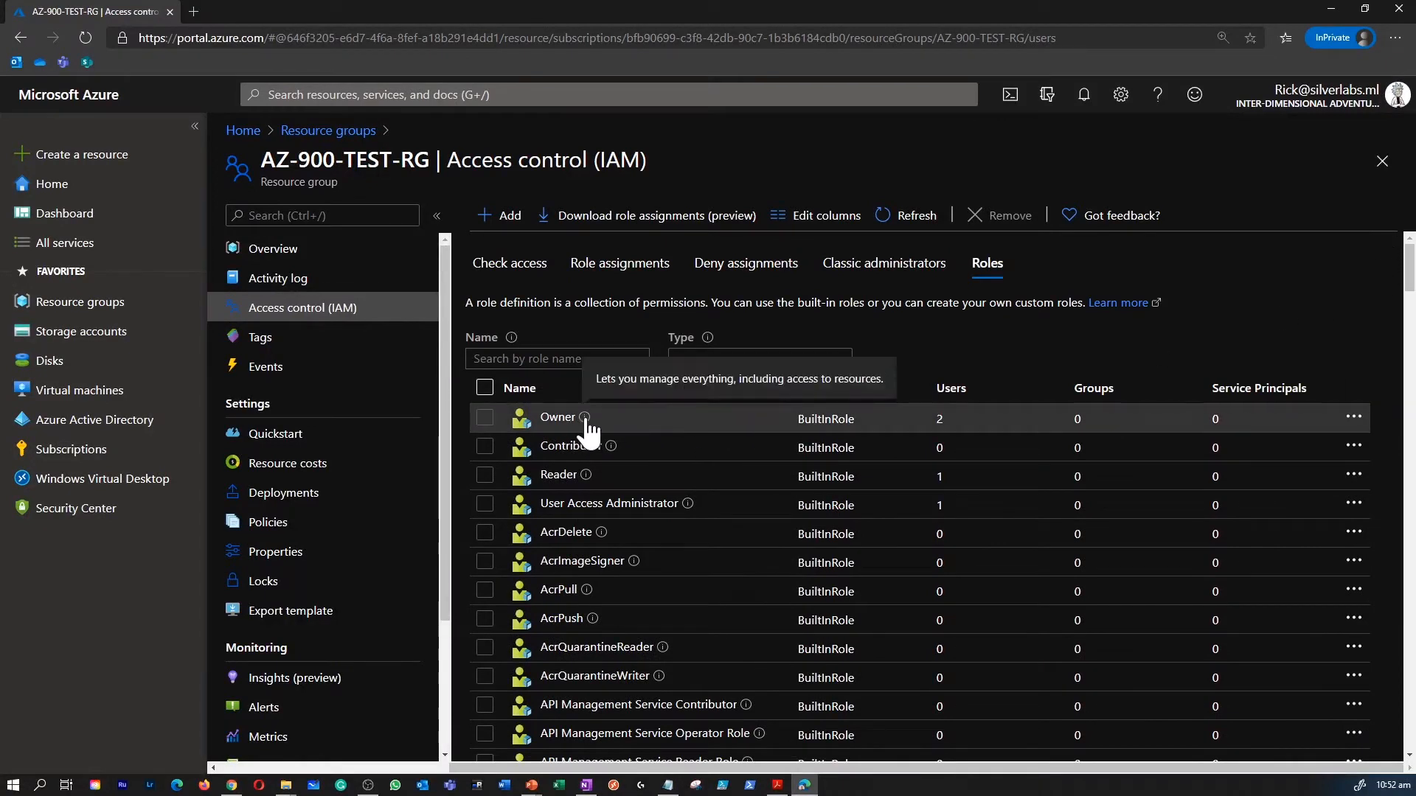
pyautogui.moveTo(612, 454)
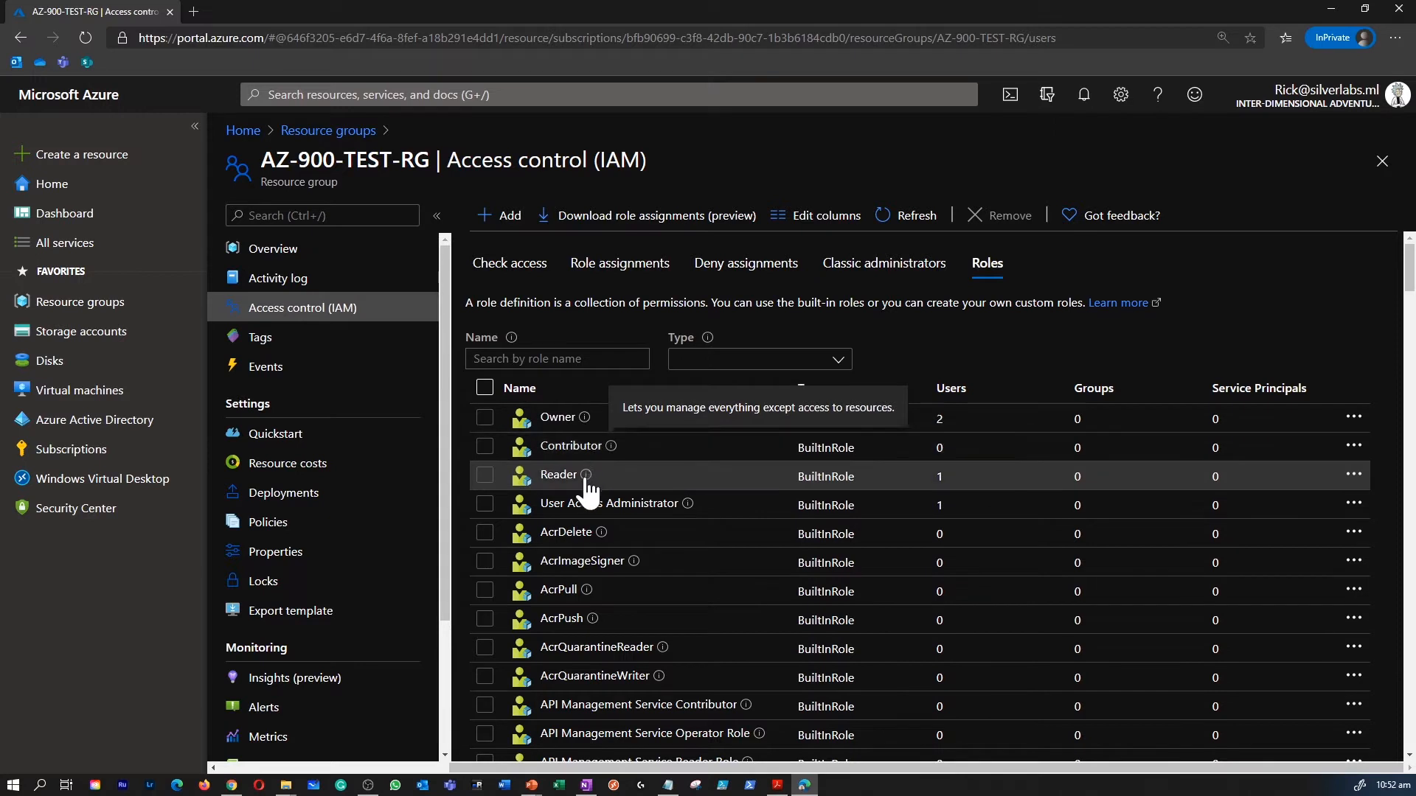
pyautogui.moveTo(688, 516)
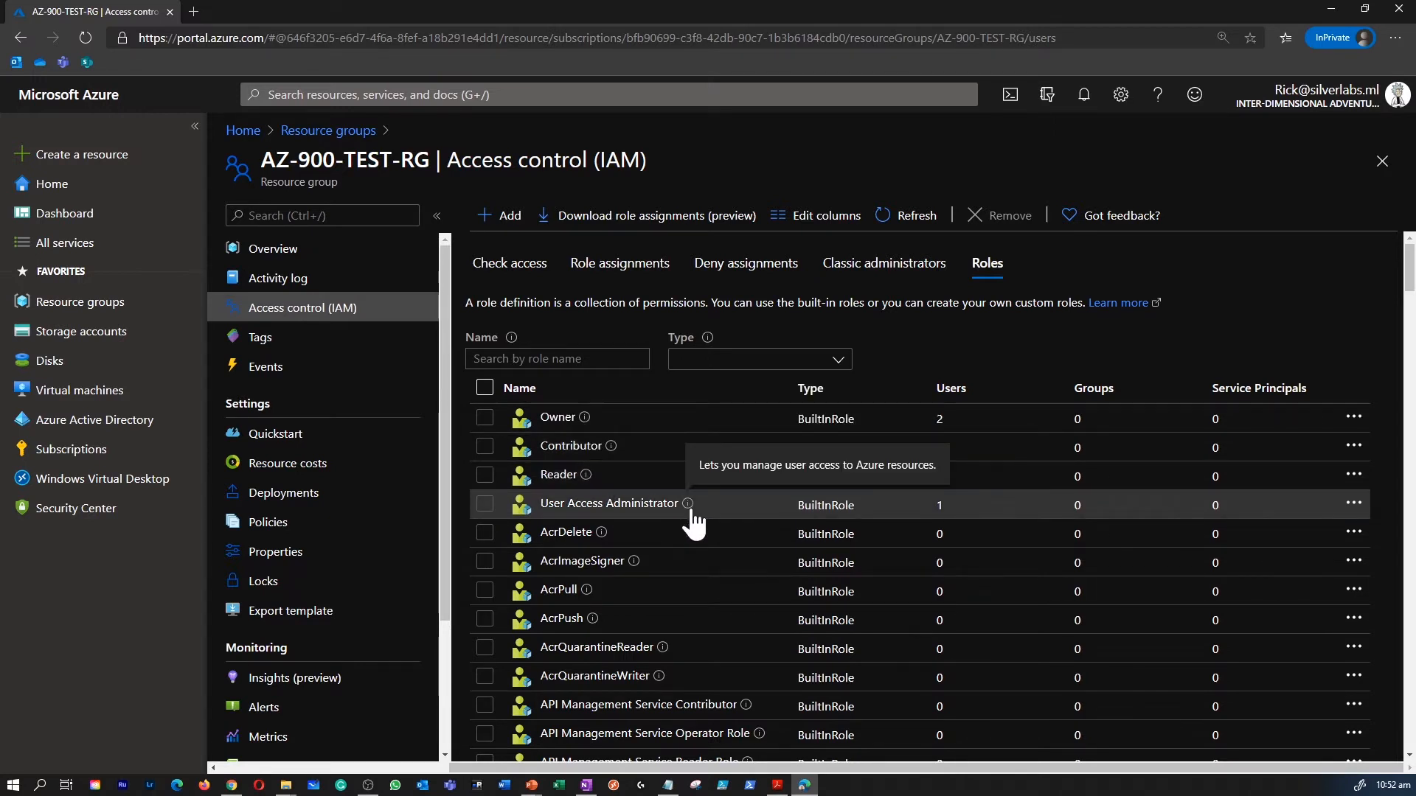
pyautogui.moveTo(601, 532)
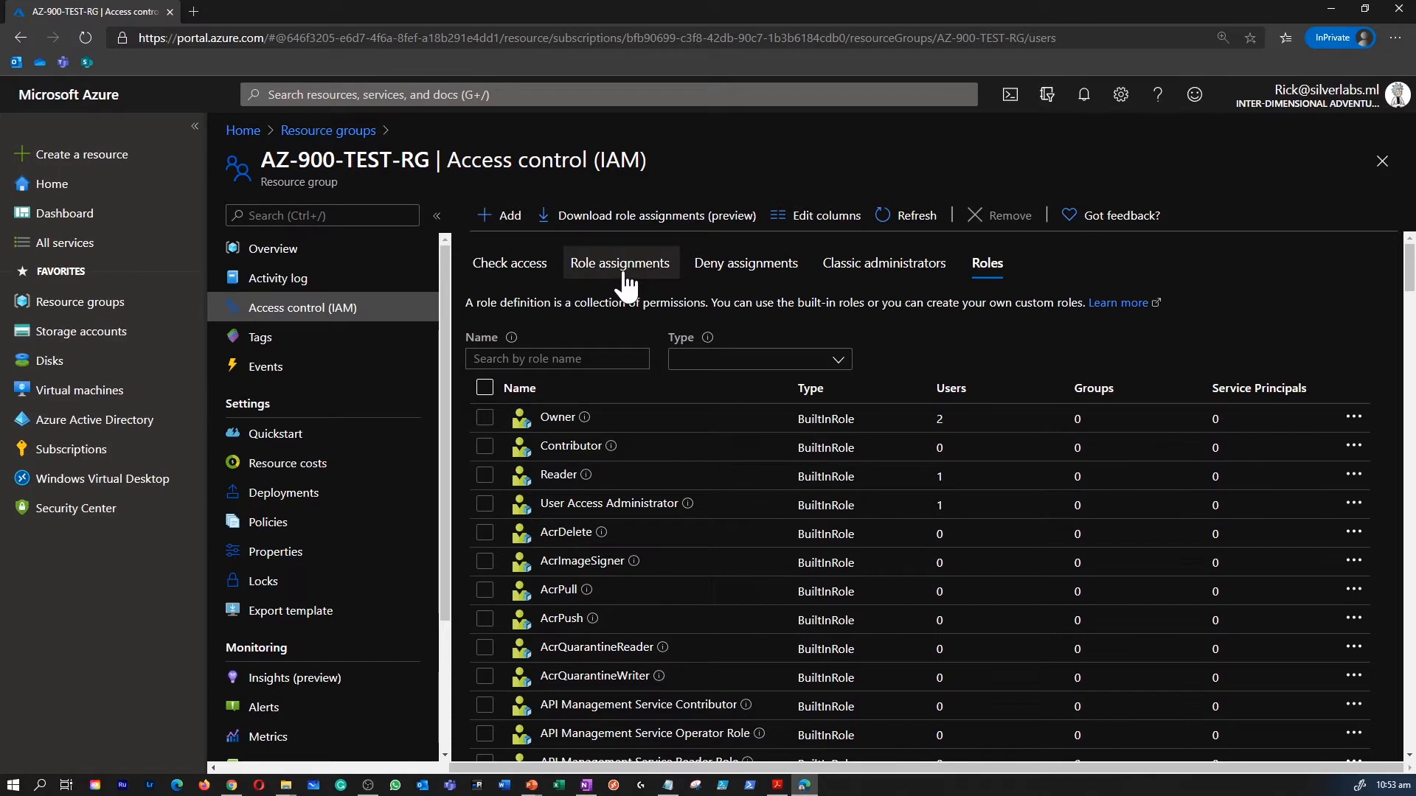
# From the Role assignments tab, begin a new Add role assignment for AZ-900-TEST-RG
pyautogui.click(621, 262)
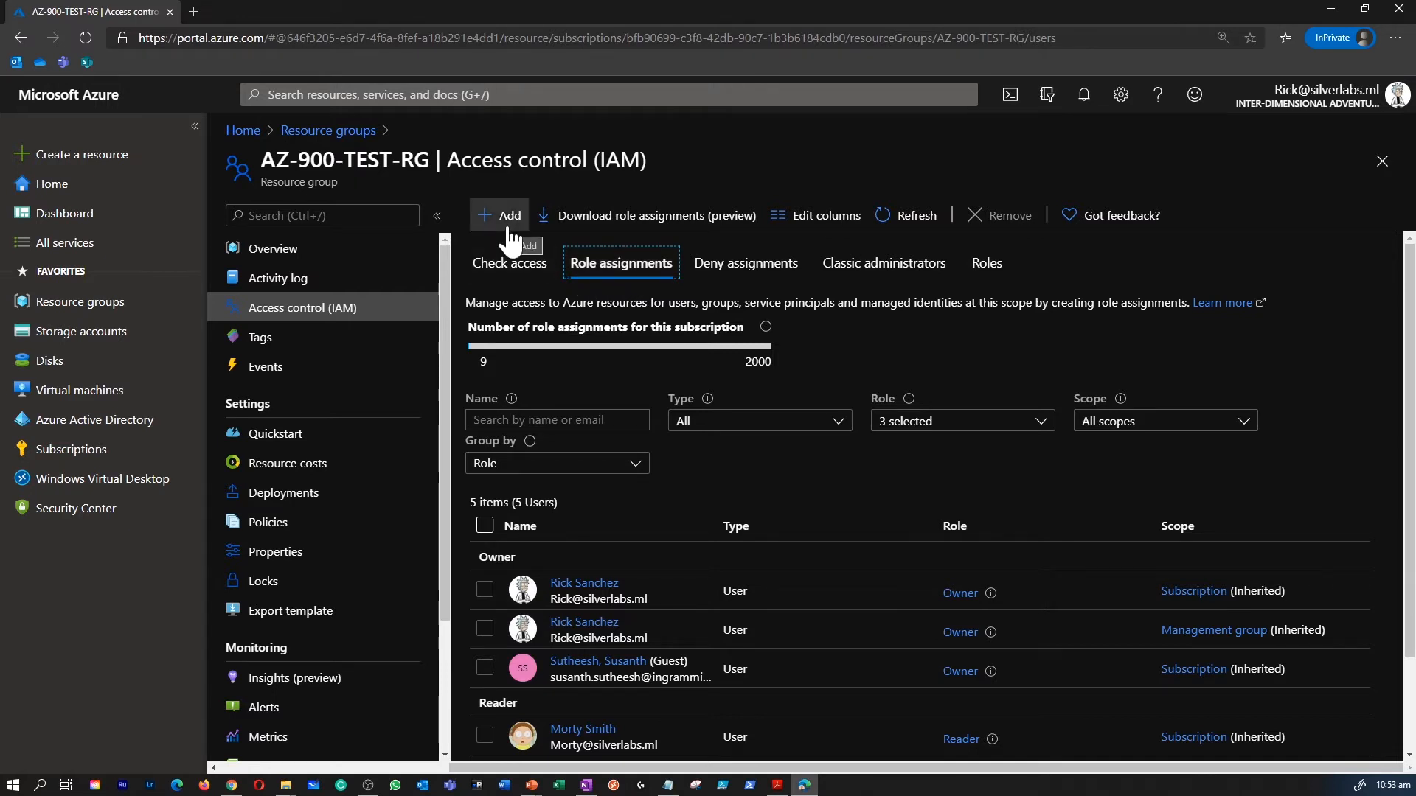
pyautogui.scroll(-3)
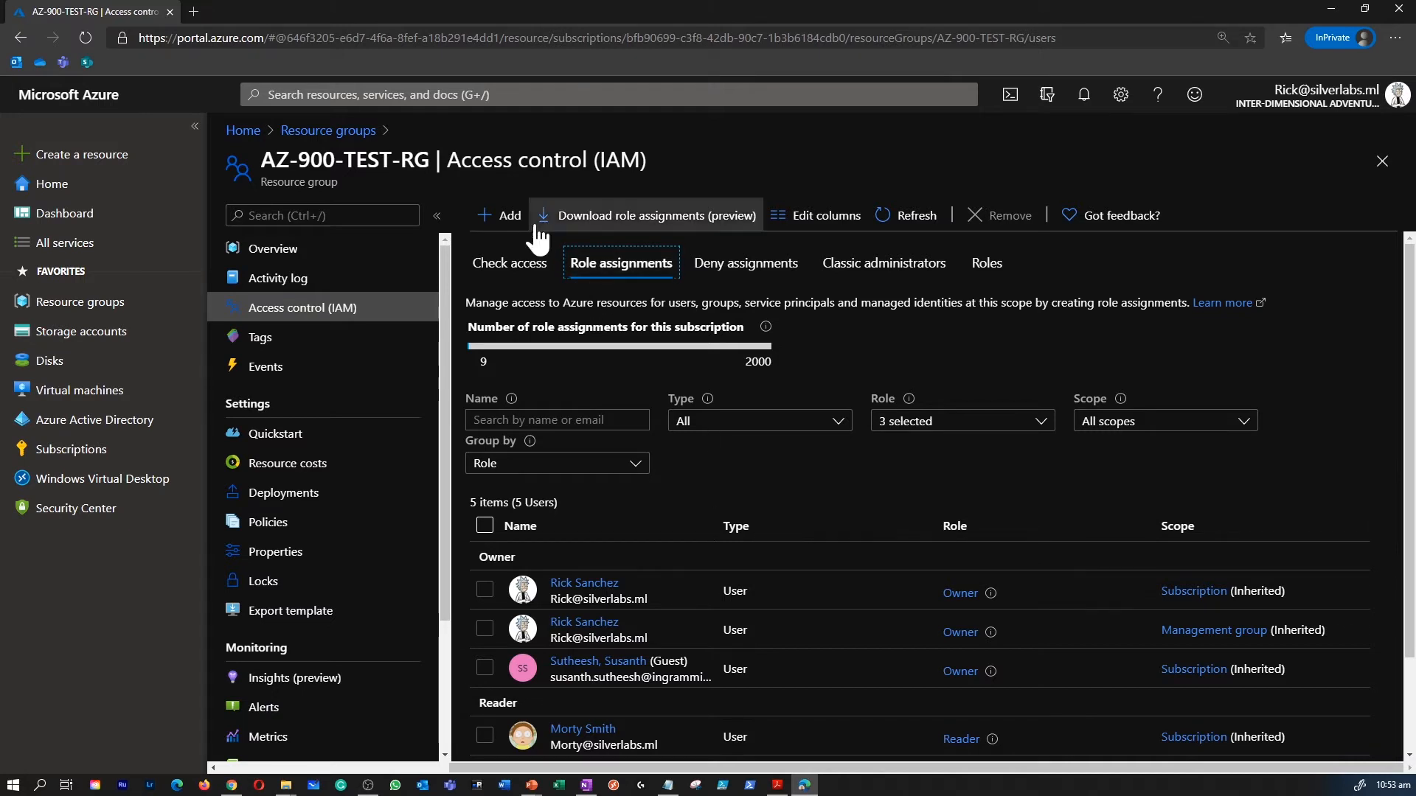
pyautogui.click(502, 216)
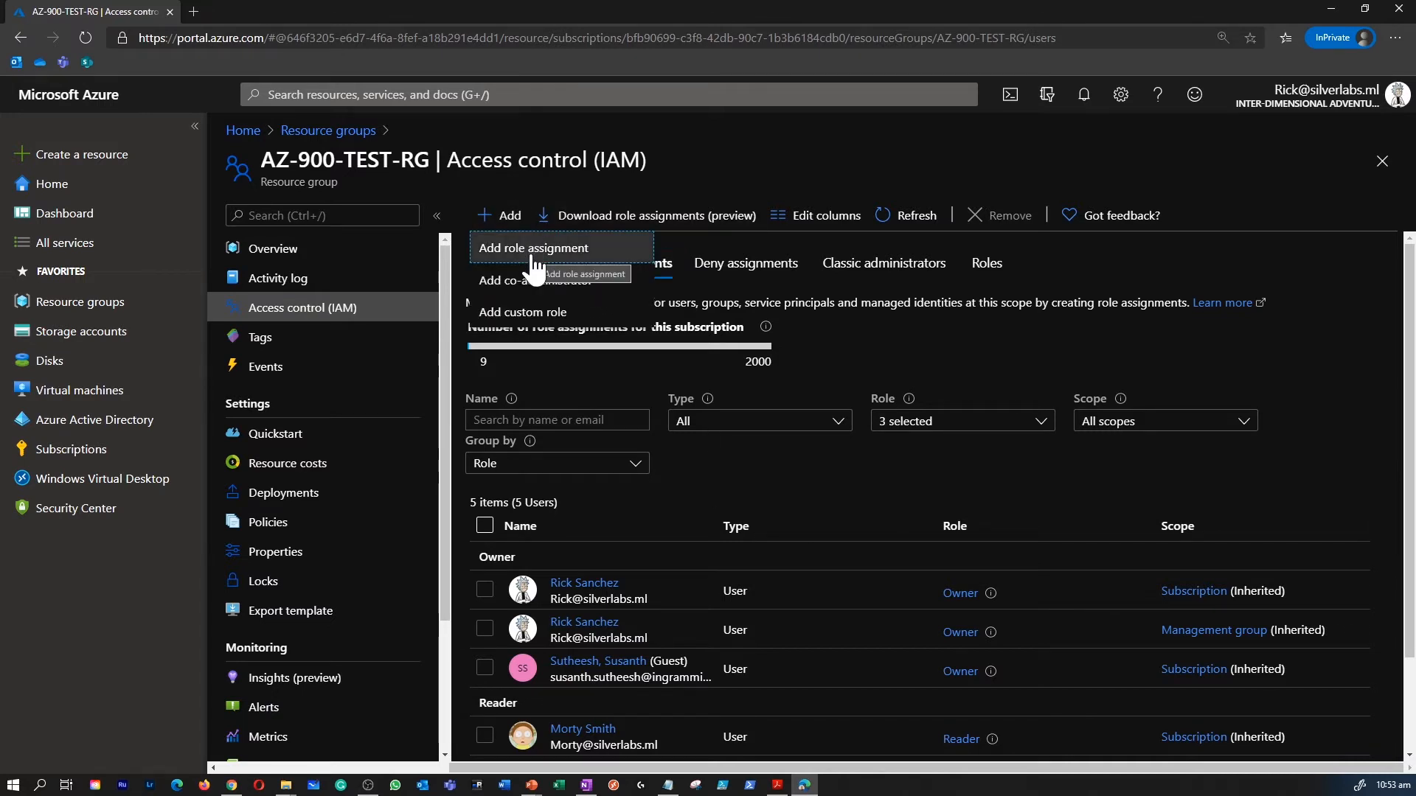
pyautogui.click(532, 248)
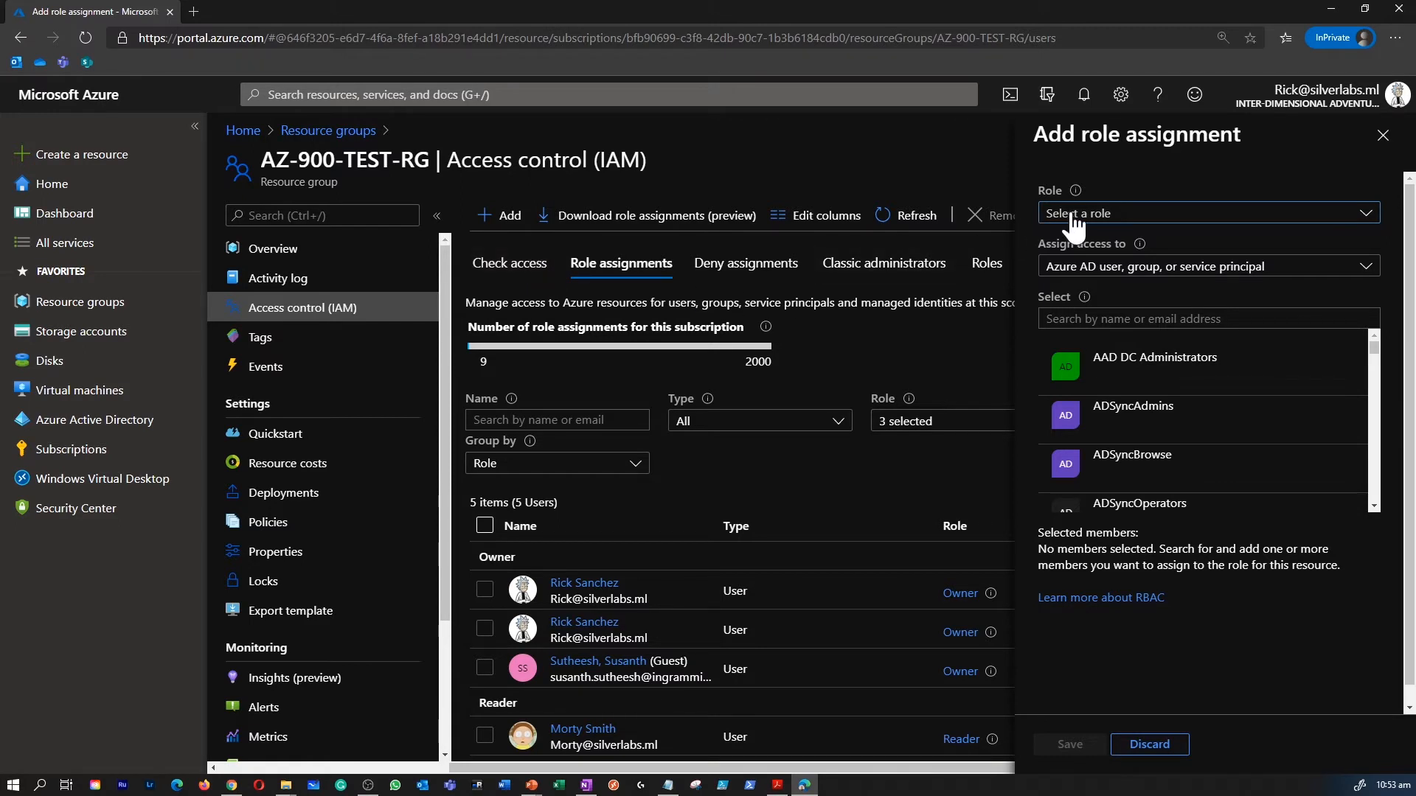
# Choose the Virtual Machine Contributor role, assigning access to a directory user or group
pyautogui.click(1205, 213)
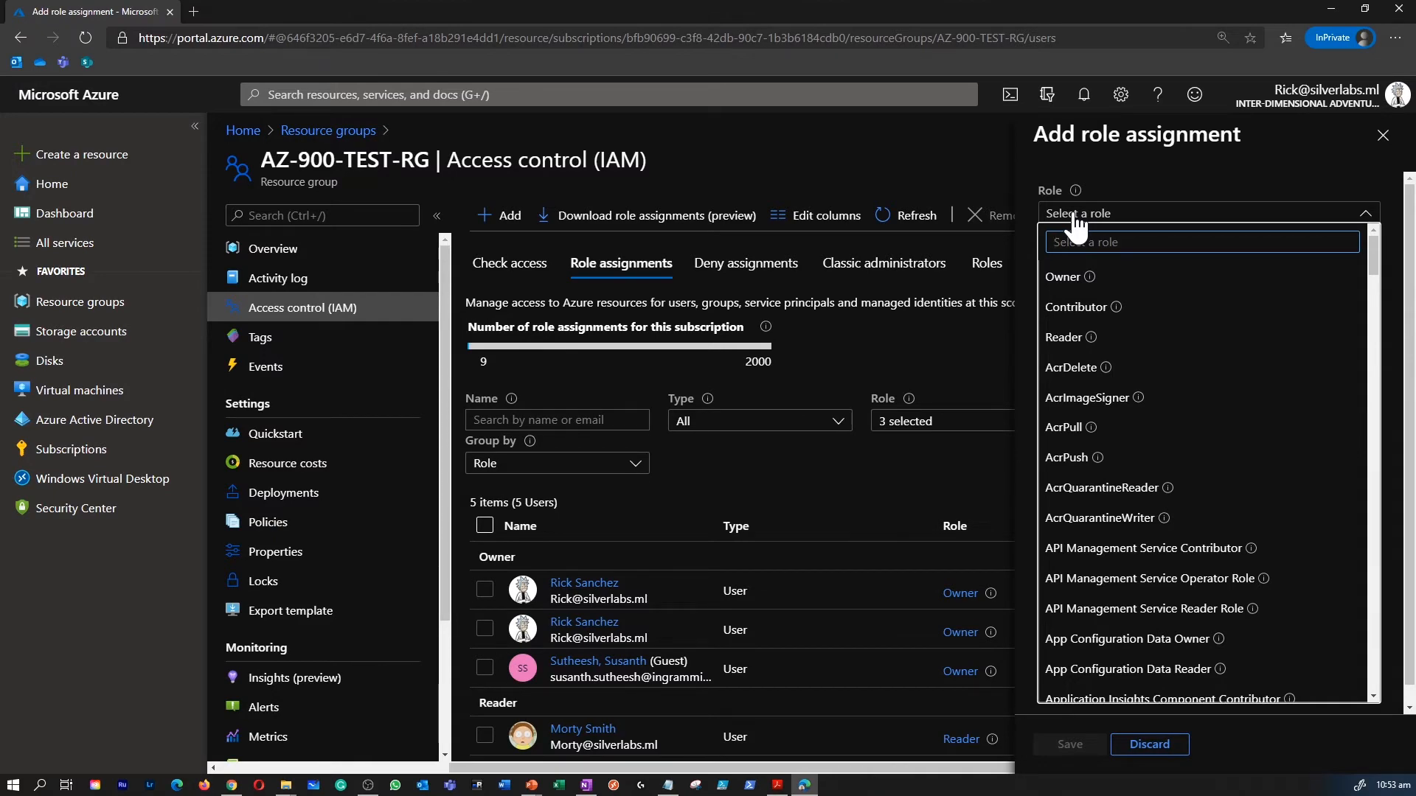
pyautogui.write('virtual')
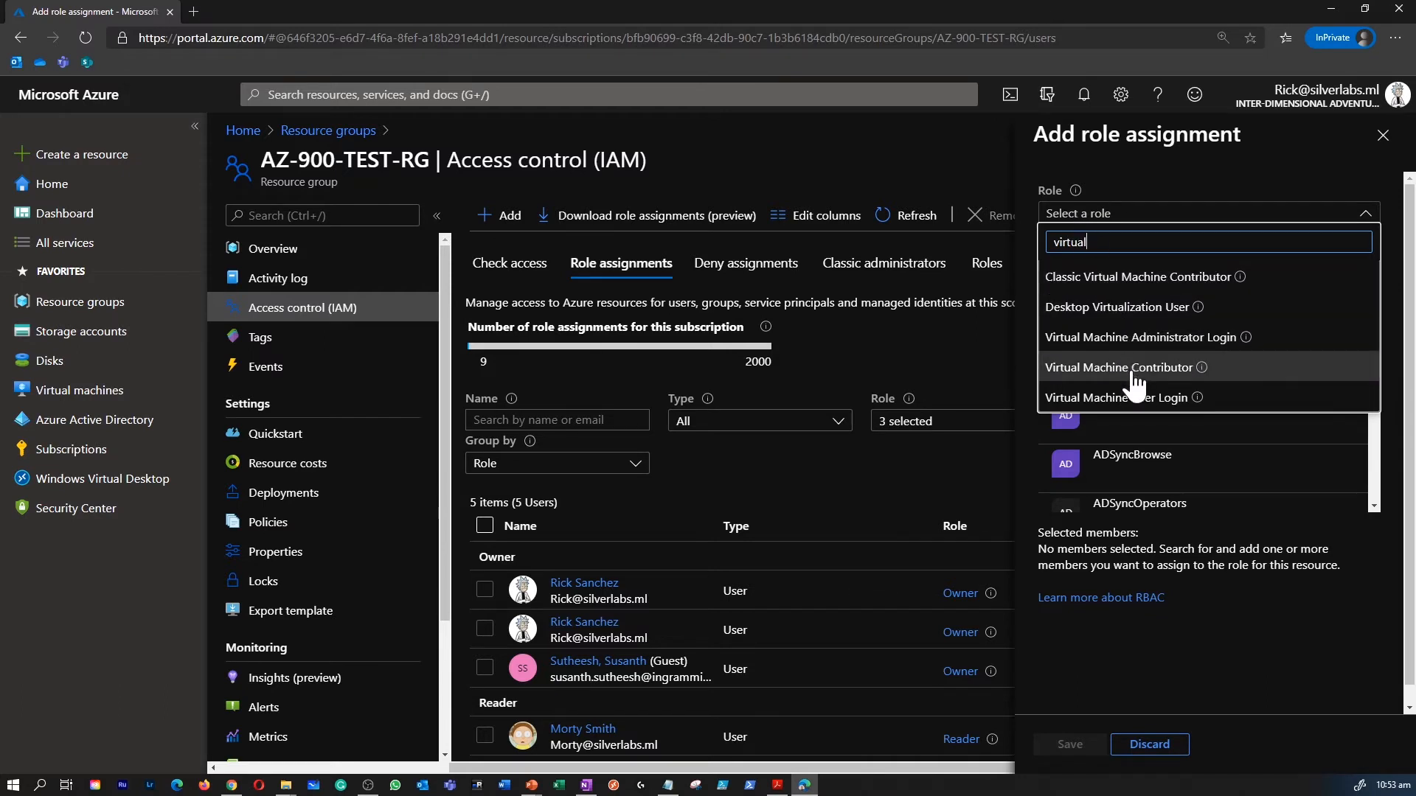
pyautogui.click(1119, 367)
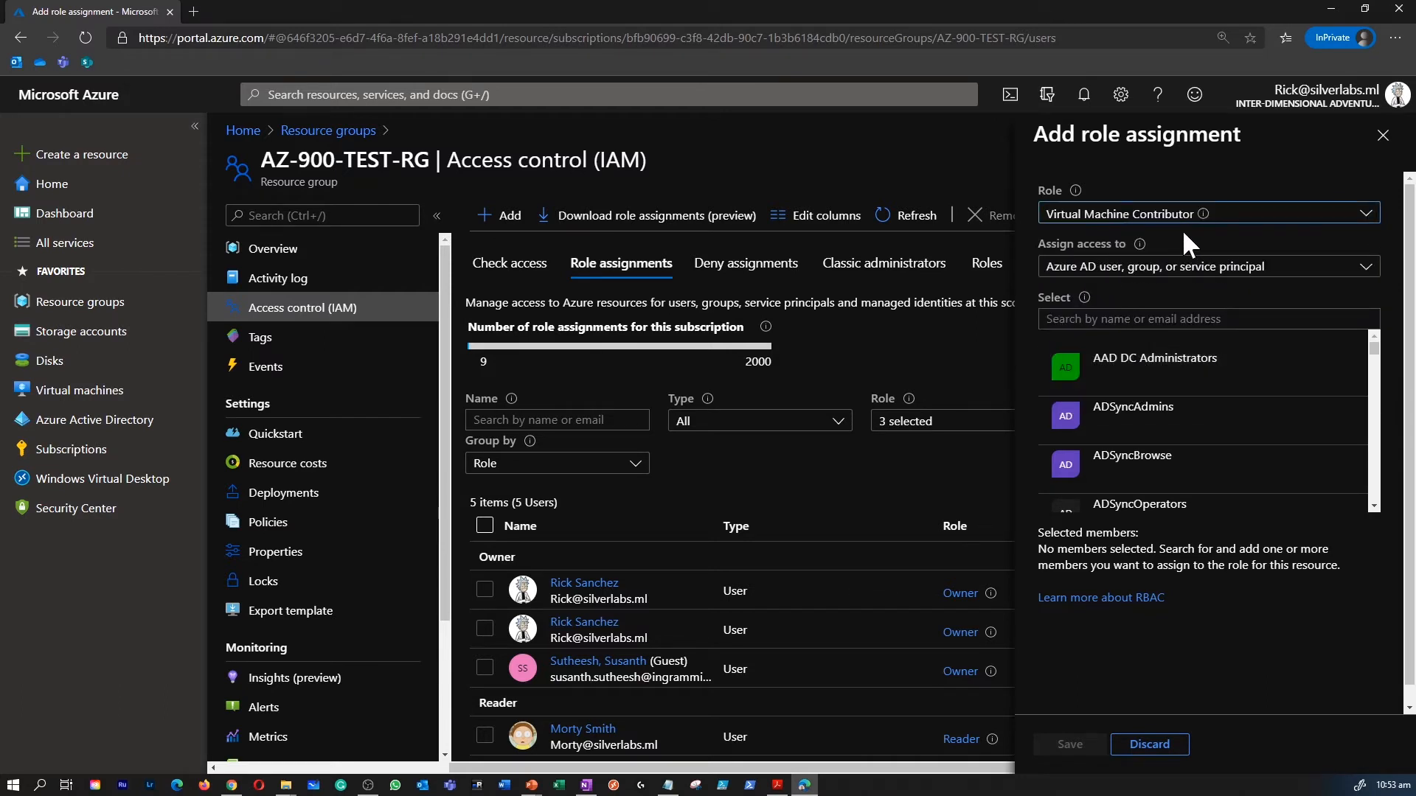
pyautogui.click(1206, 267)
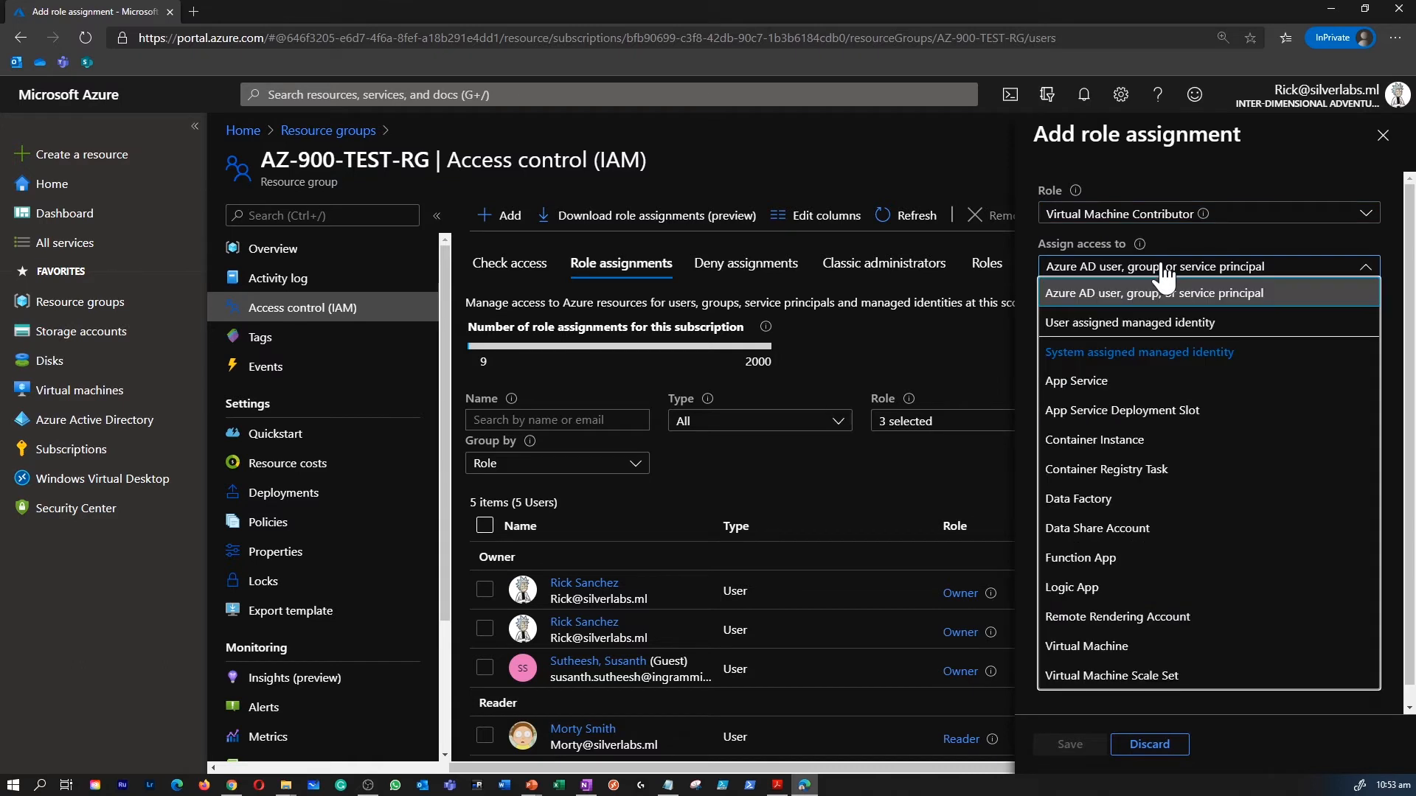
pyautogui.click(1156, 292)
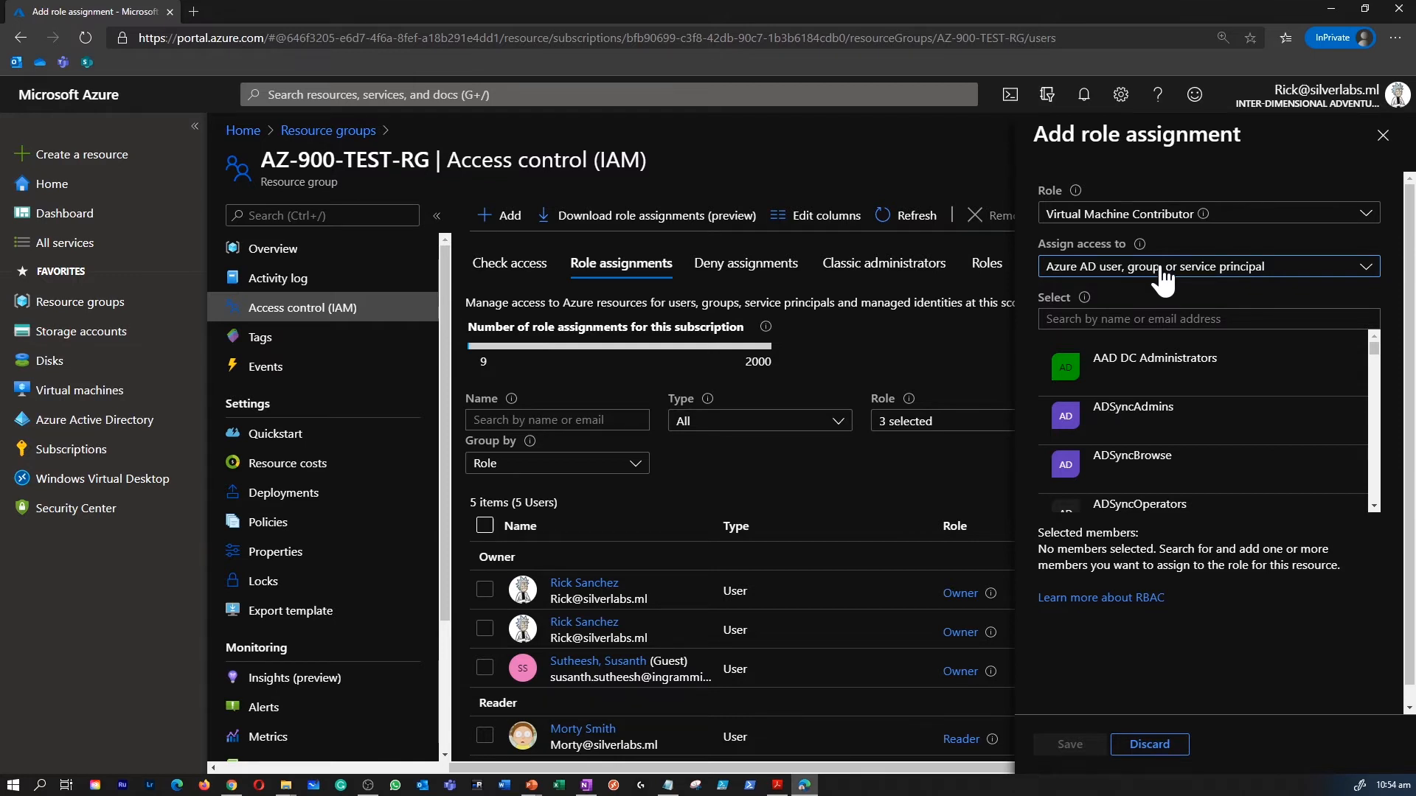
# Search 'ric', select the matching user as member and save the assignment
pyautogui.click(1204, 318)
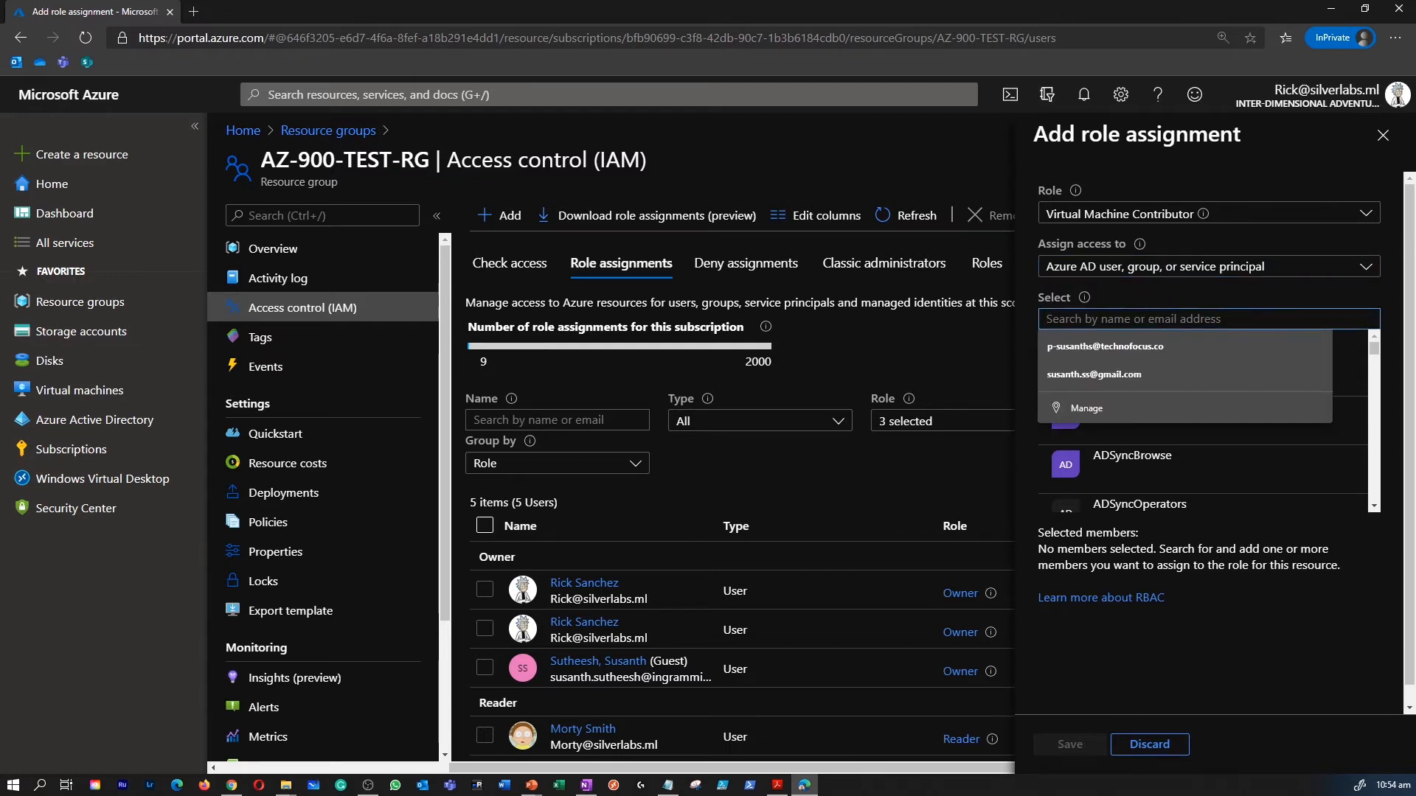
pyautogui.write('ric')
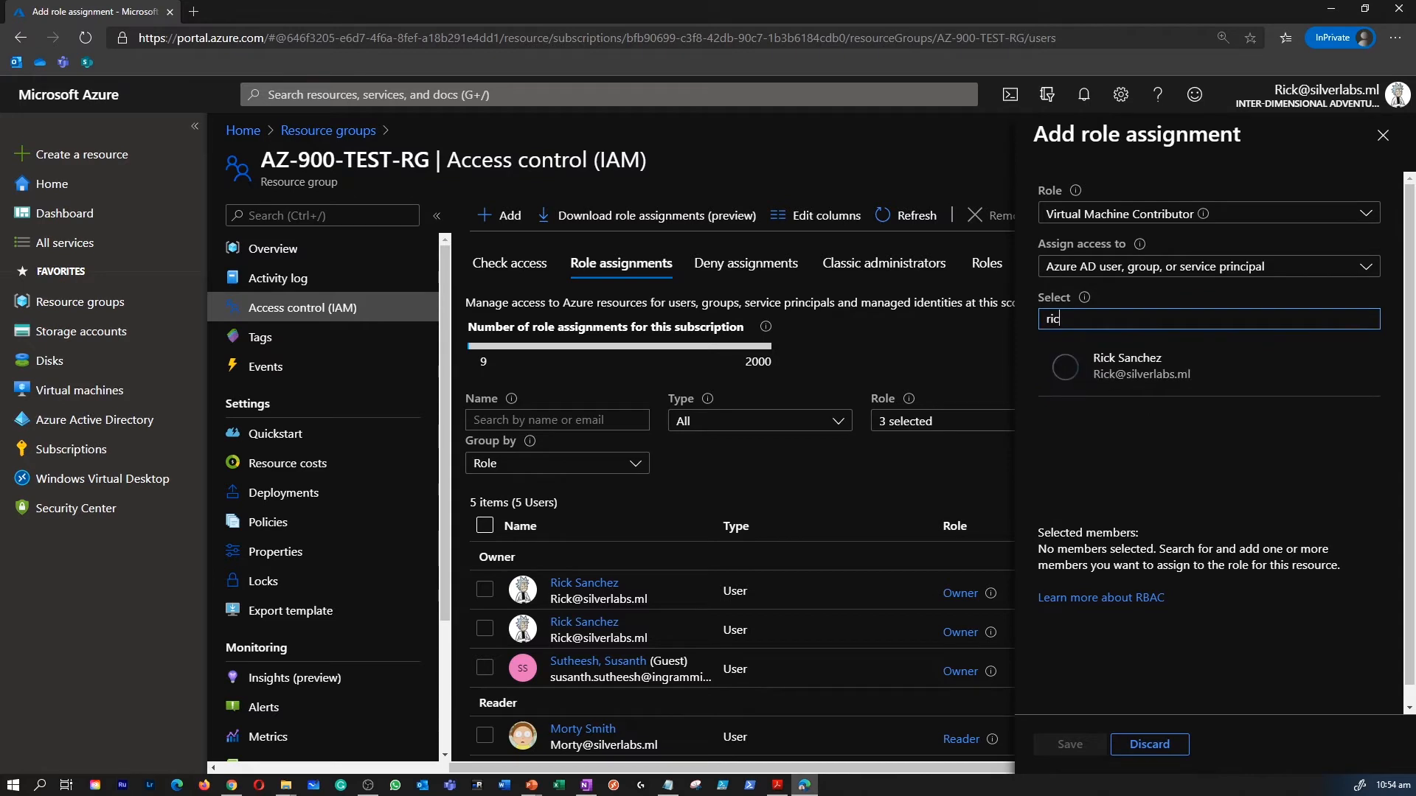
pyautogui.click(1125, 366)
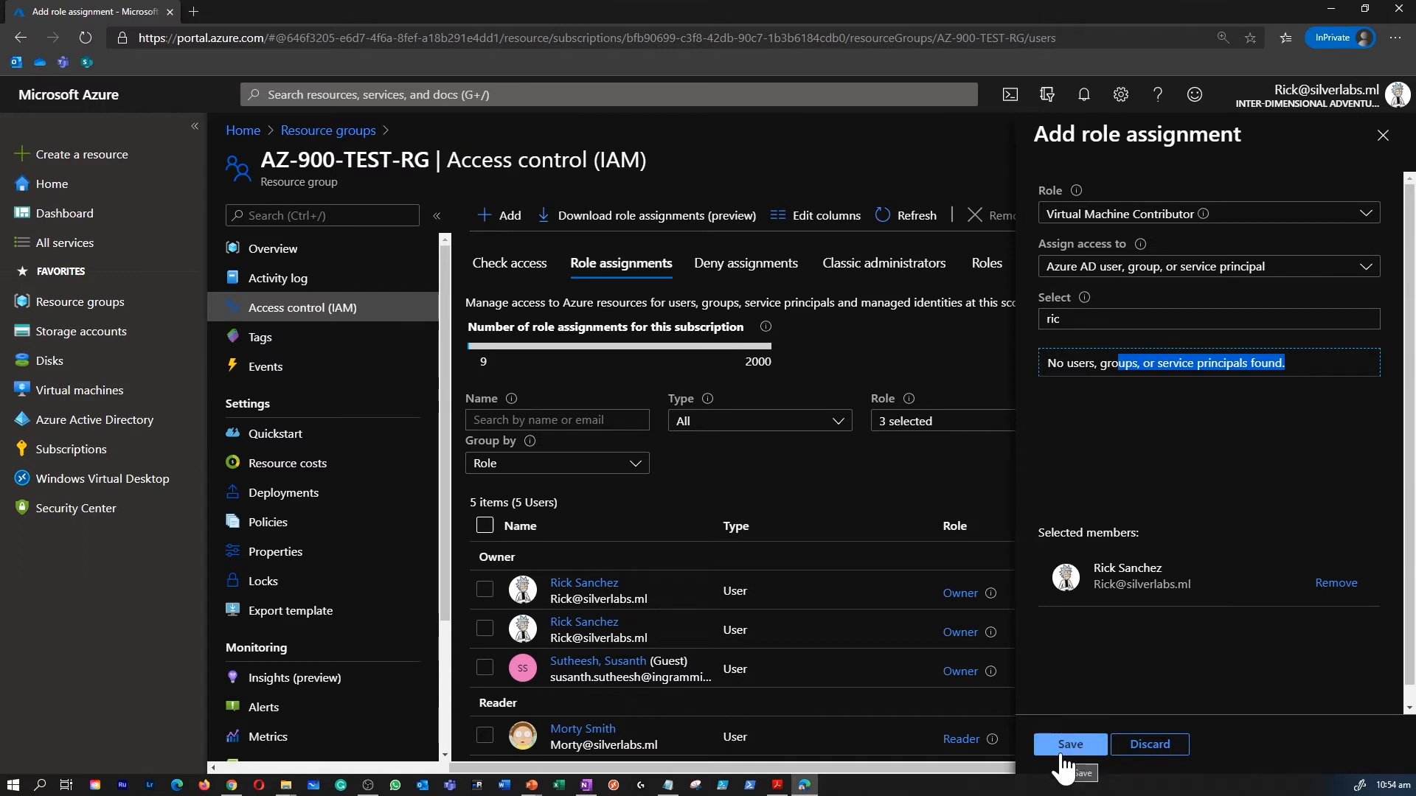
pyautogui.click(1071, 743)
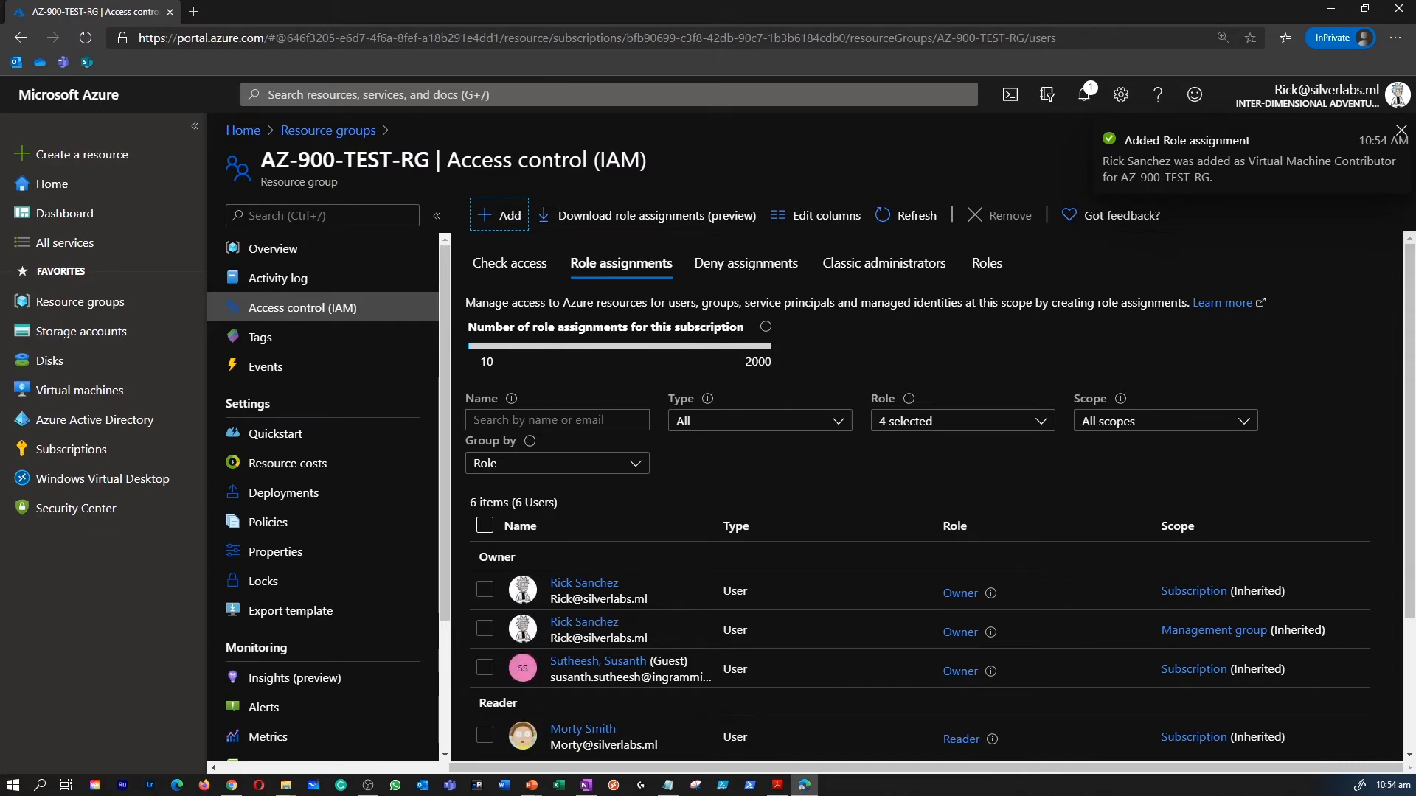
# Return to AZ-900-TEST-RG's Access control (IAM) role assignments list
pyautogui.click(1398, 132)
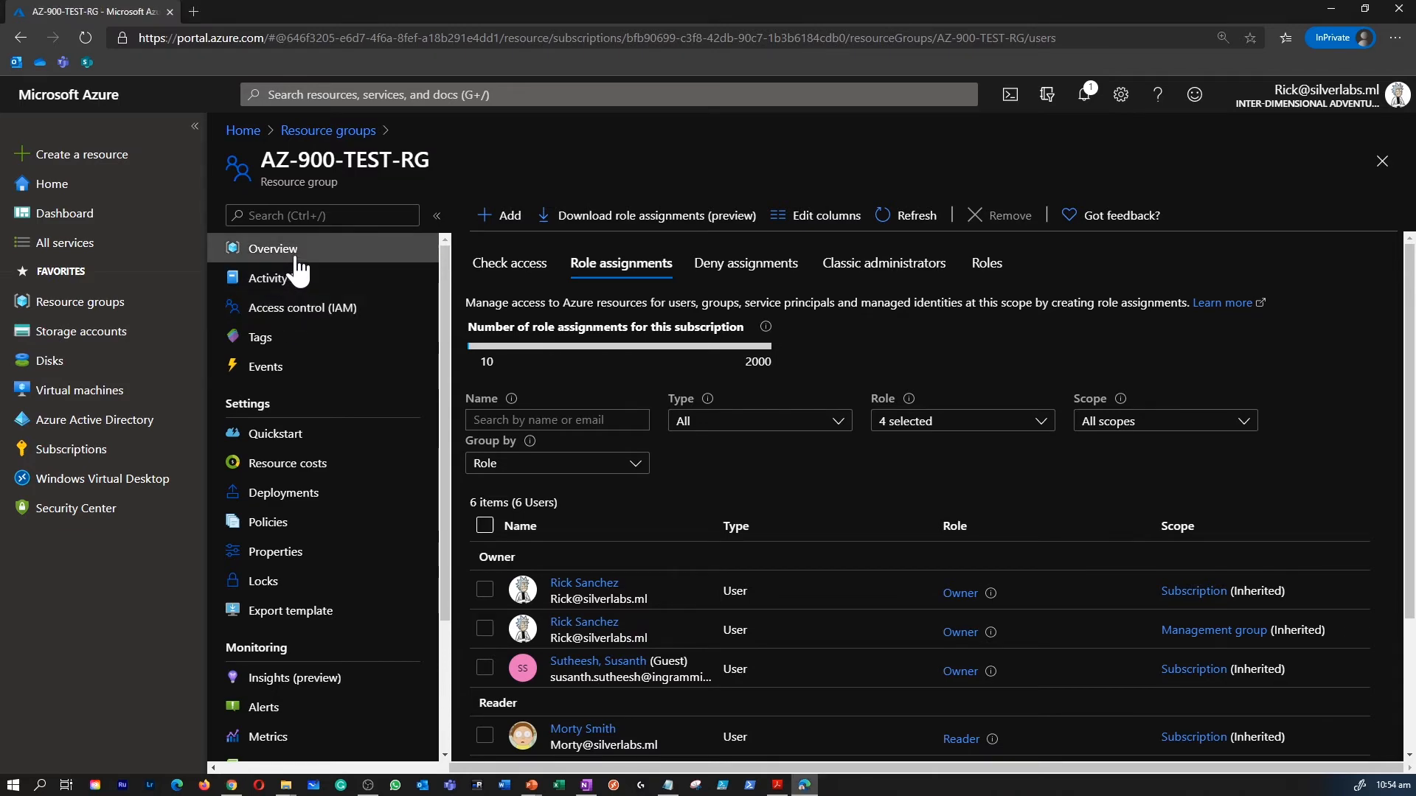
pyautogui.click(271, 249)
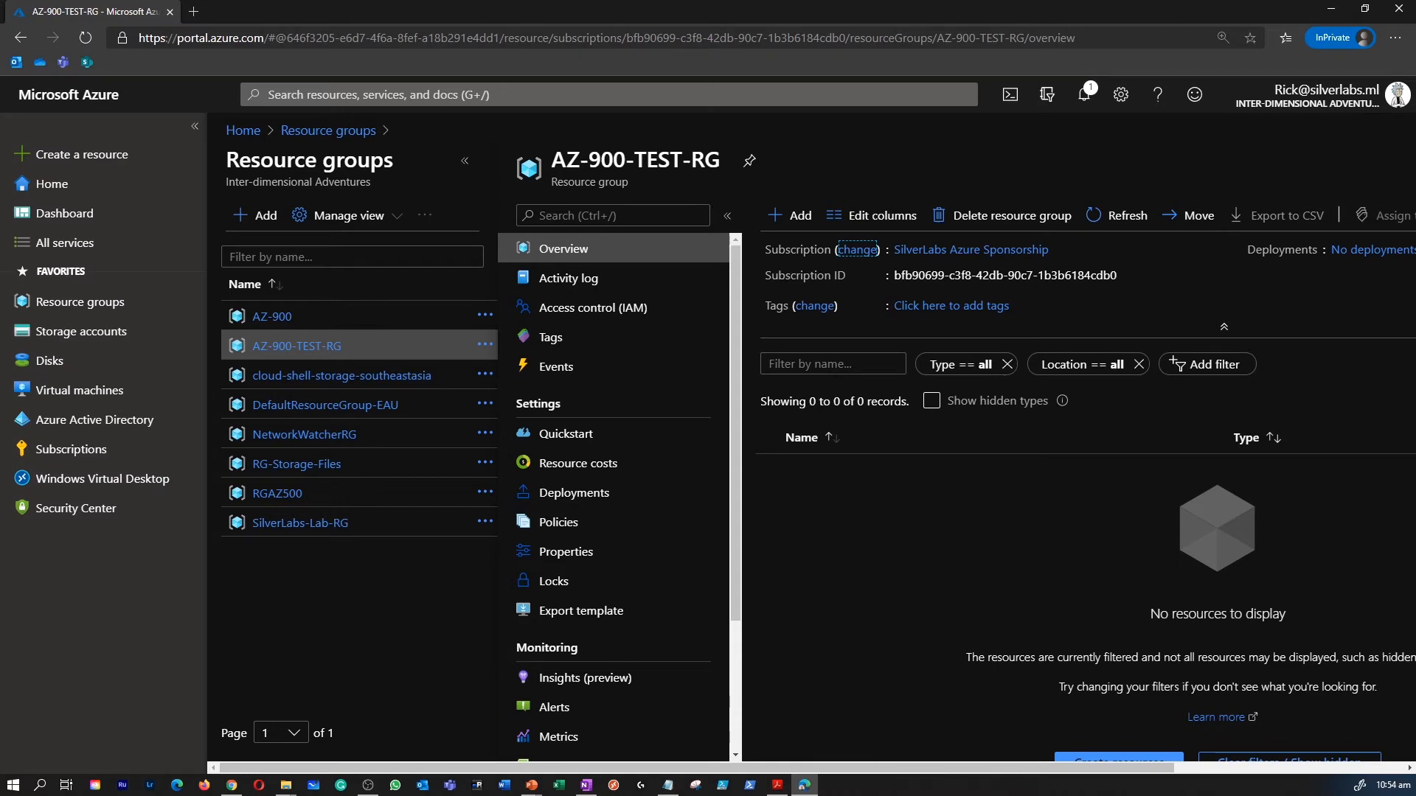
pyautogui.click(593, 306)
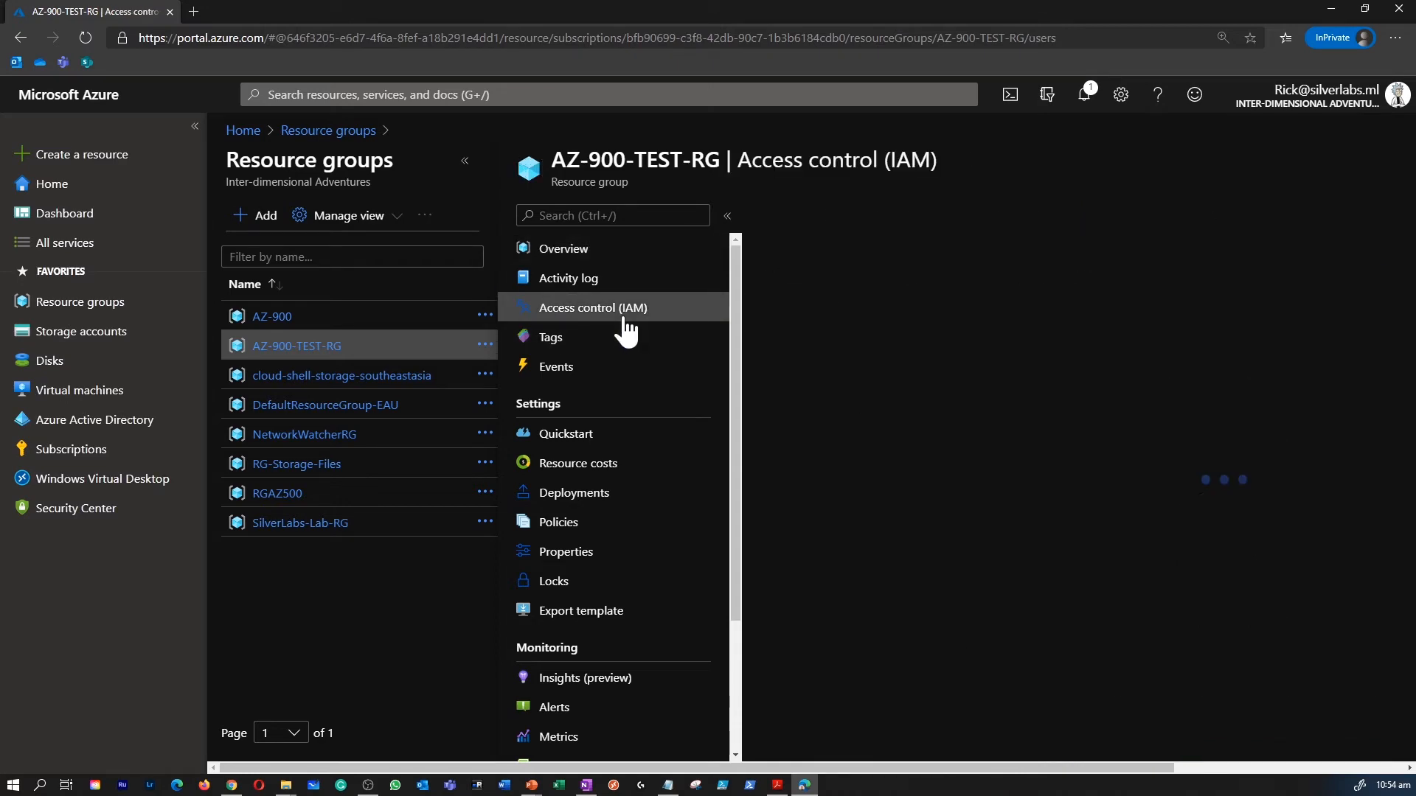
pyautogui.click(592, 308)
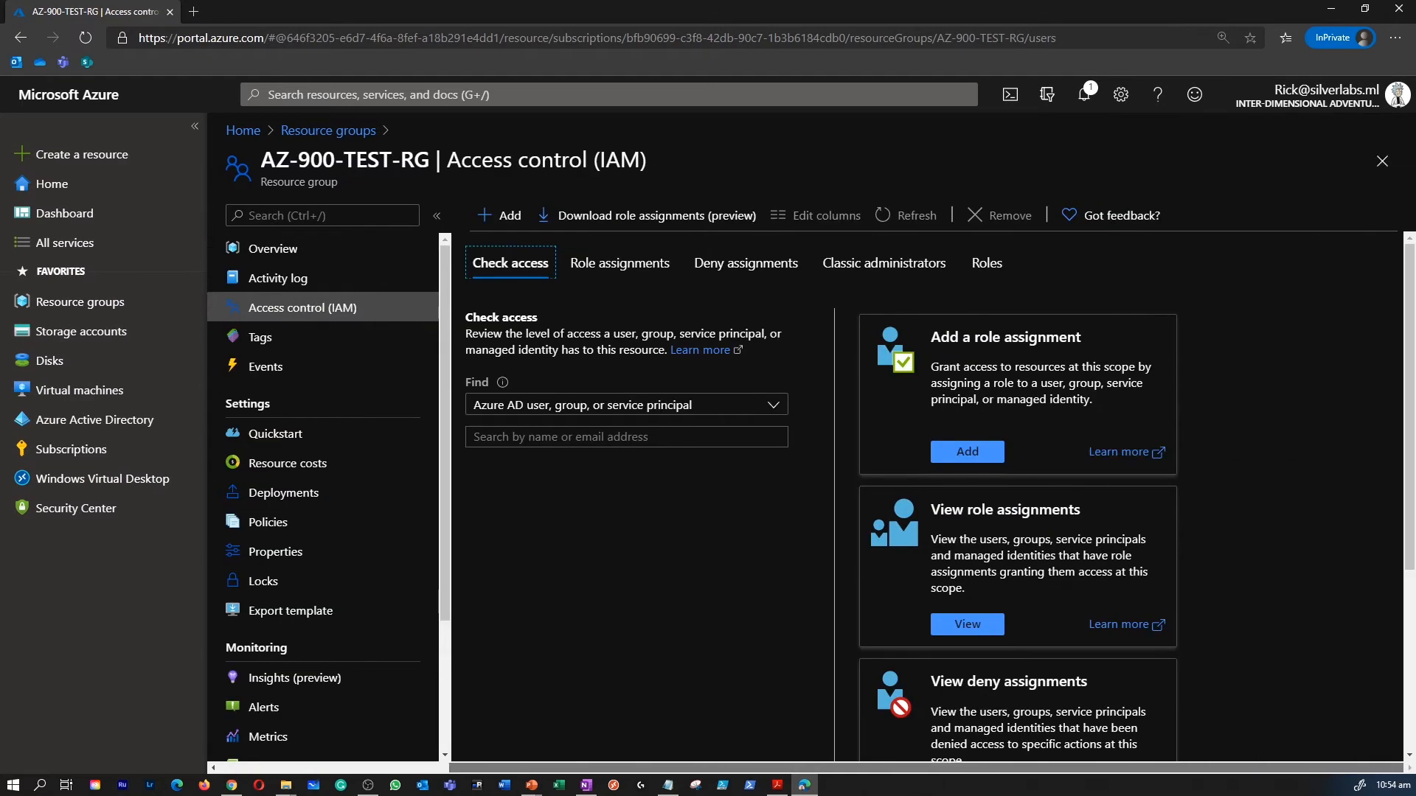
pyautogui.click(620, 262)
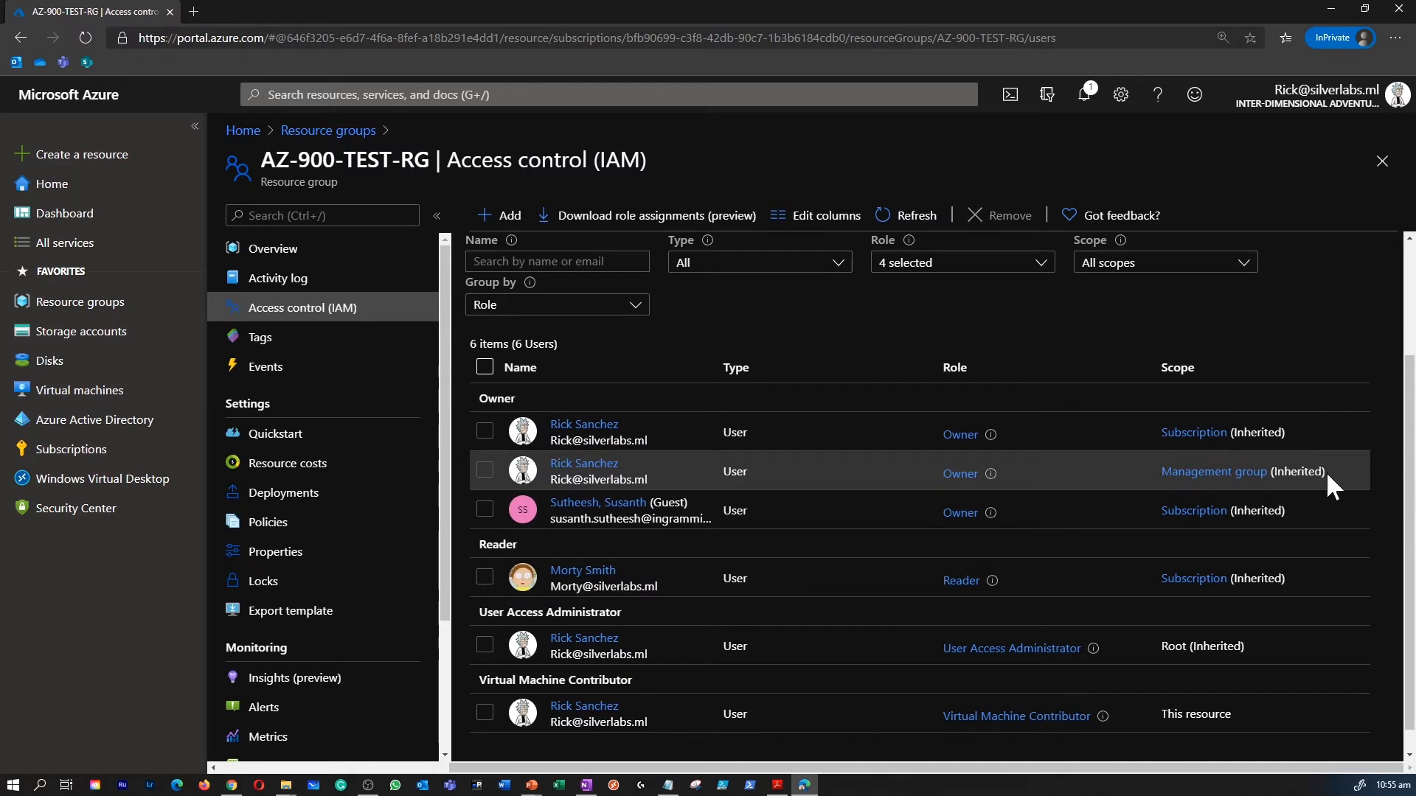
pyautogui.moveTo(596, 506)
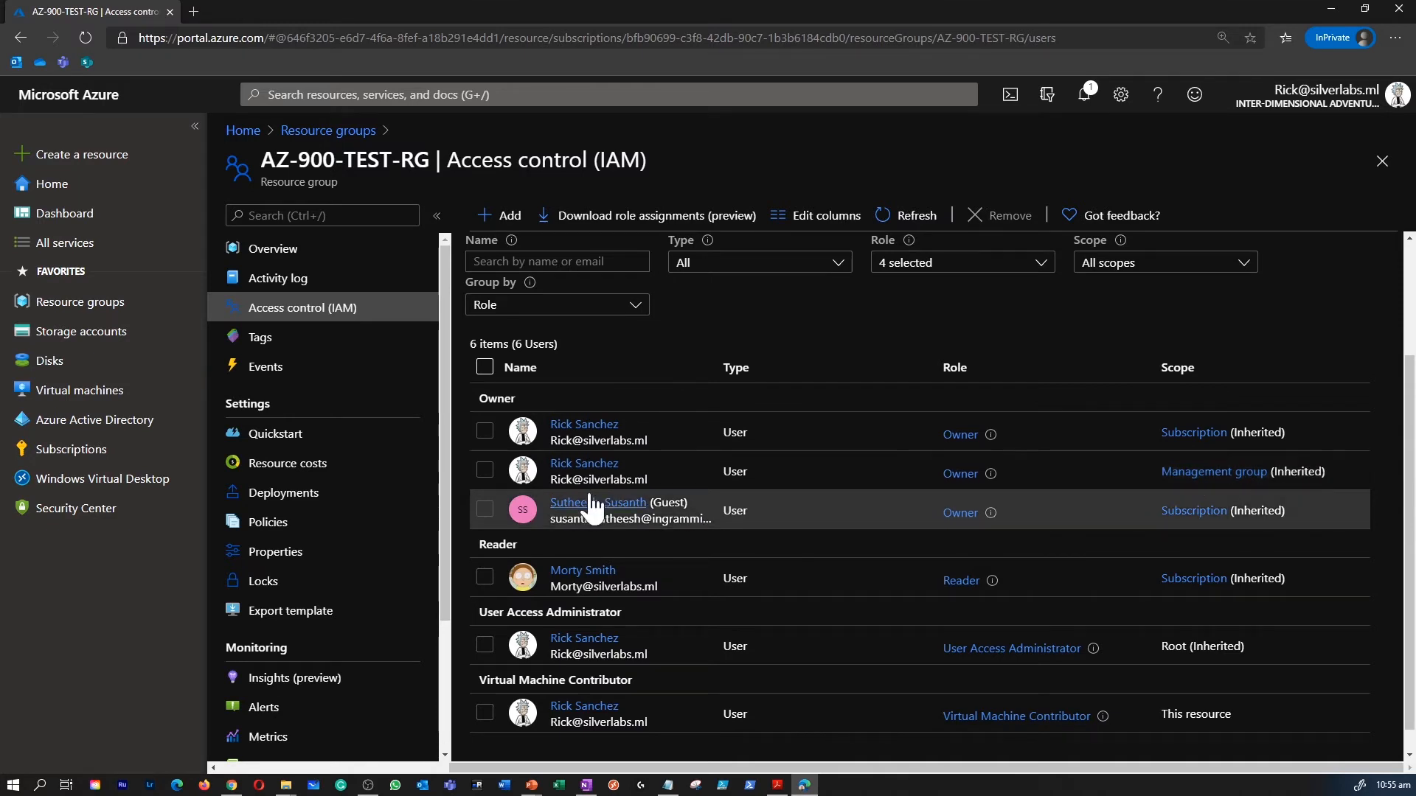
pyautogui.scroll(-3)
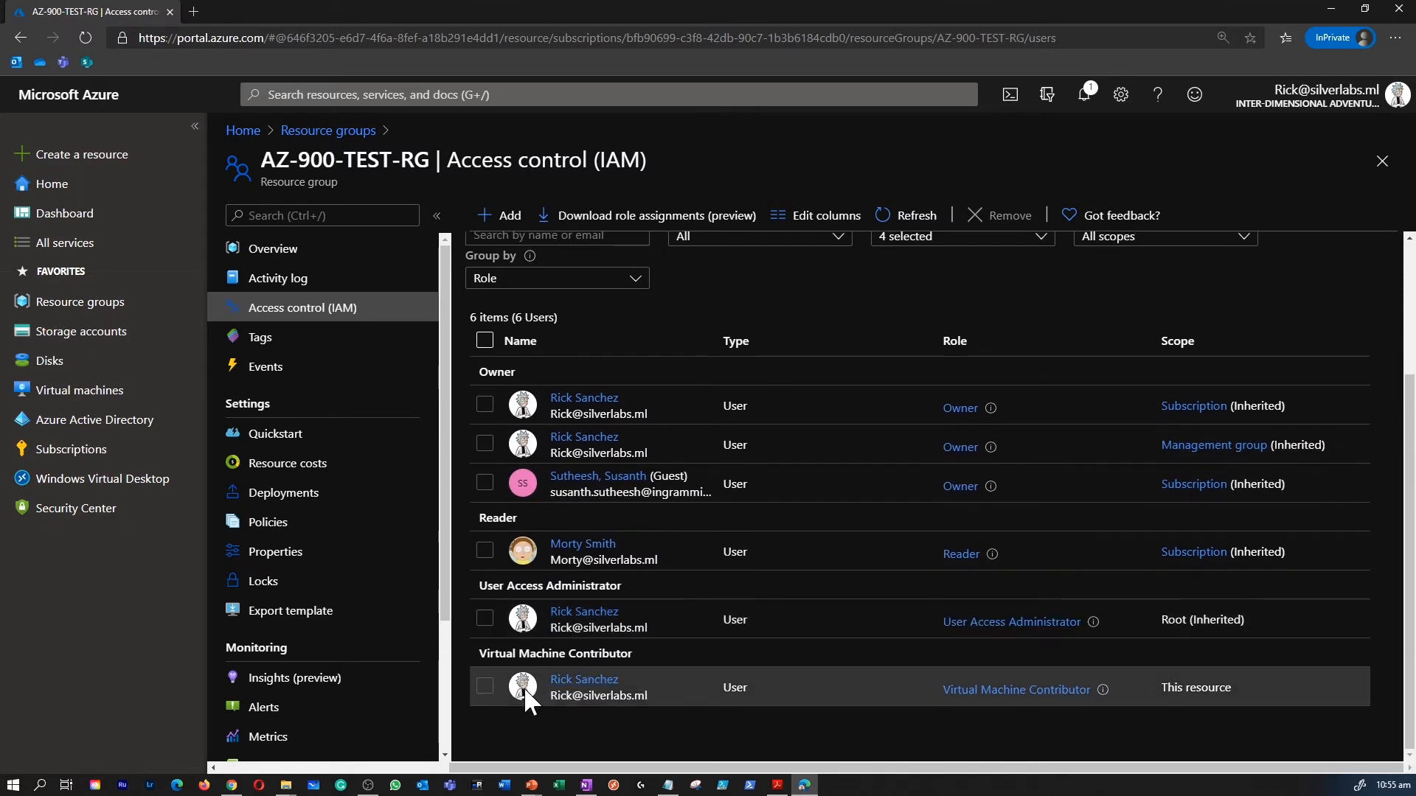
# Remove the Virtual Machine Contributor assignment and confirm the removal
pyautogui.click(485, 685)
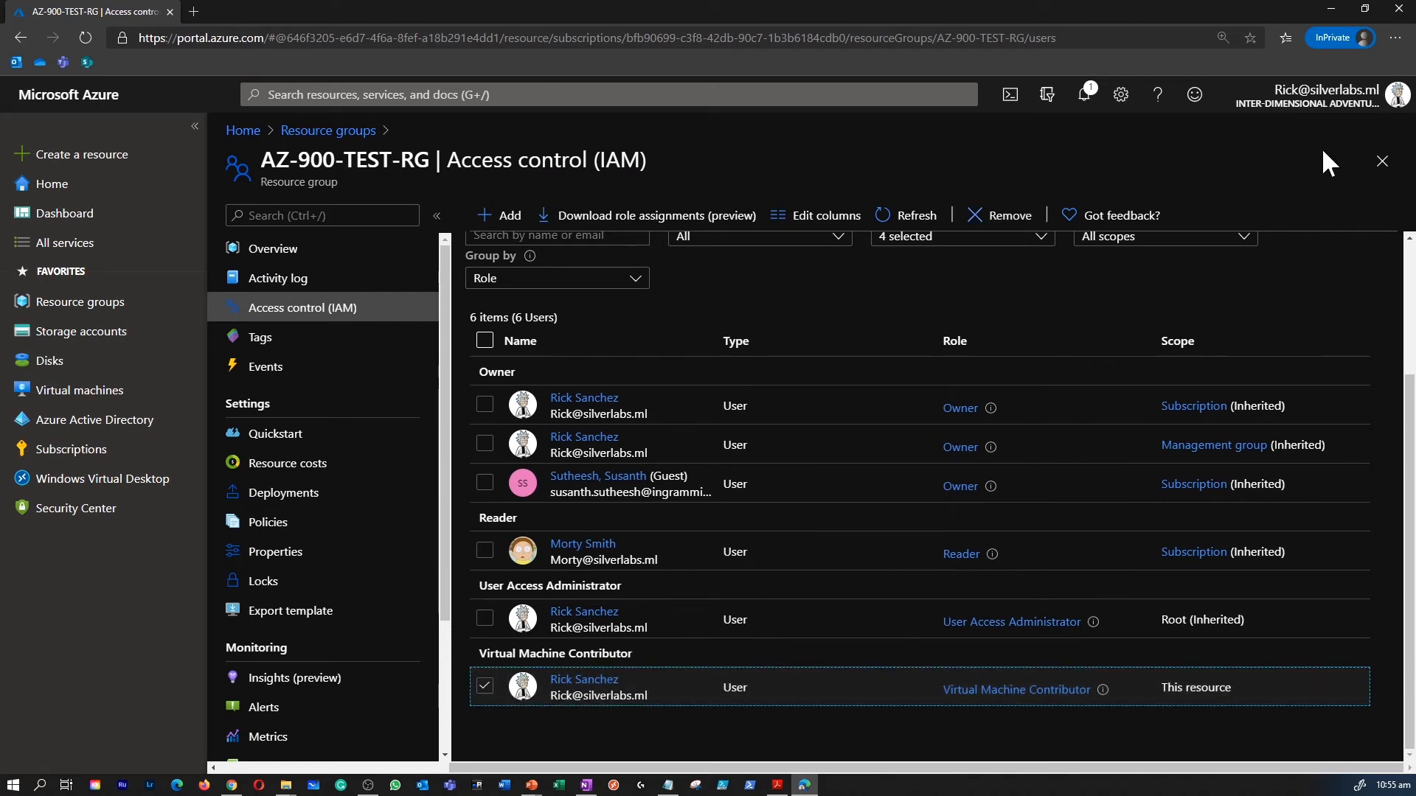
pyautogui.click(998, 215)
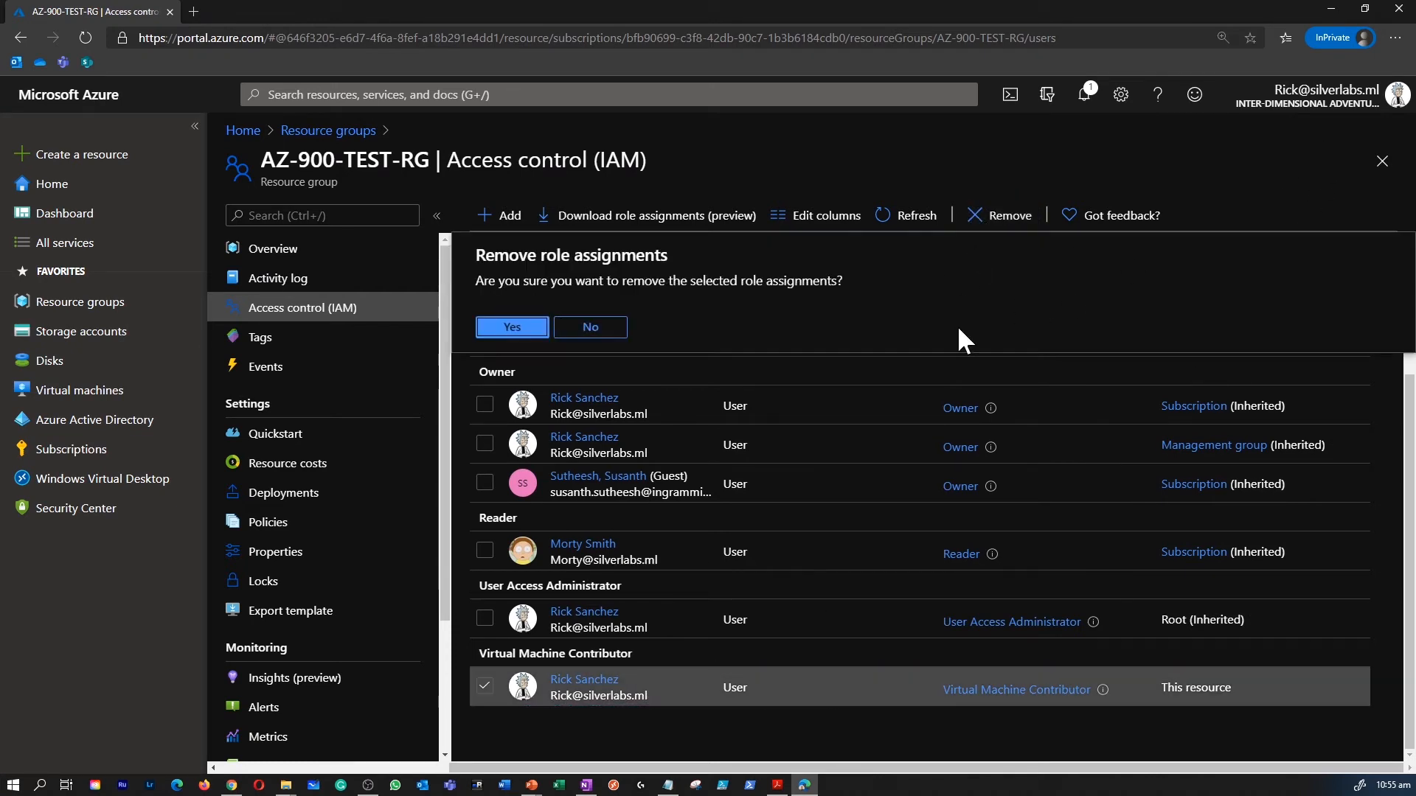
pyautogui.click(511, 327)
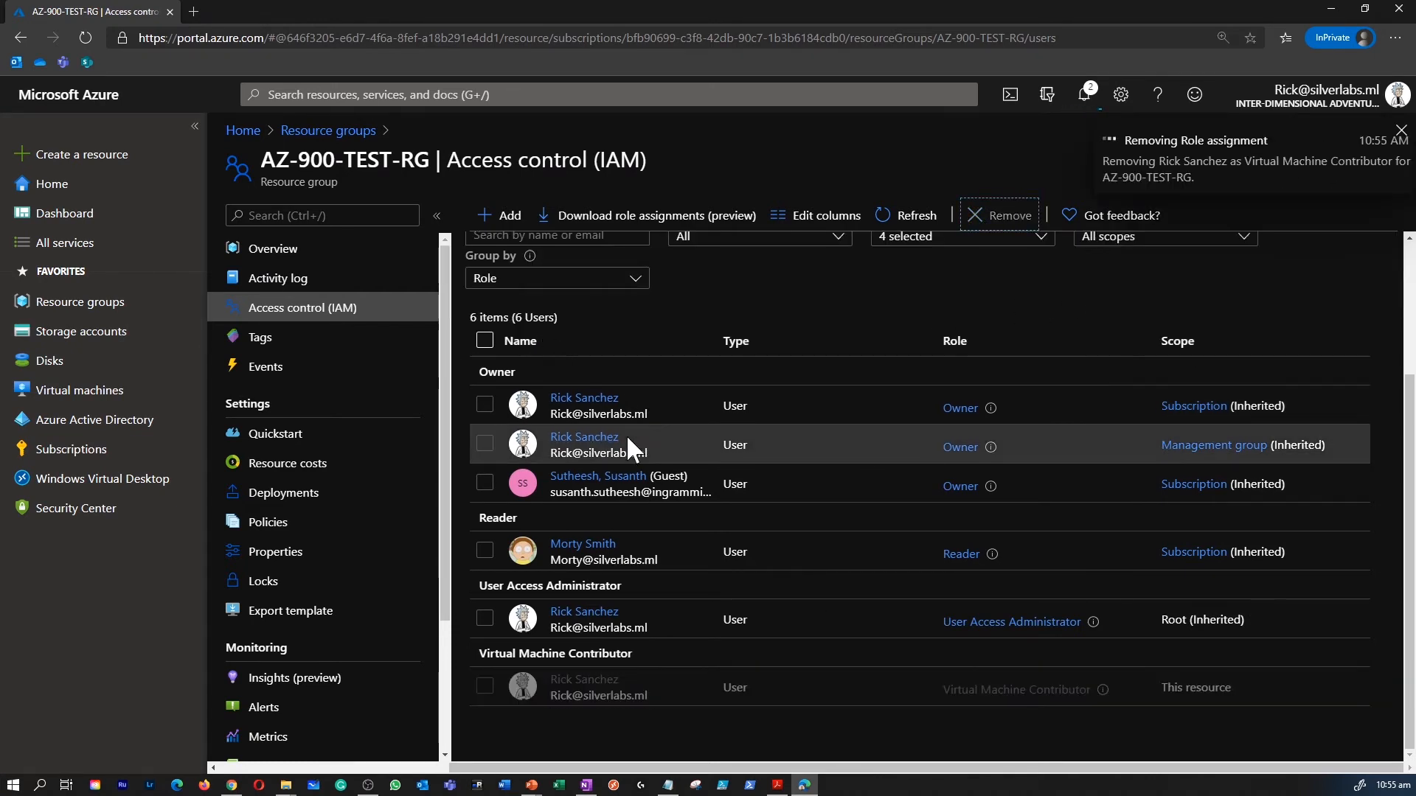
pyautogui.moveTo(668, 448)
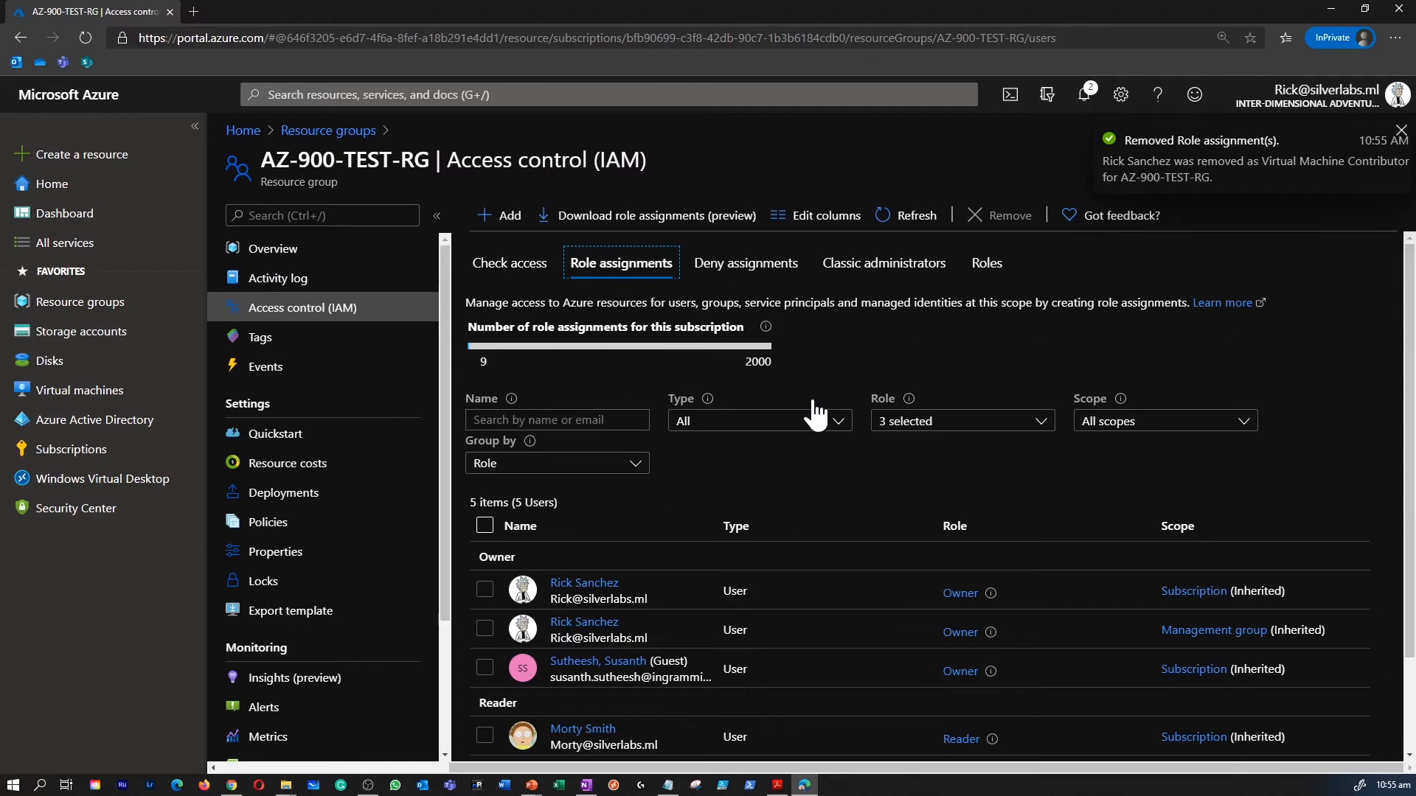
# Start another role assignment and choose the Reader role
pyautogui.click(497, 215)
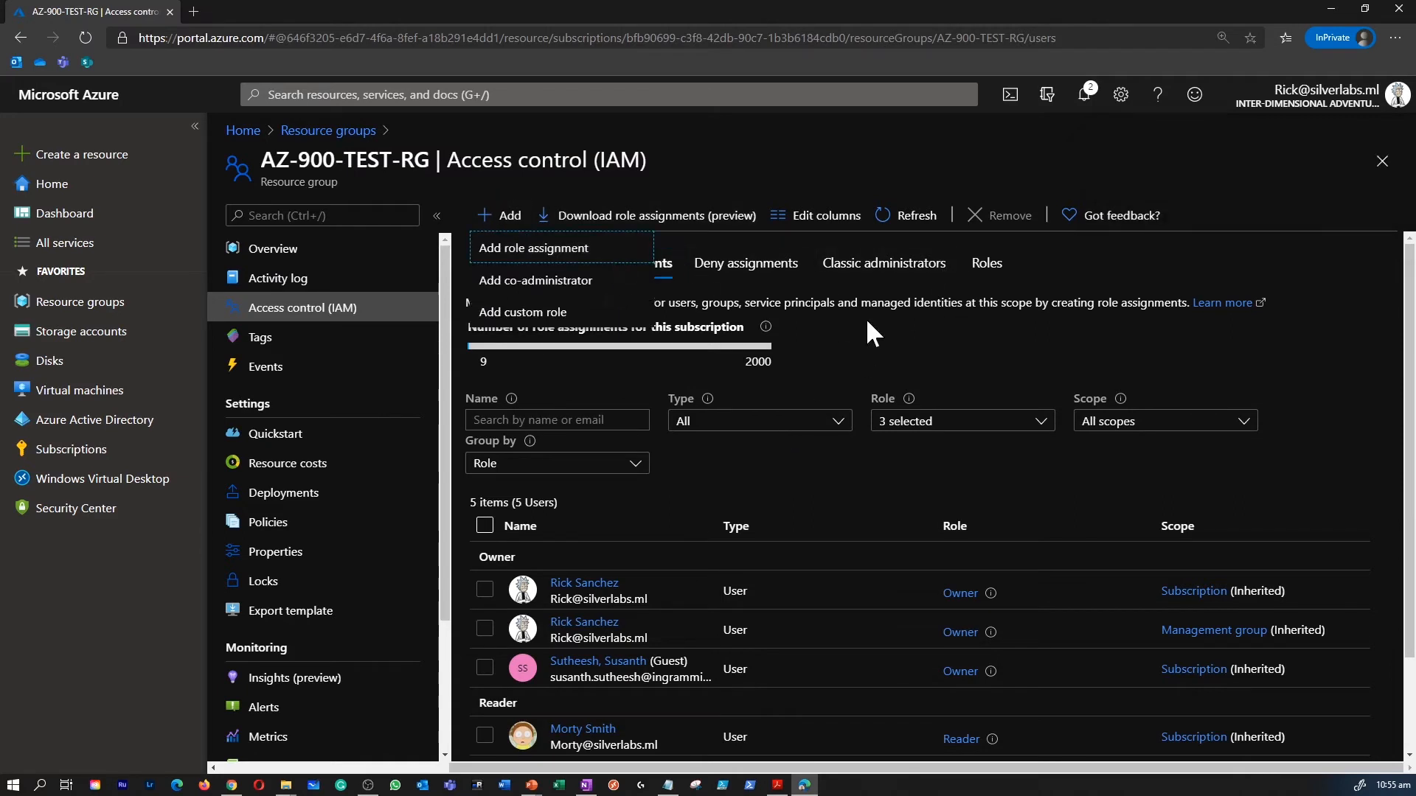
pyautogui.click(532, 248)
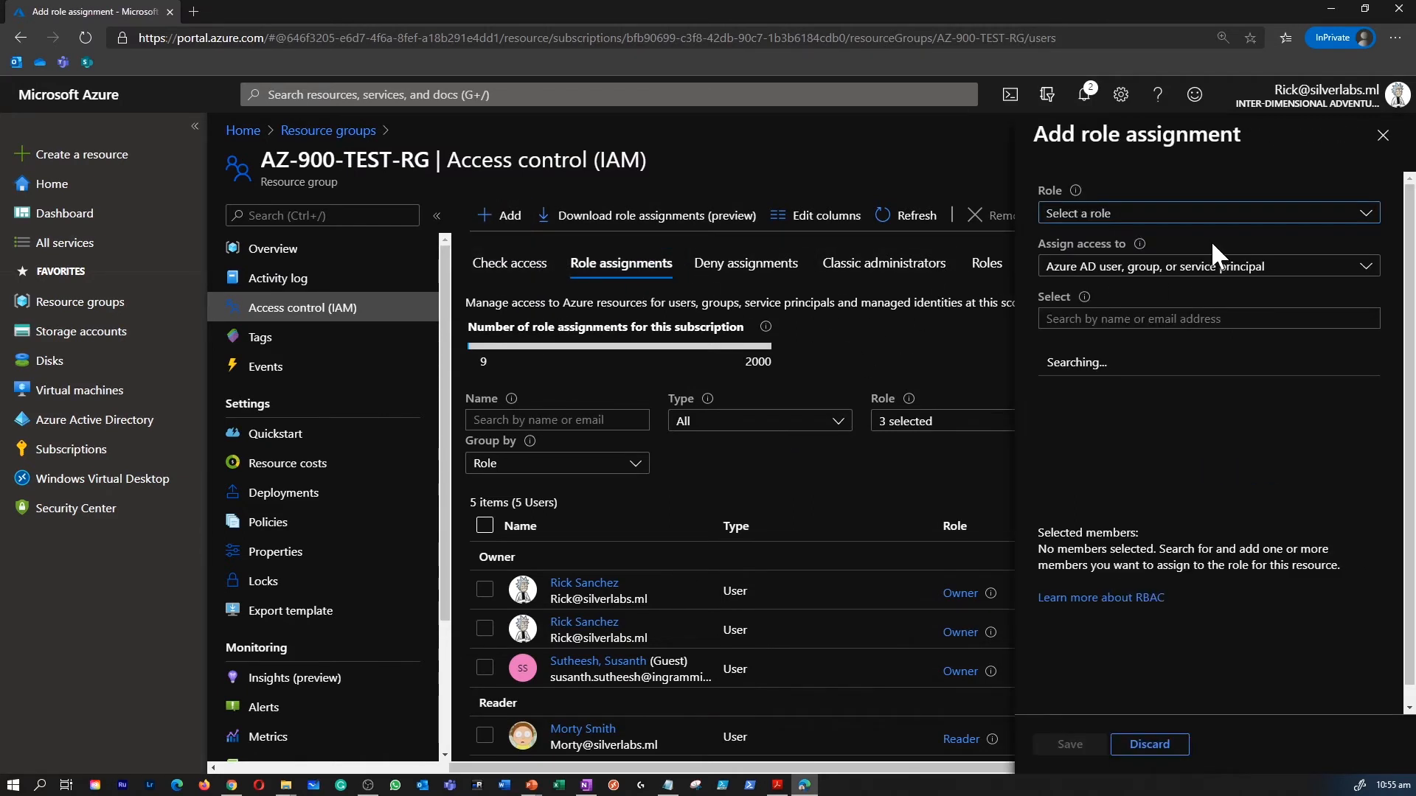
pyautogui.click(1205, 213)
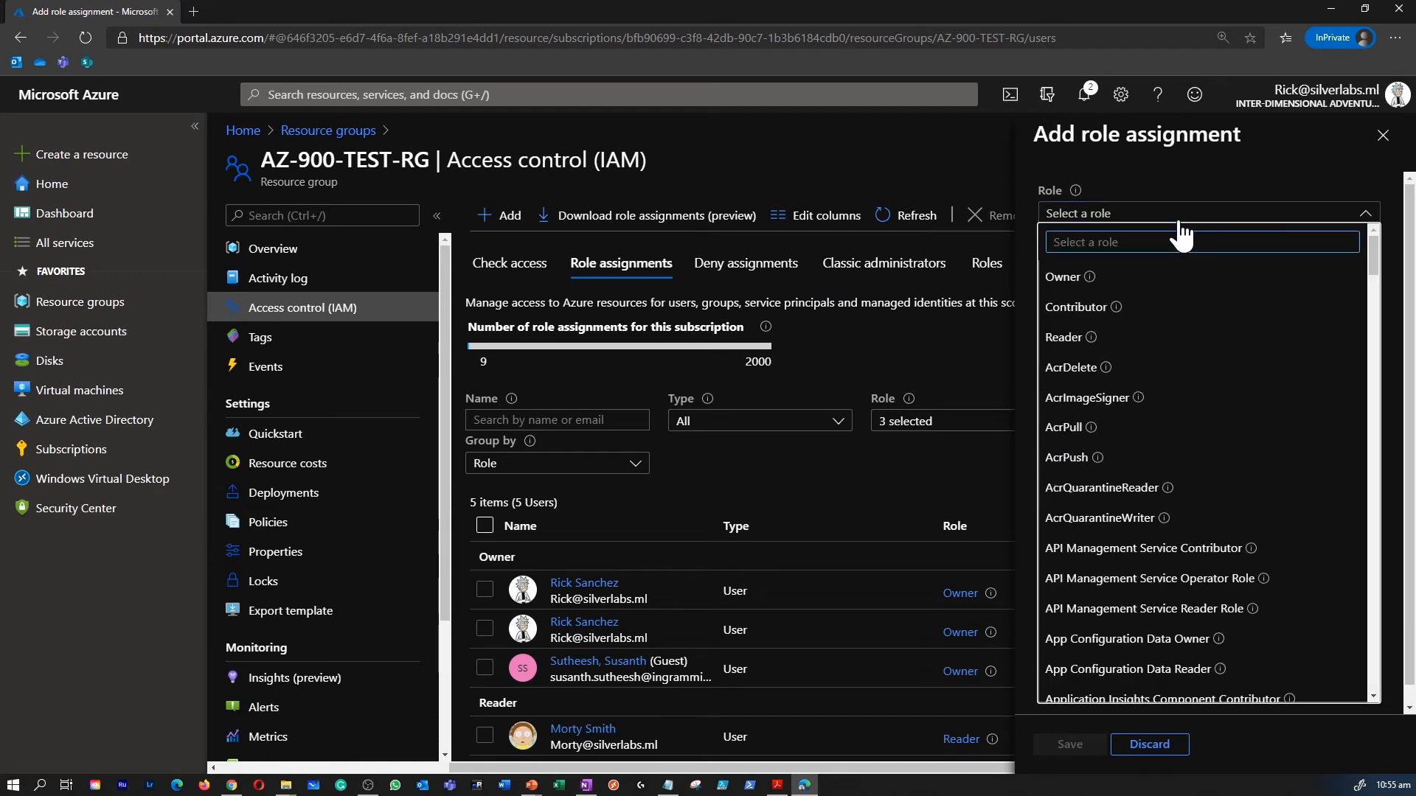
pyautogui.write('rea')
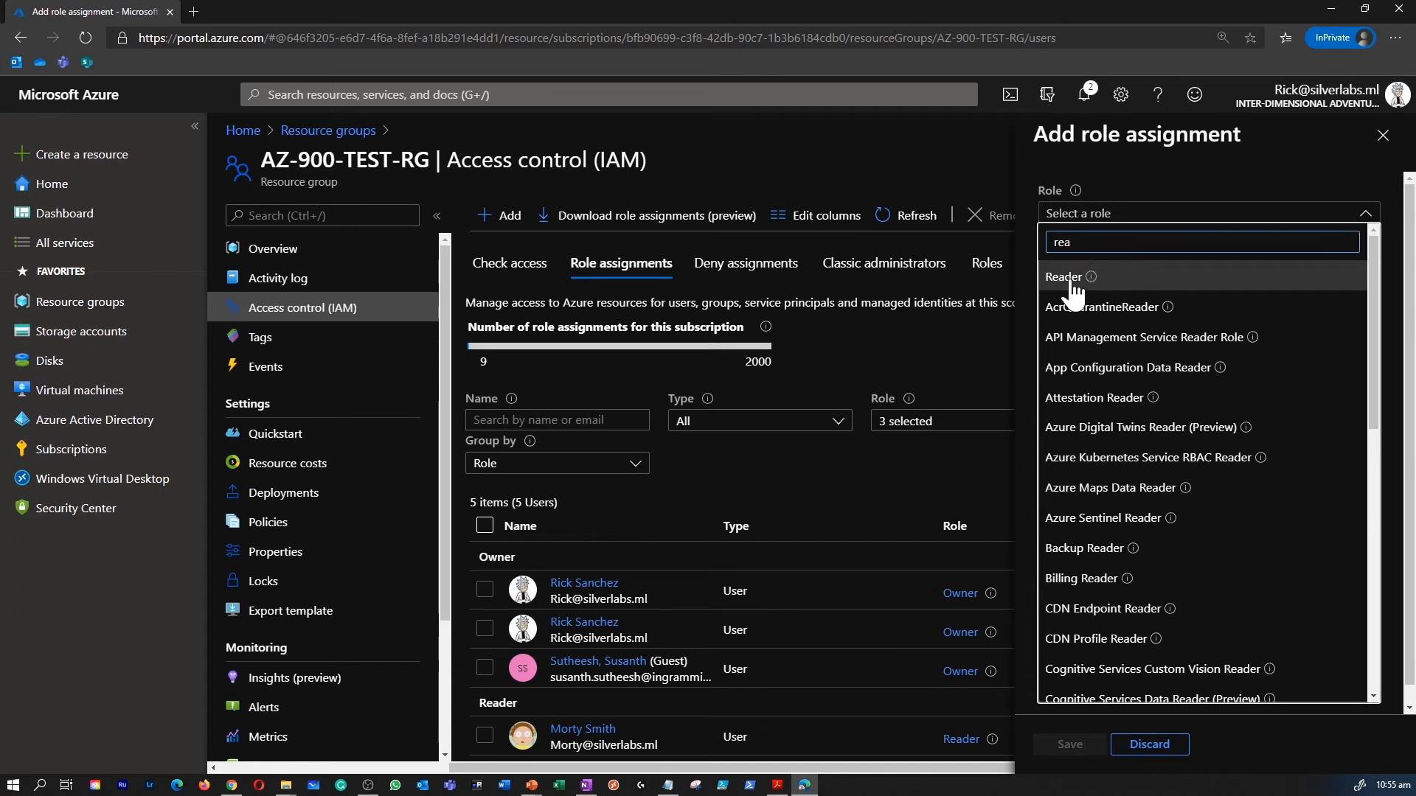
pyautogui.click(1063, 275)
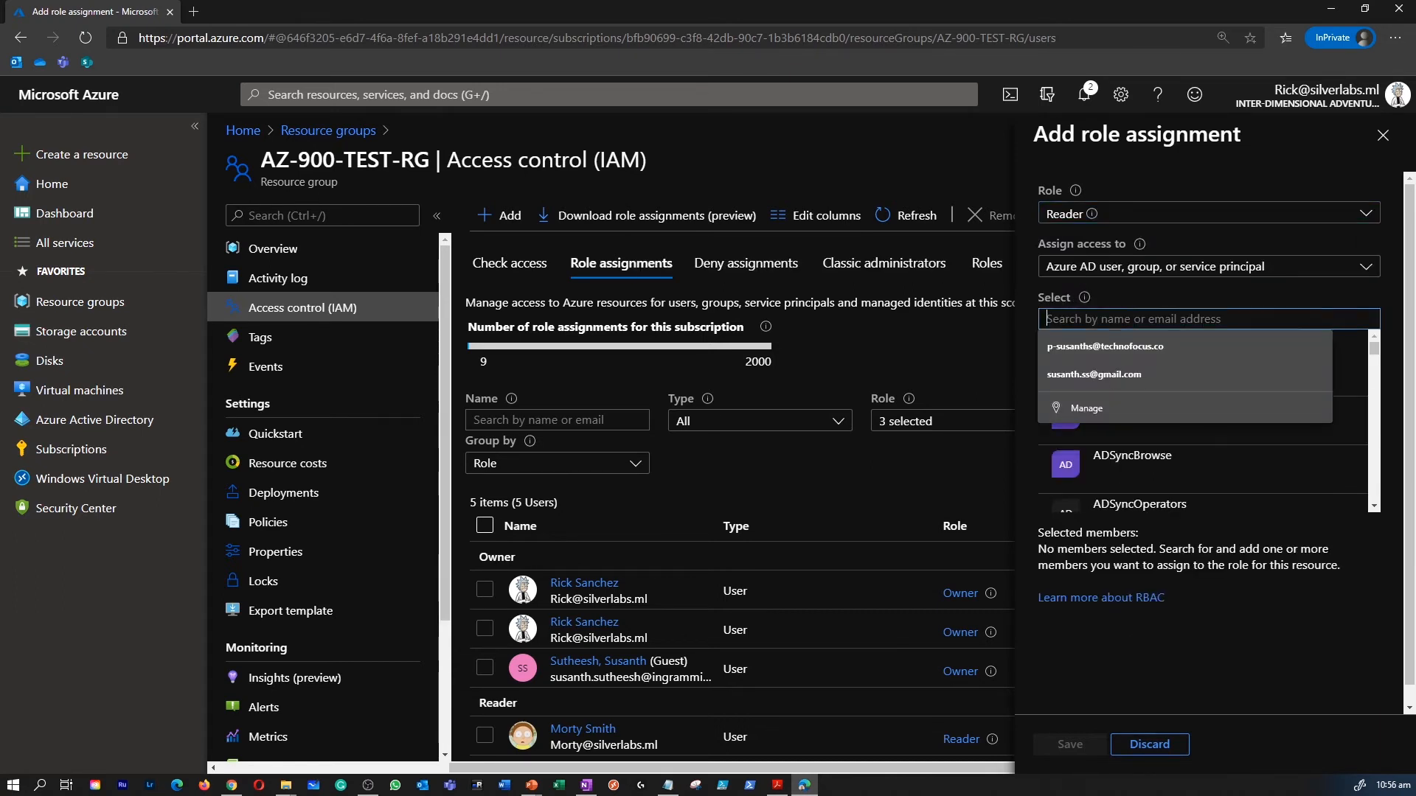
# Search 'summer', select that user as member and save the Reader assignment
pyautogui.write('summer')
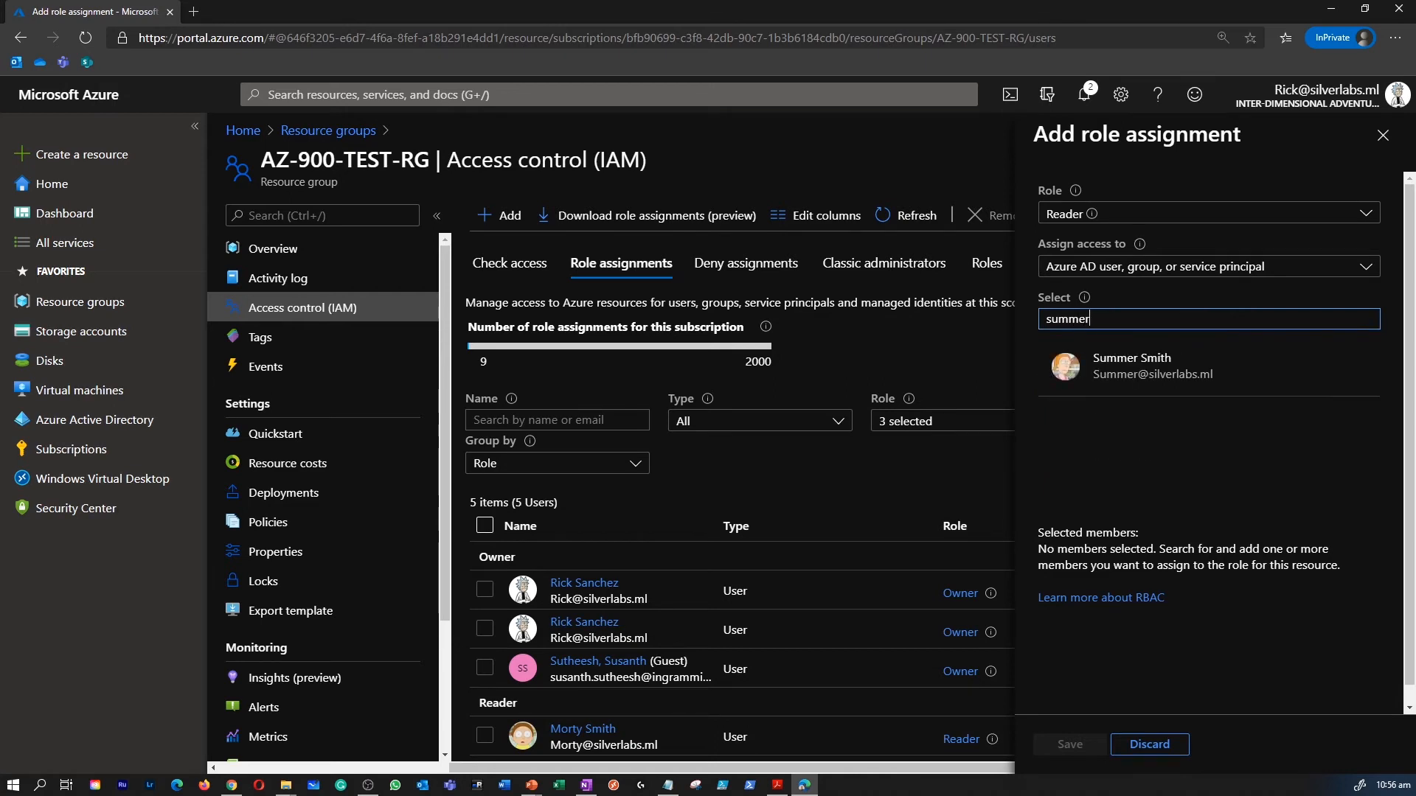
pyautogui.click(1131, 366)
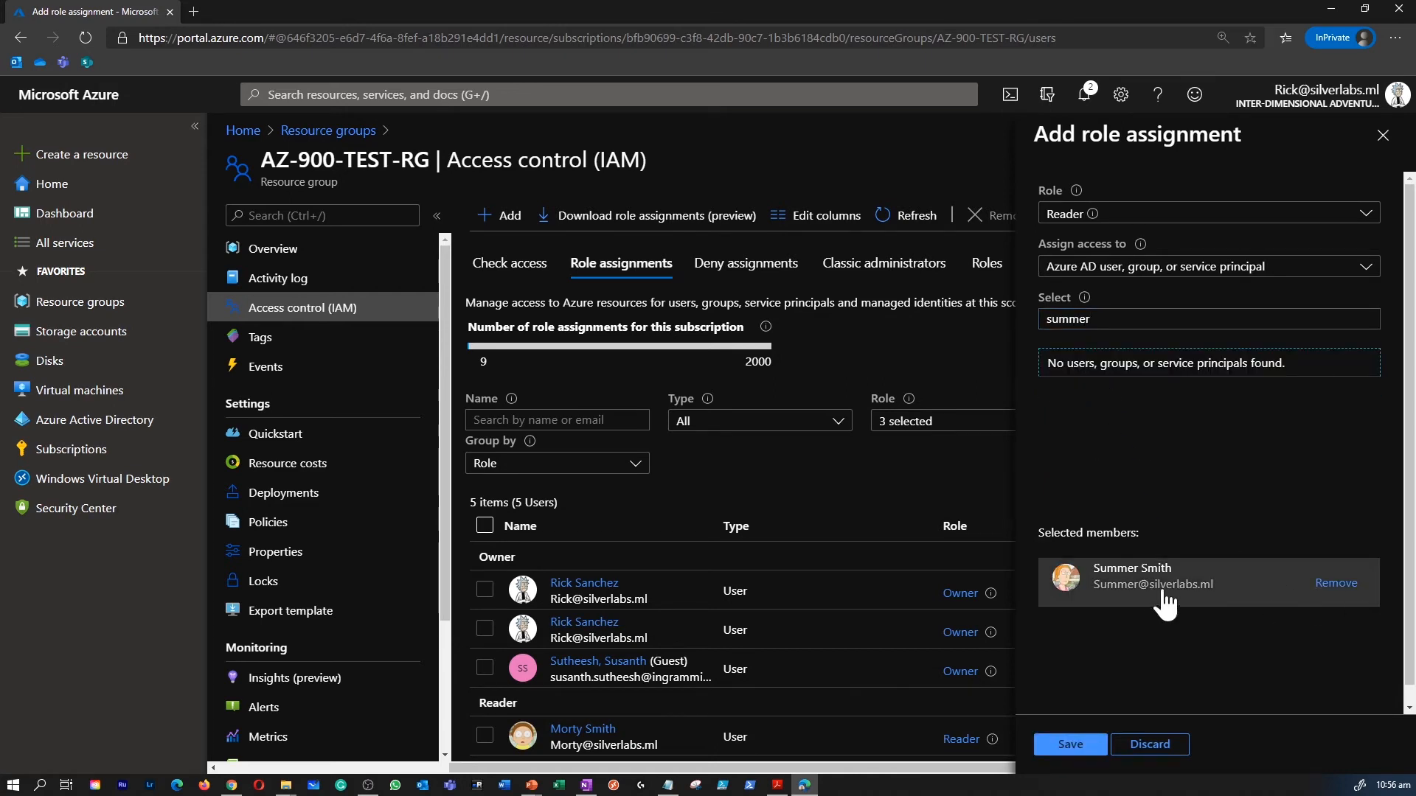
pyautogui.click(1069, 743)
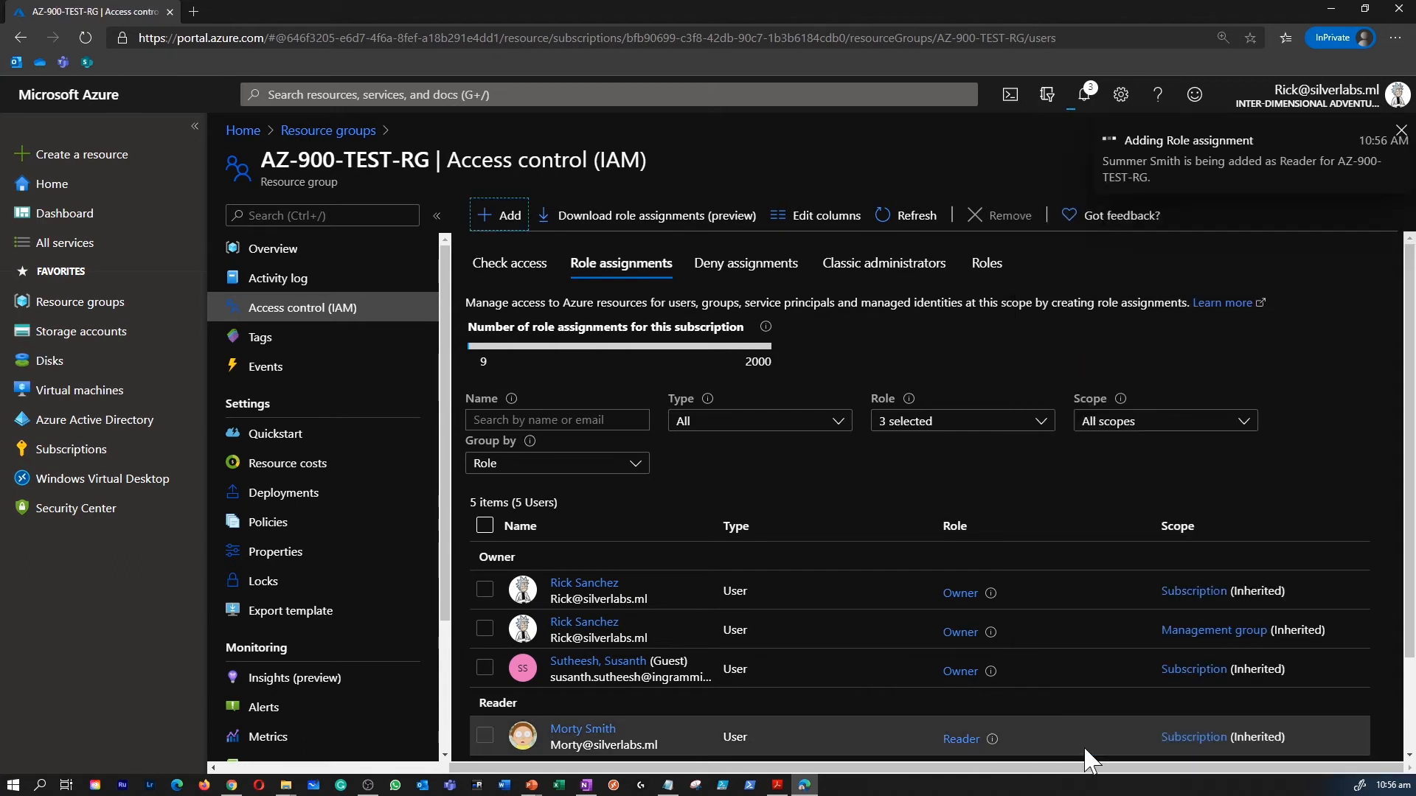
pyautogui.moveTo(956, 512)
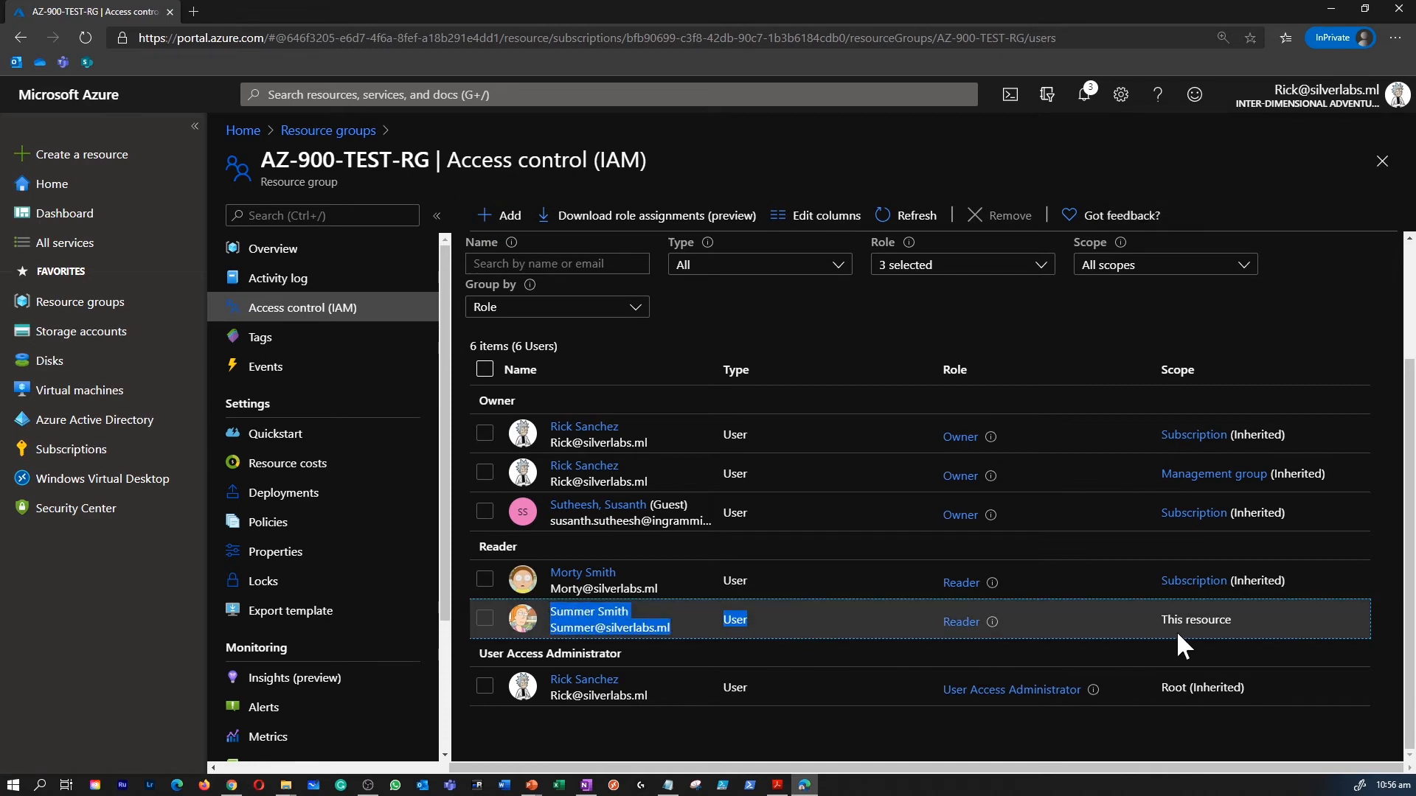
pyautogui.moveTo(1025, 654)
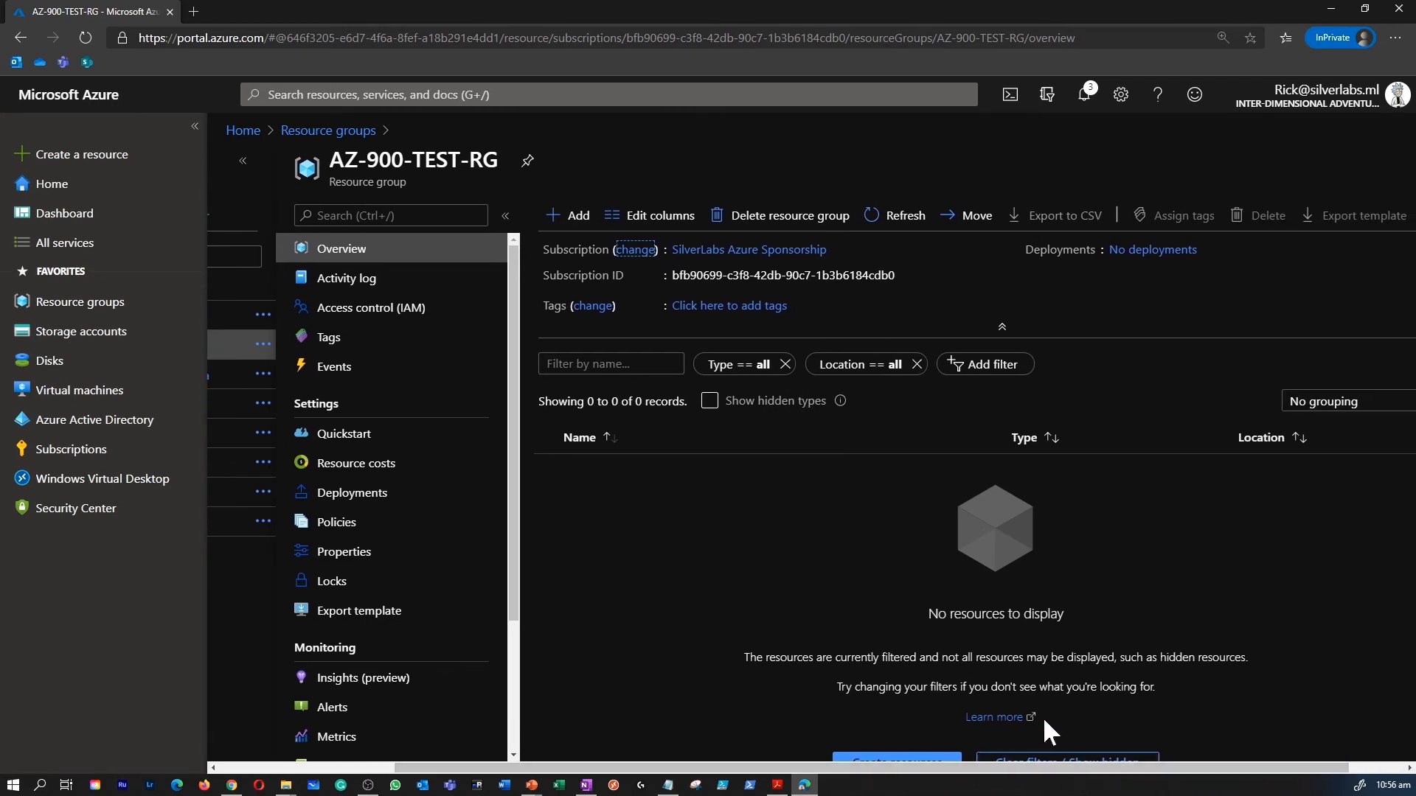
# Filter the AZ-900-TEST-RG activity log by Operation to Create role assignment events
pyautogui.click(345, 277)
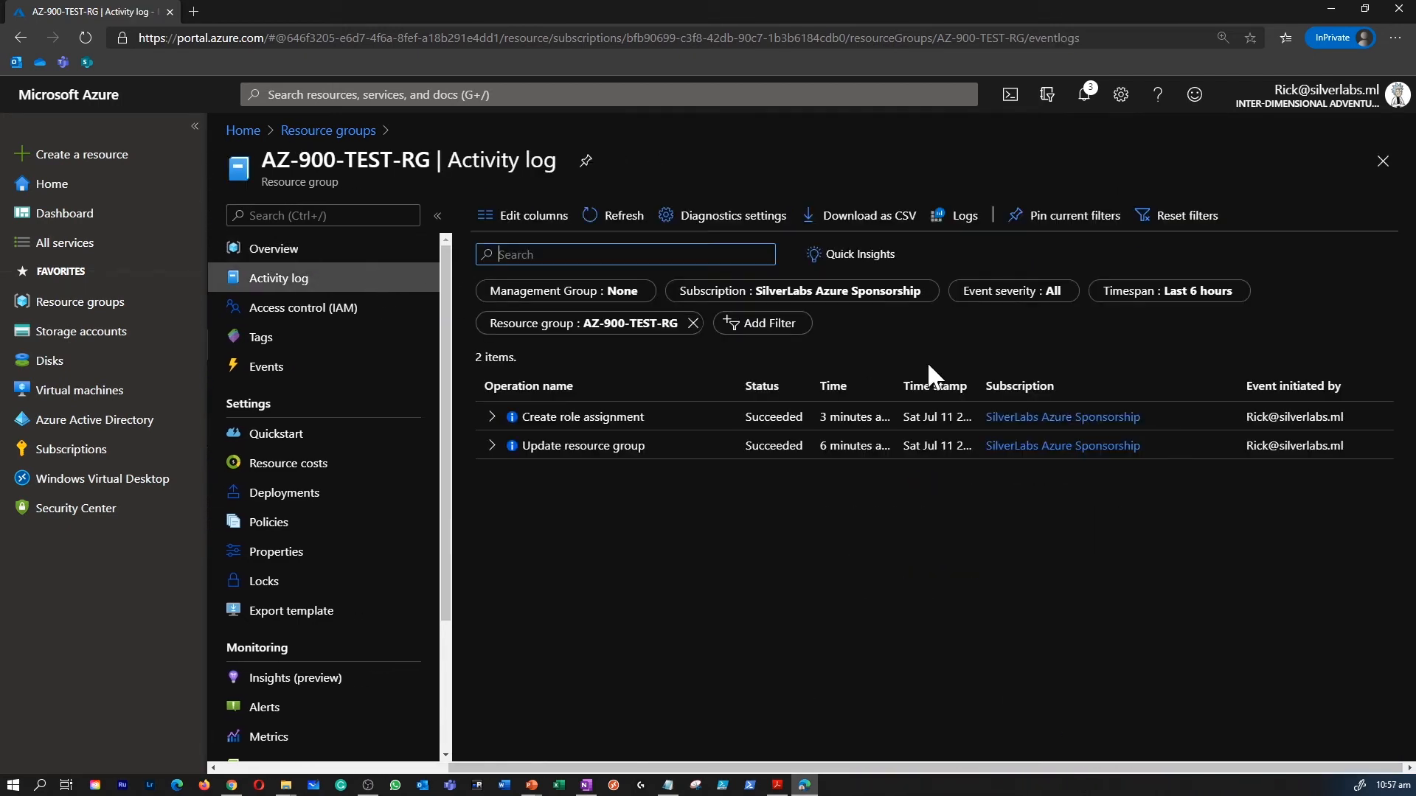
pyautogui.moveTo(800, 291)
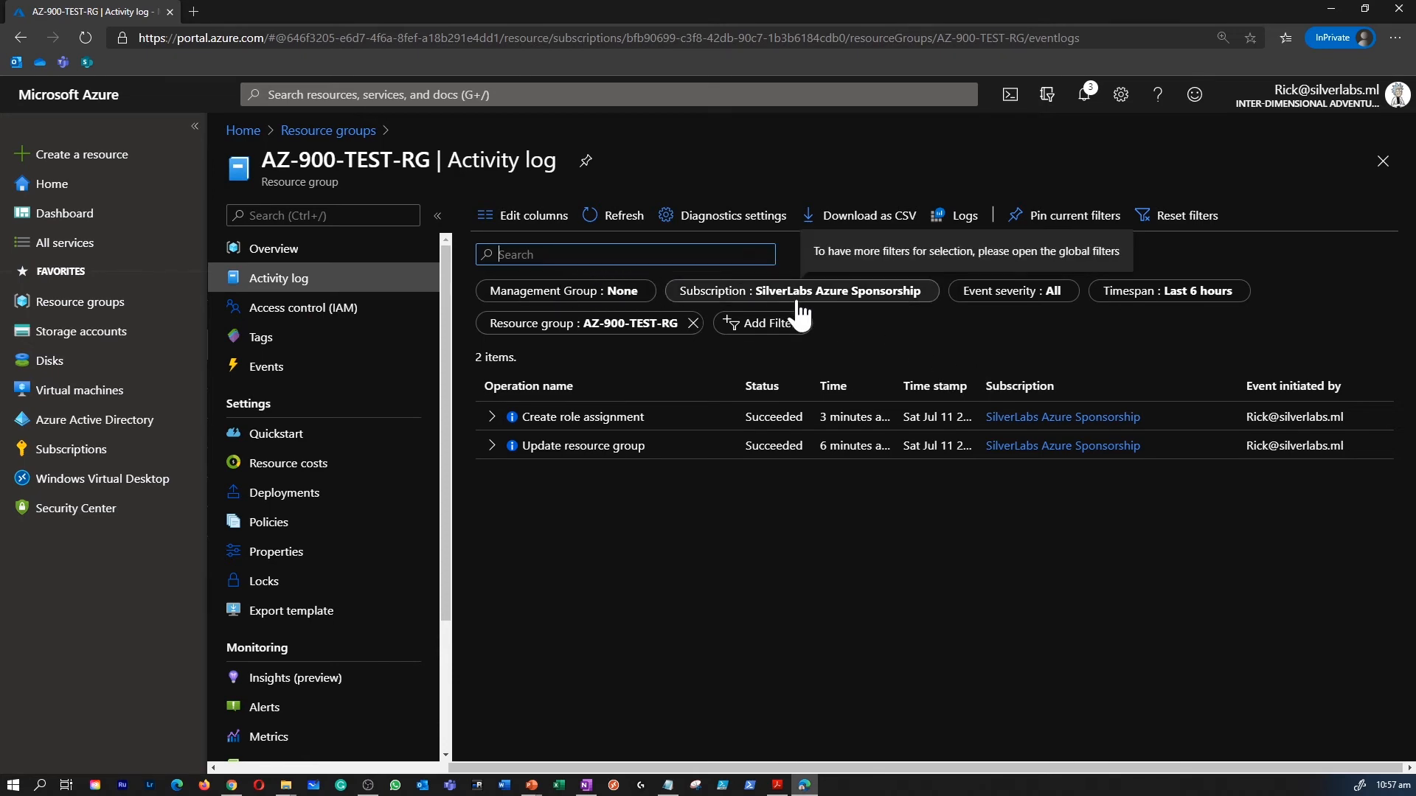
pyautogui.click(761, 323)
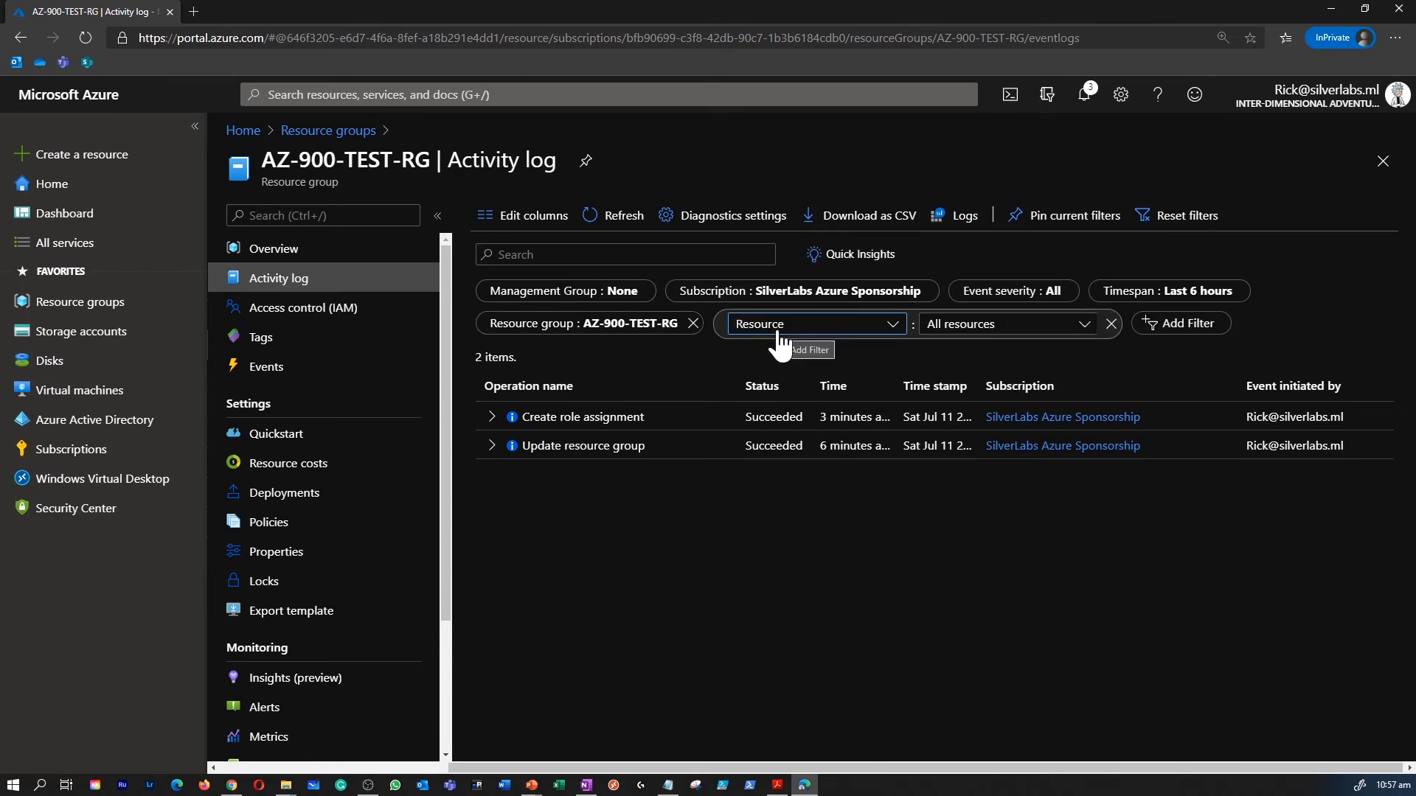
pyautogui.click(812, 323)
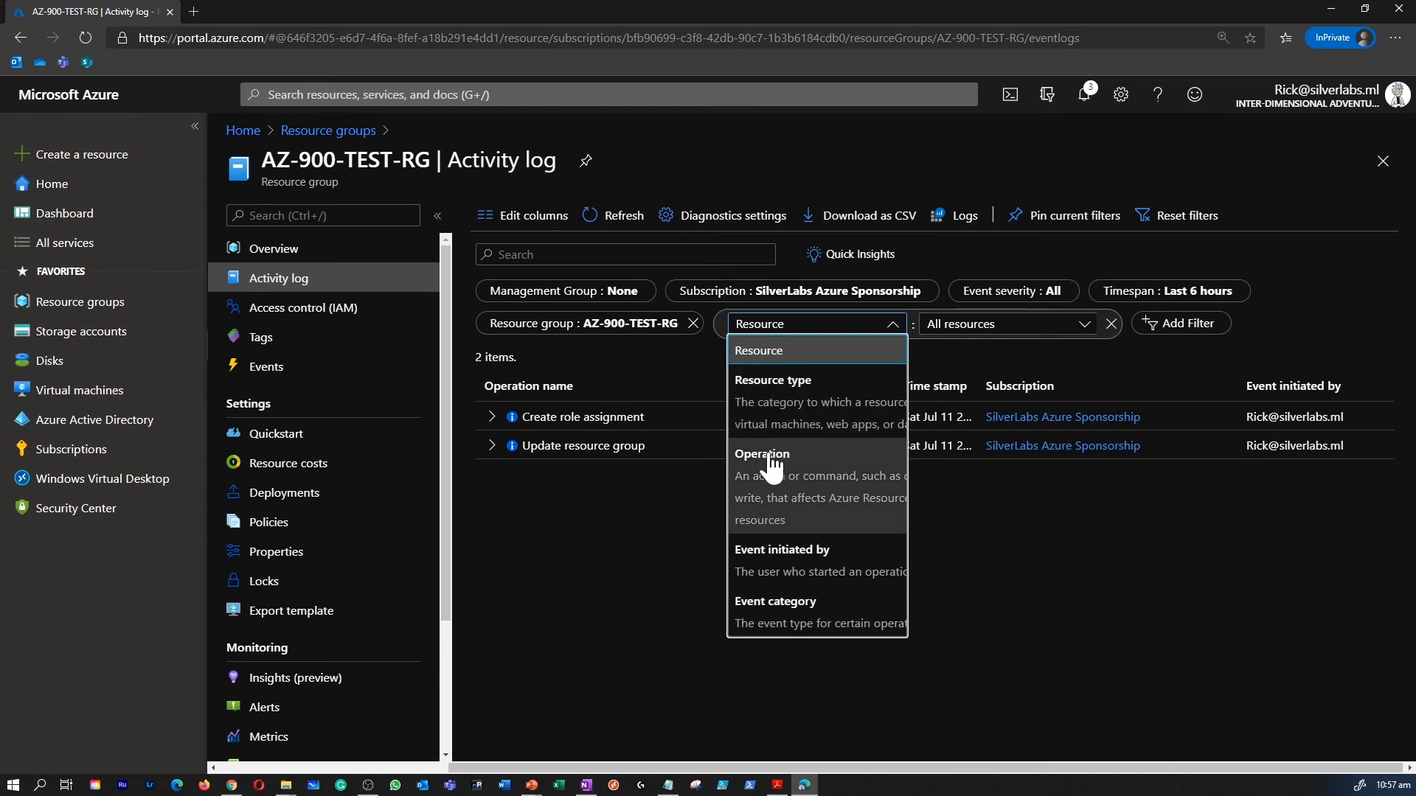
pyautogui.moveTo(770, 469)
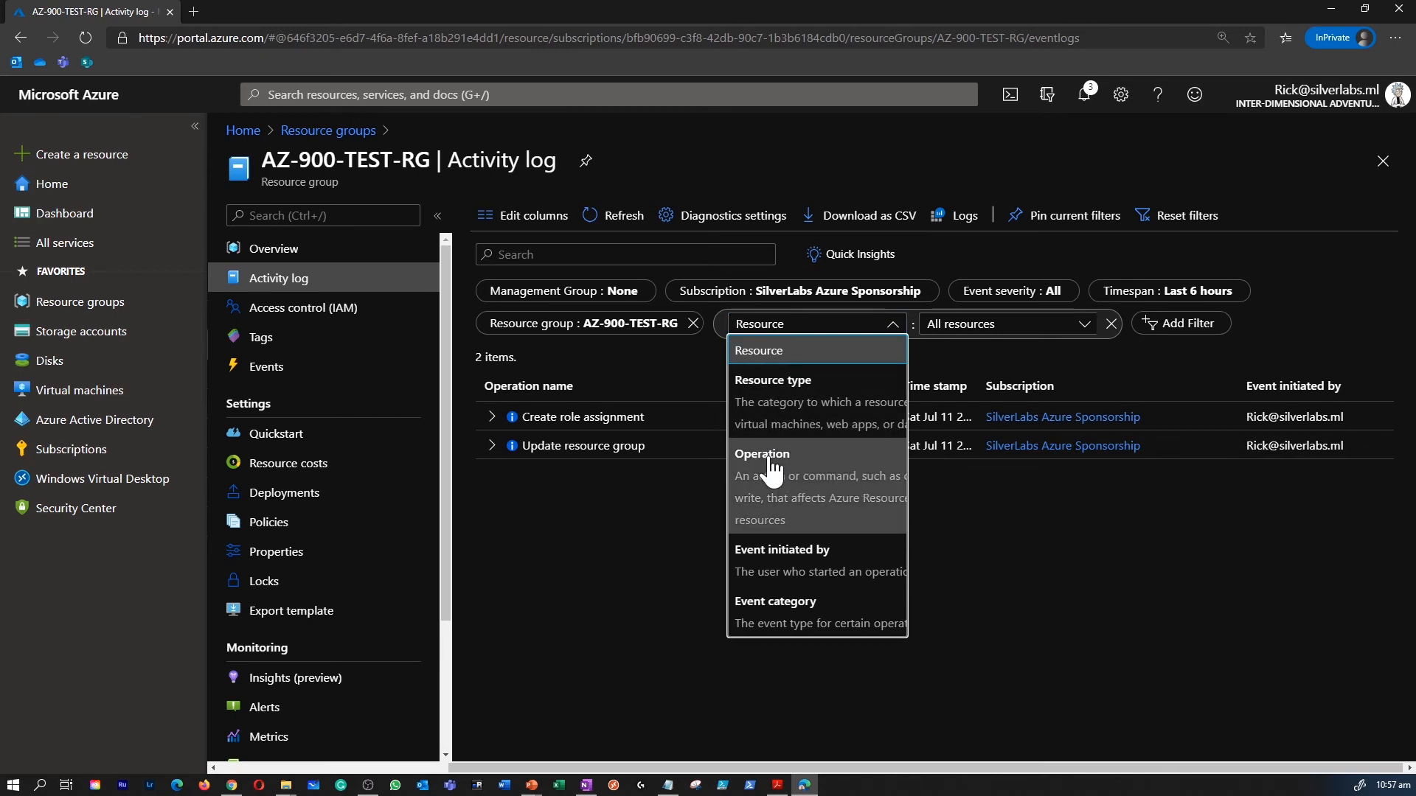
pyautogui.click(760, 452)
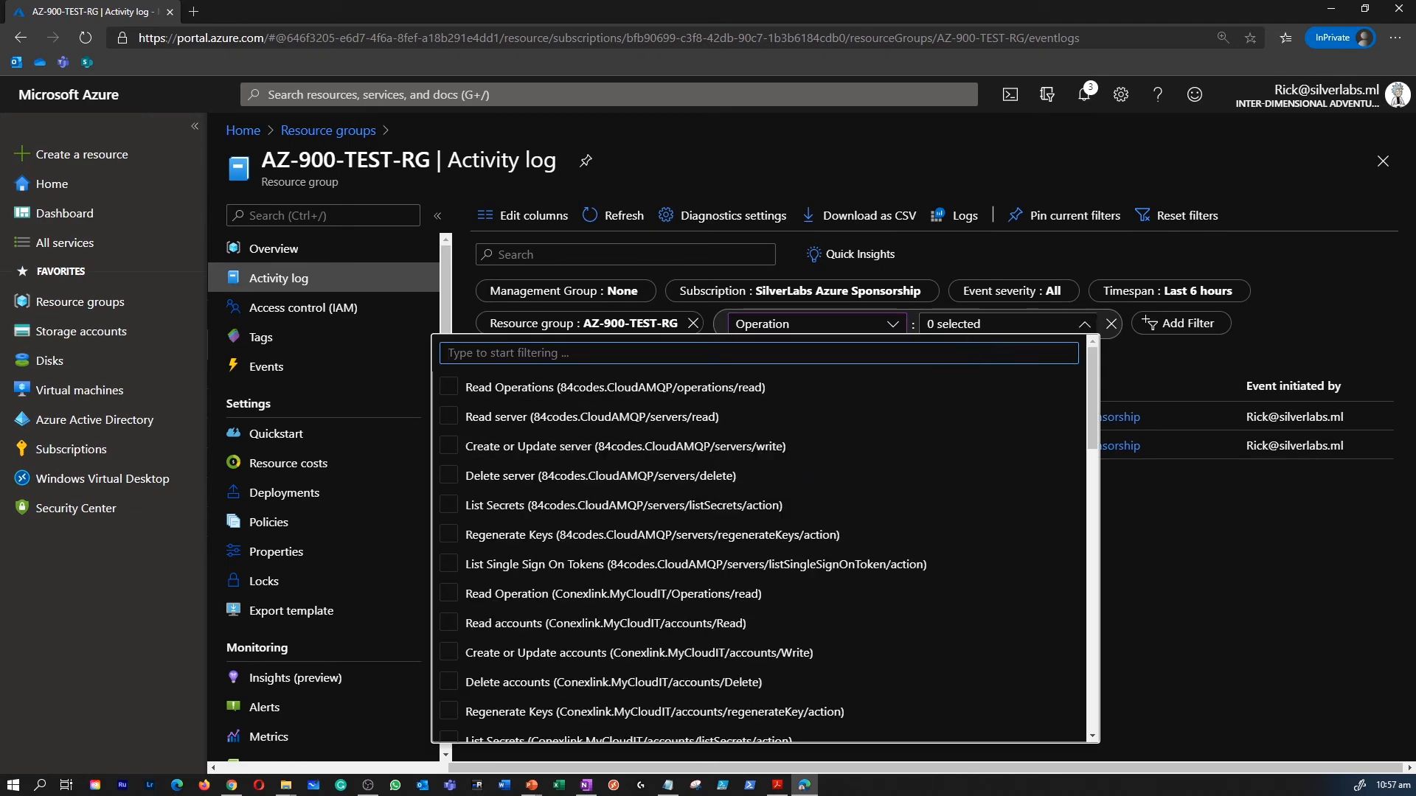
pyautogui.write('create role')
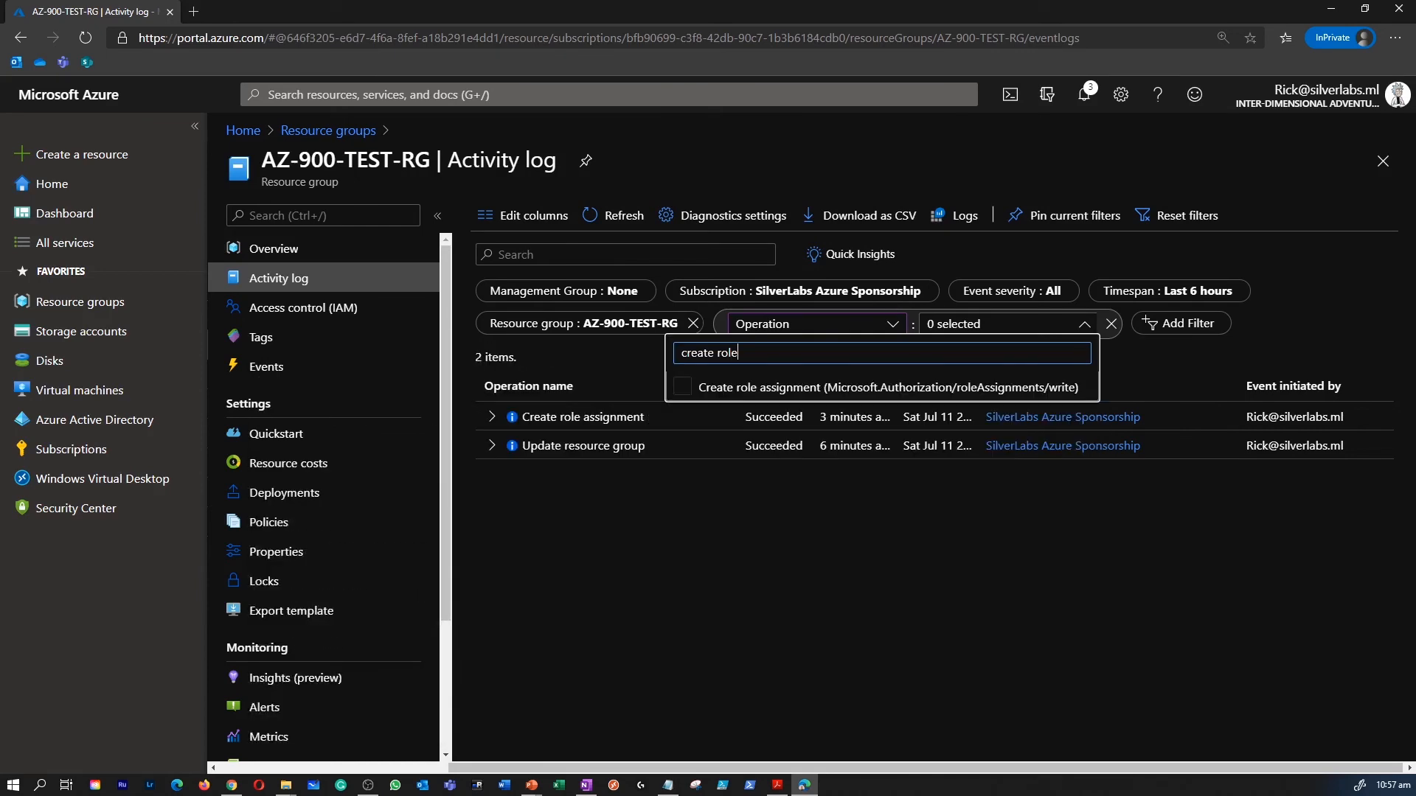
pyautogui.click(682, 386)
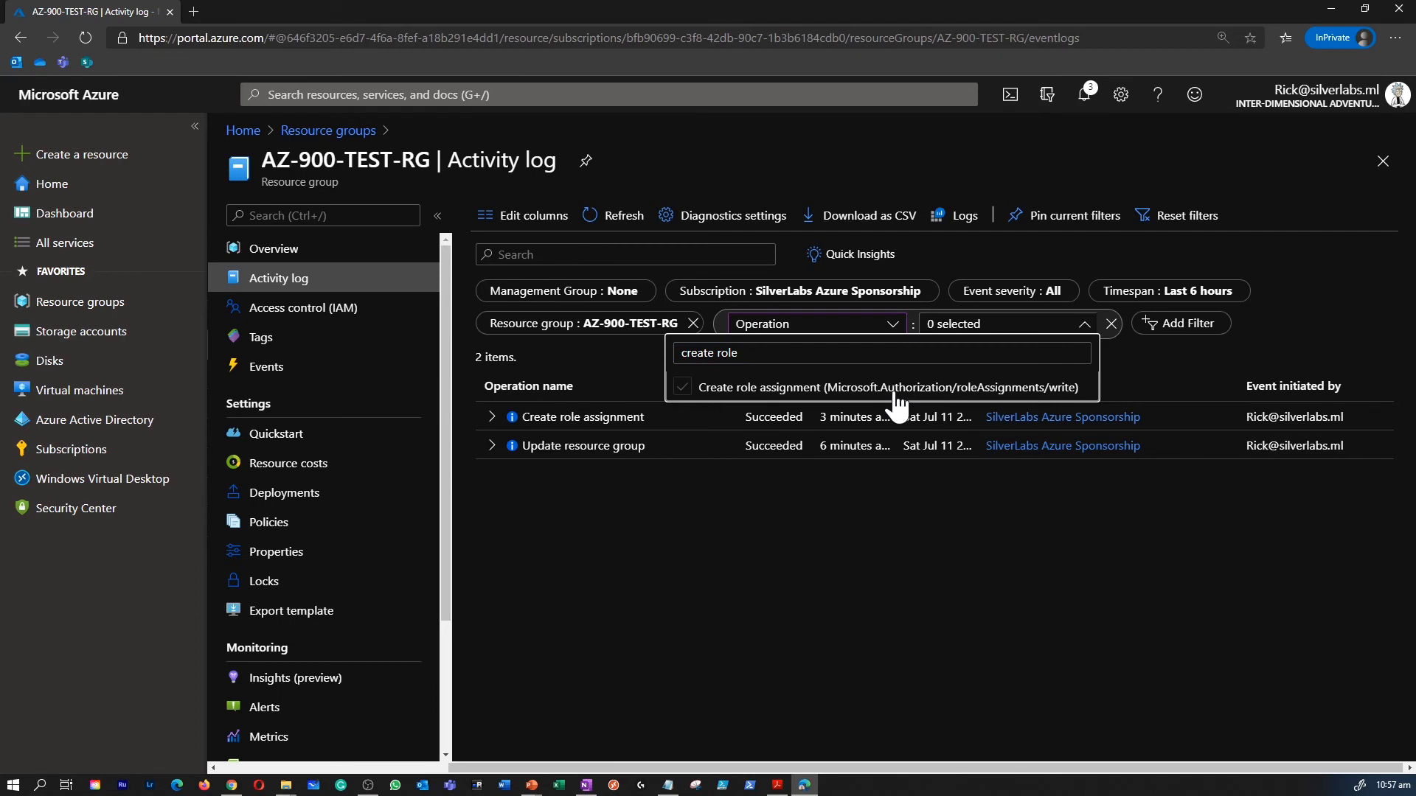
pyautogui.click(683, 386)
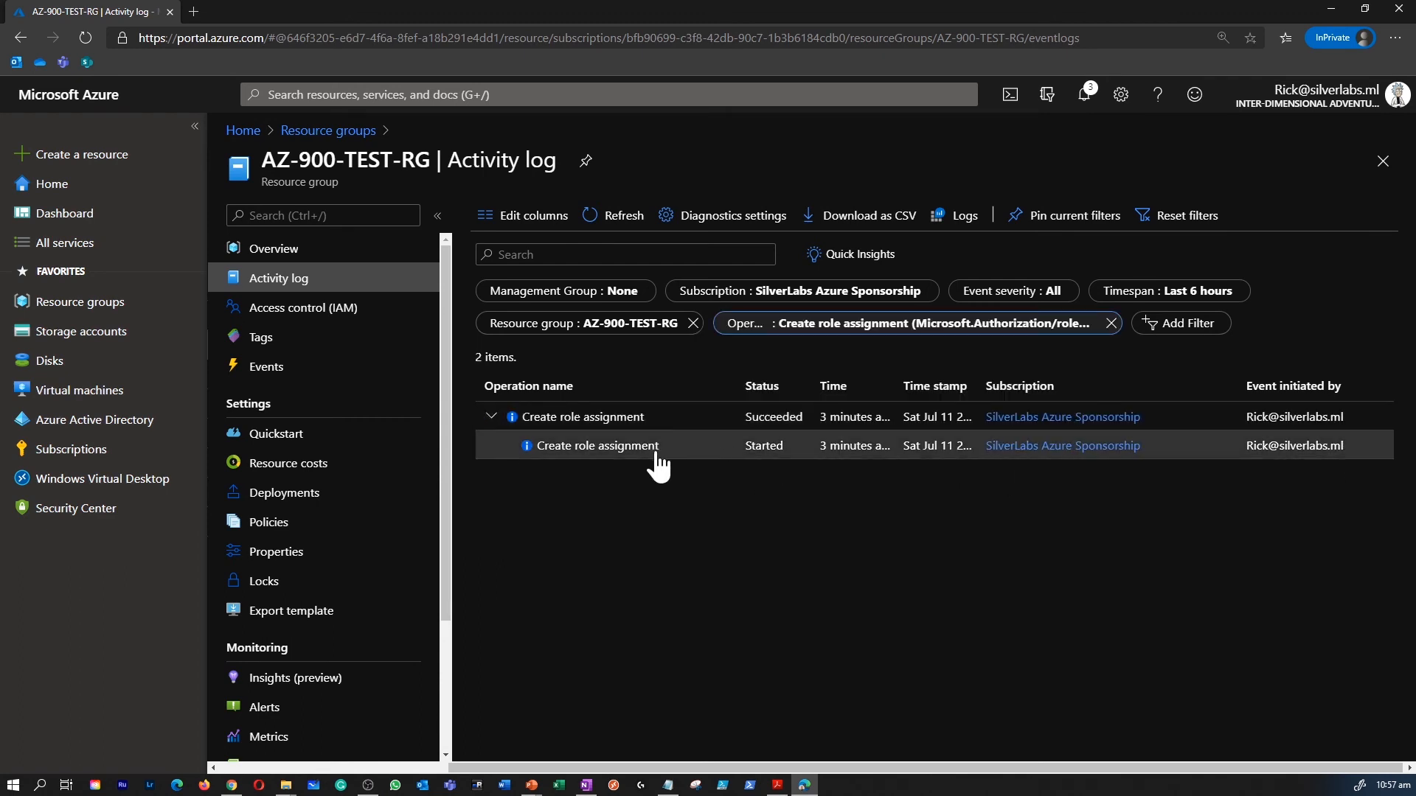
# Inspect the details of the started Create role assignment event and close the pane
pyautogui.click(598, 446)
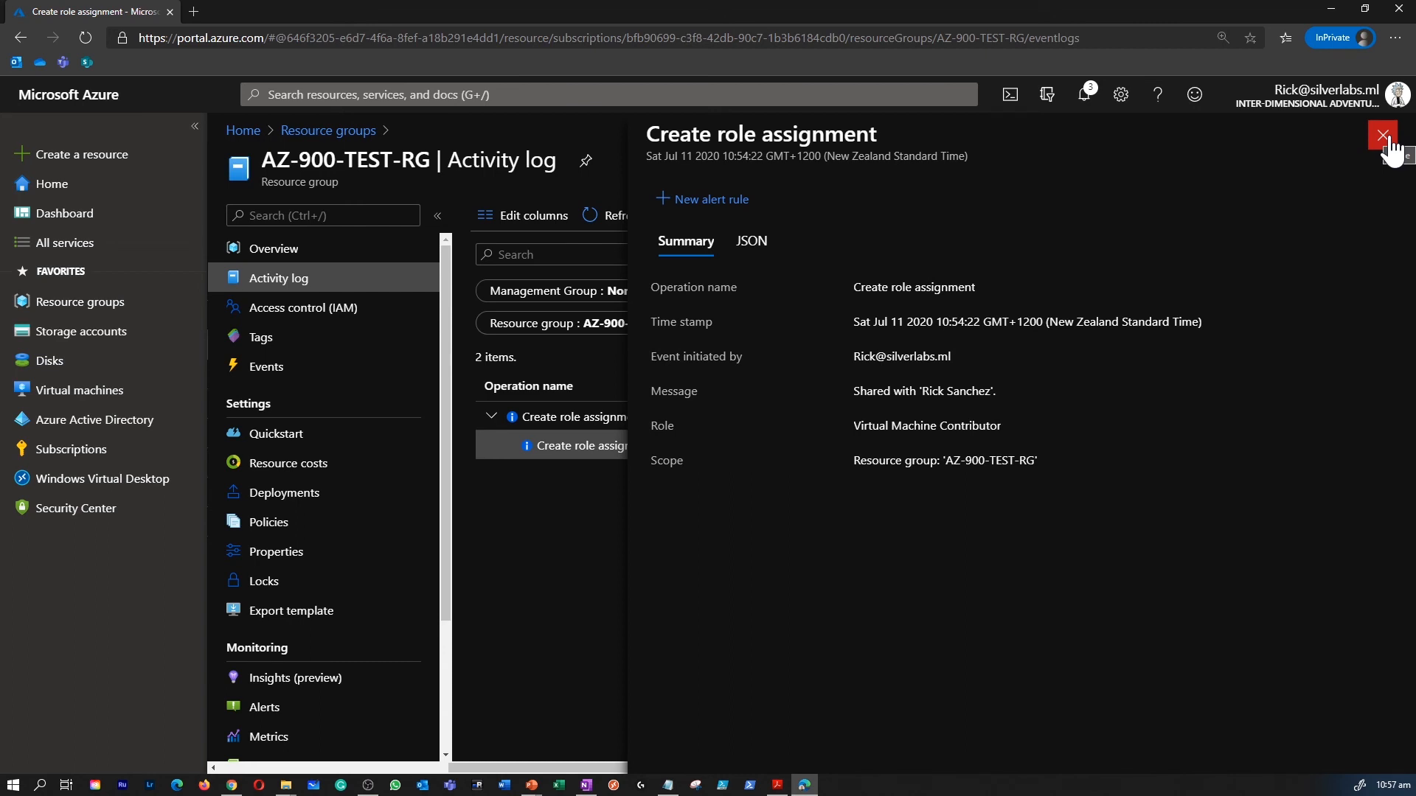
pyautogui.click(1382, 136)
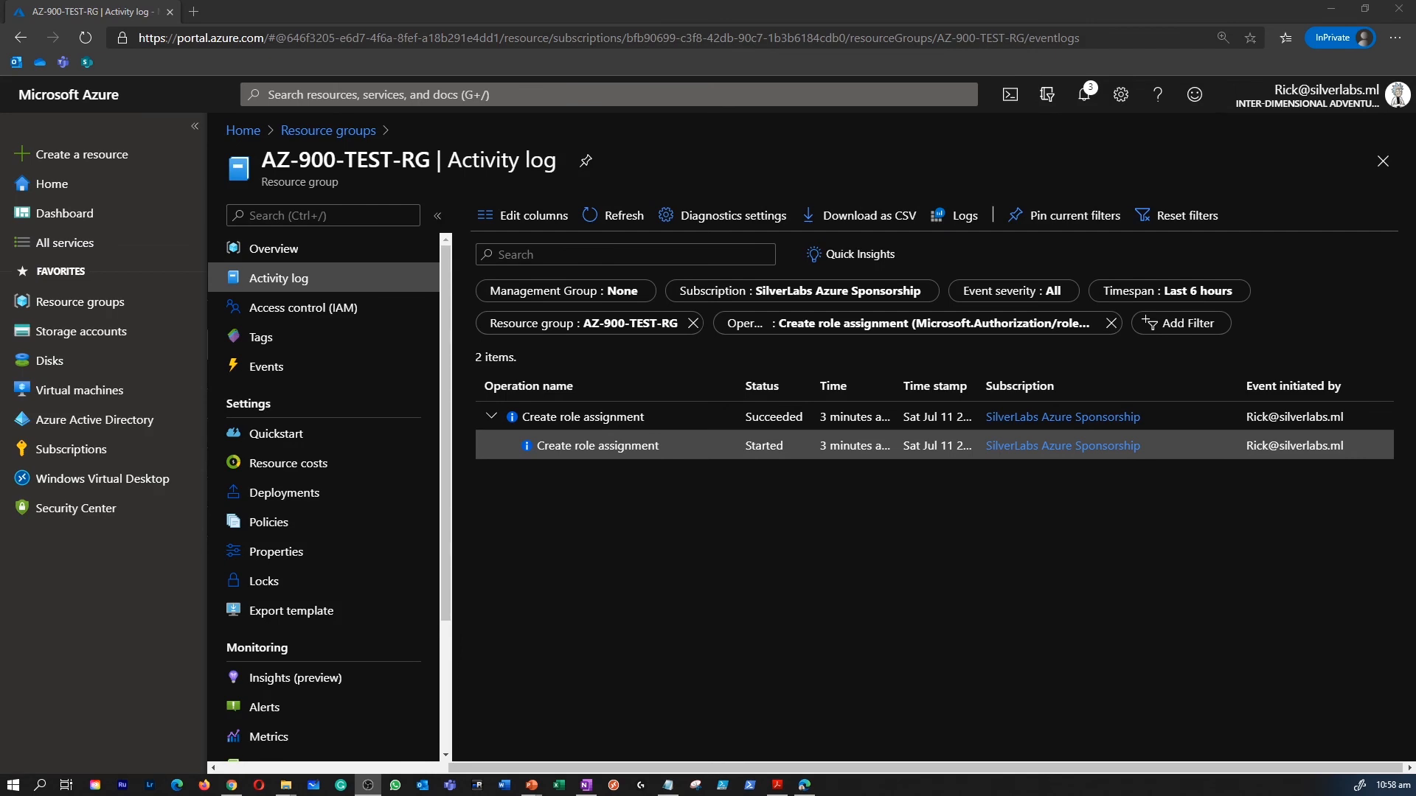
pyautogui.moveTo(1194, 678)
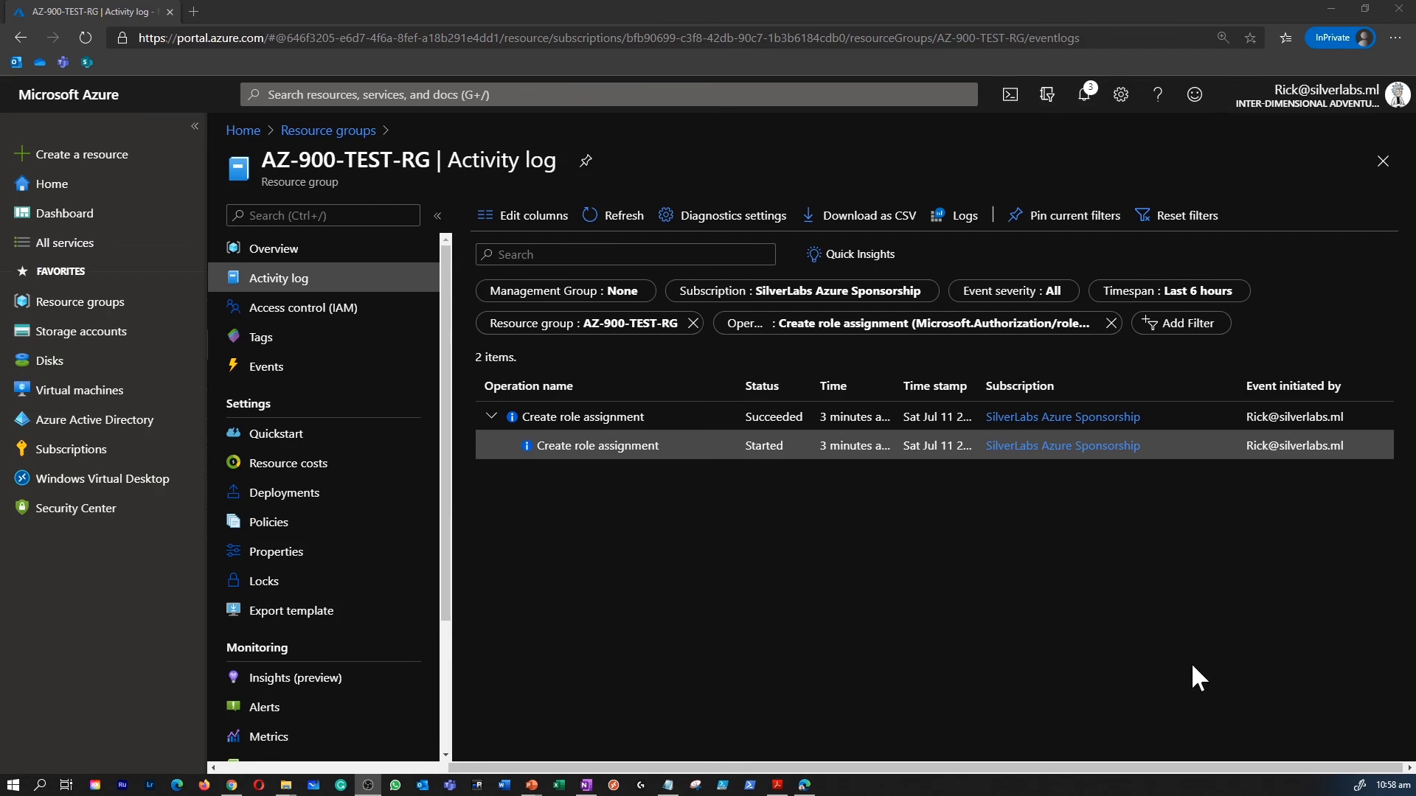
pyautogui.moveTo(104, 330)
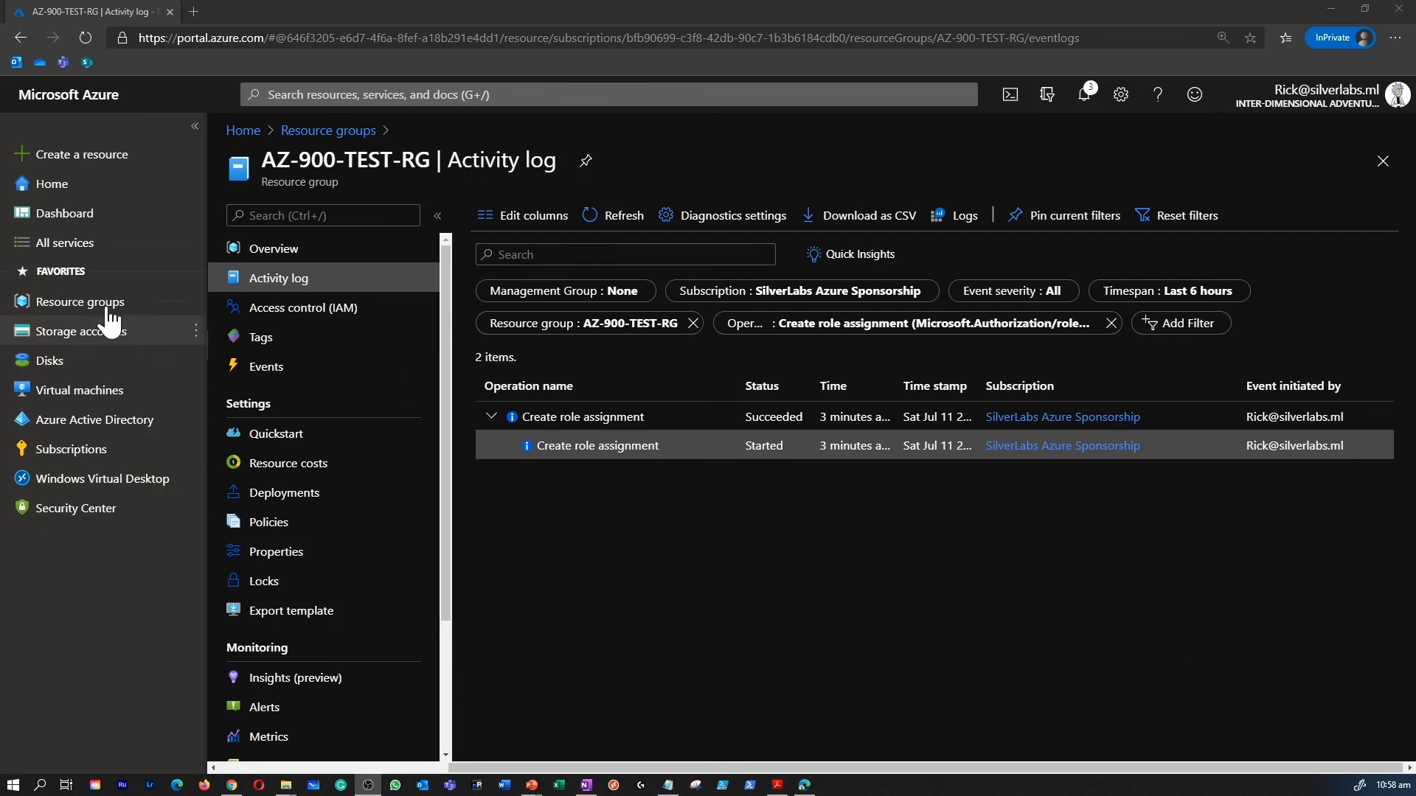
# Leave the activity log for the All services list
pyautogui.click(63, 242)
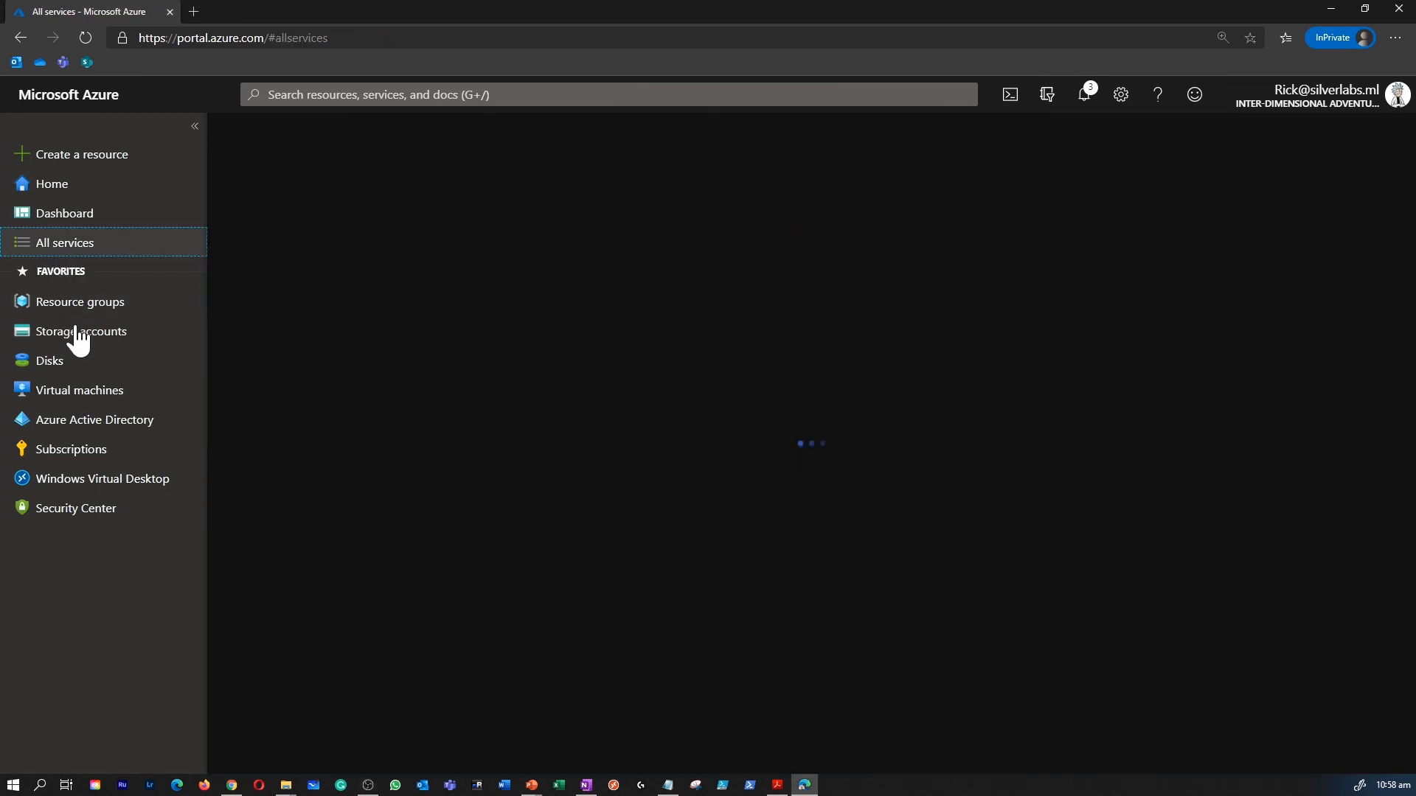